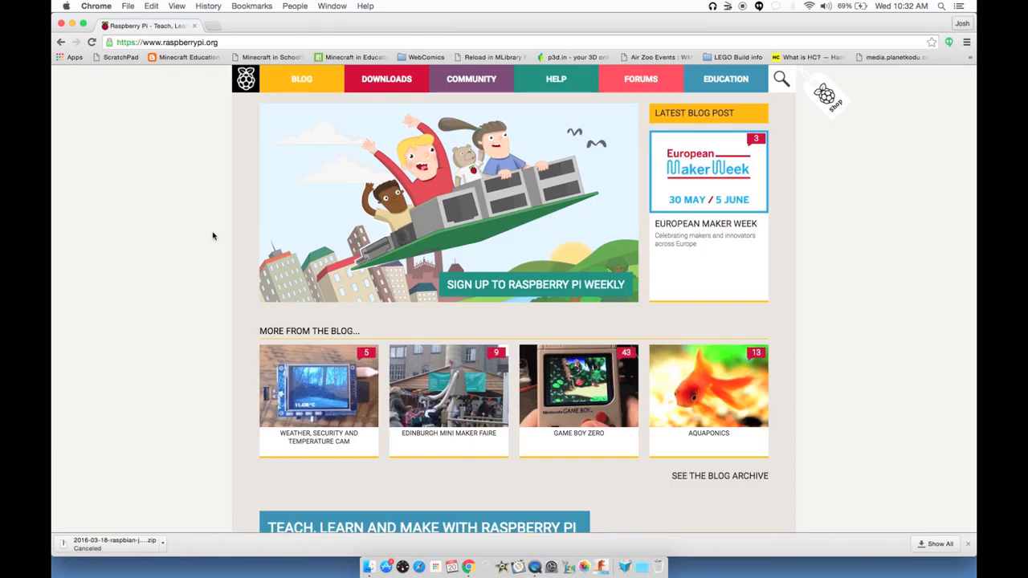
mouse_move(385, 84)
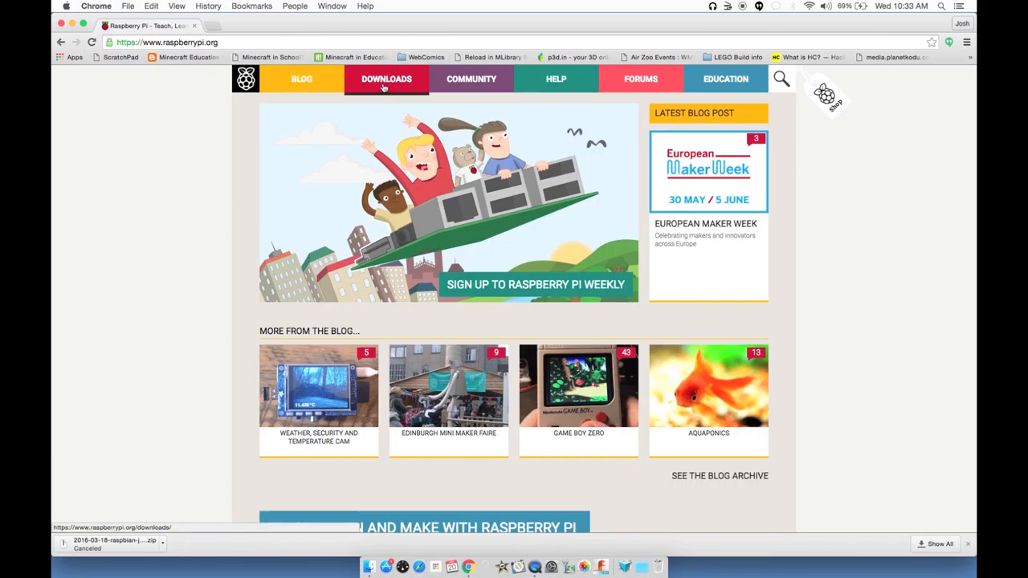
- Start downloading the Raspbian Jessie ZIP from the Raspberry Pi downloads page
click(386, 79)
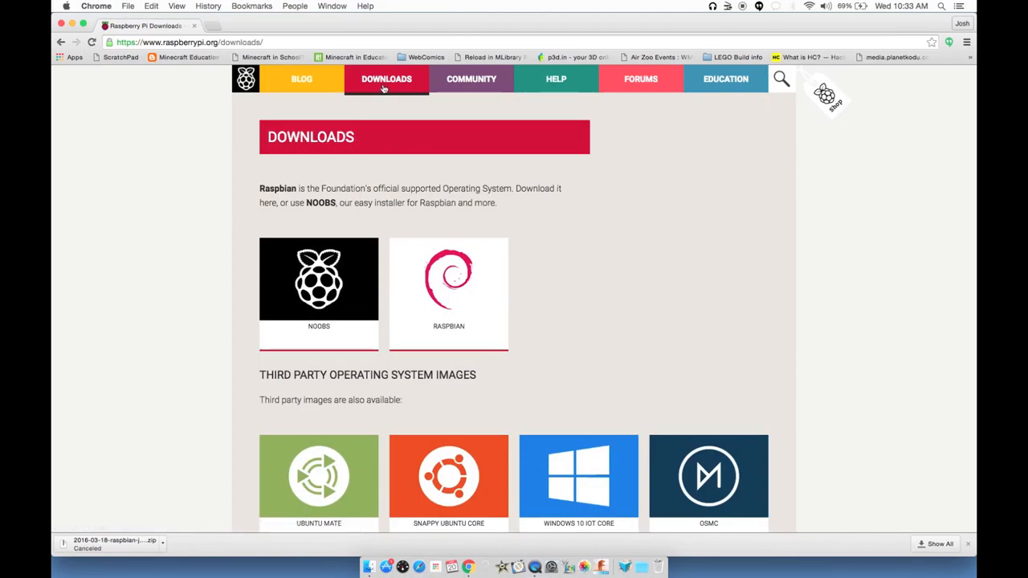
click(449, 293)
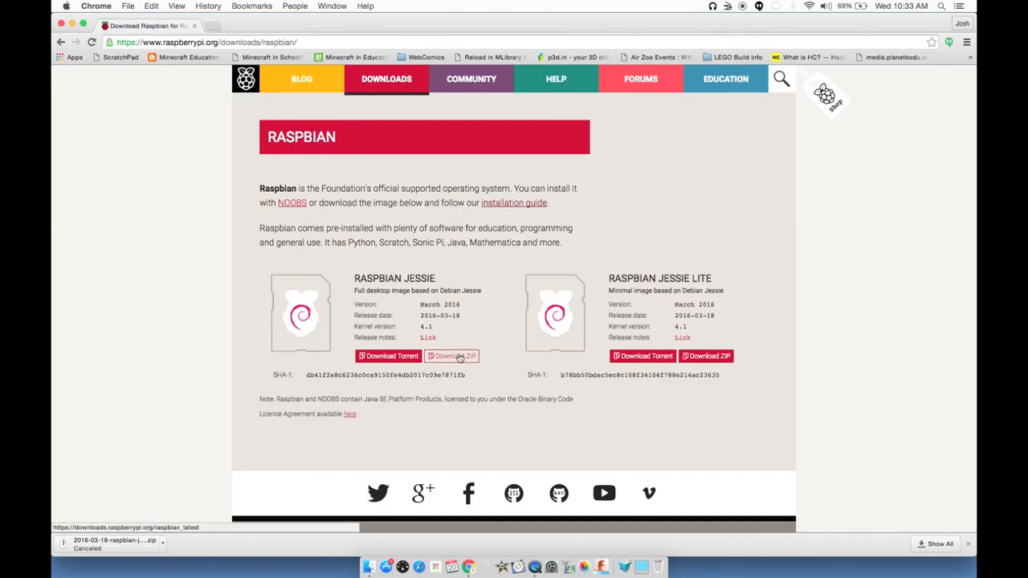
click(451, 357)
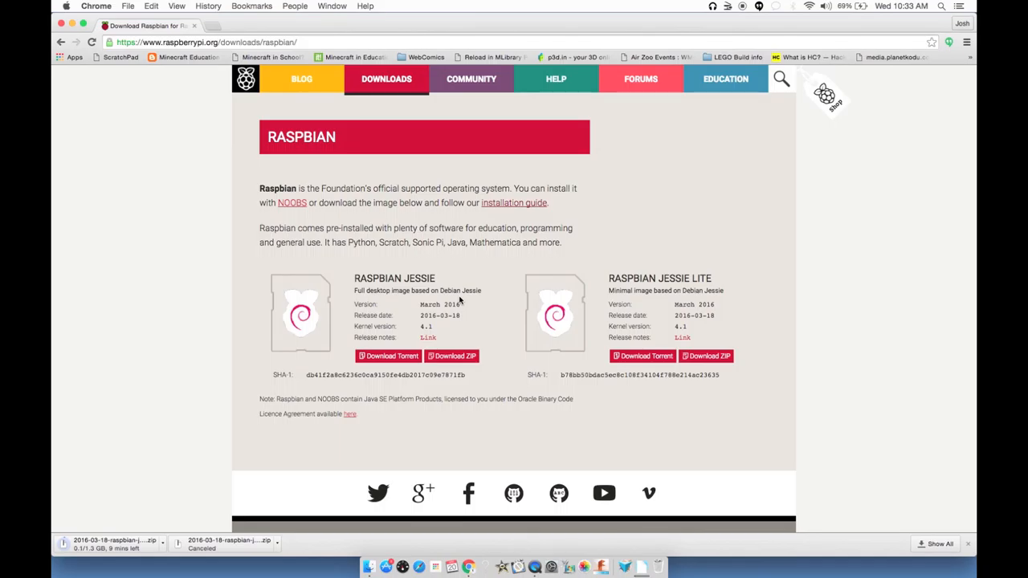
mouse_move(553, 90)
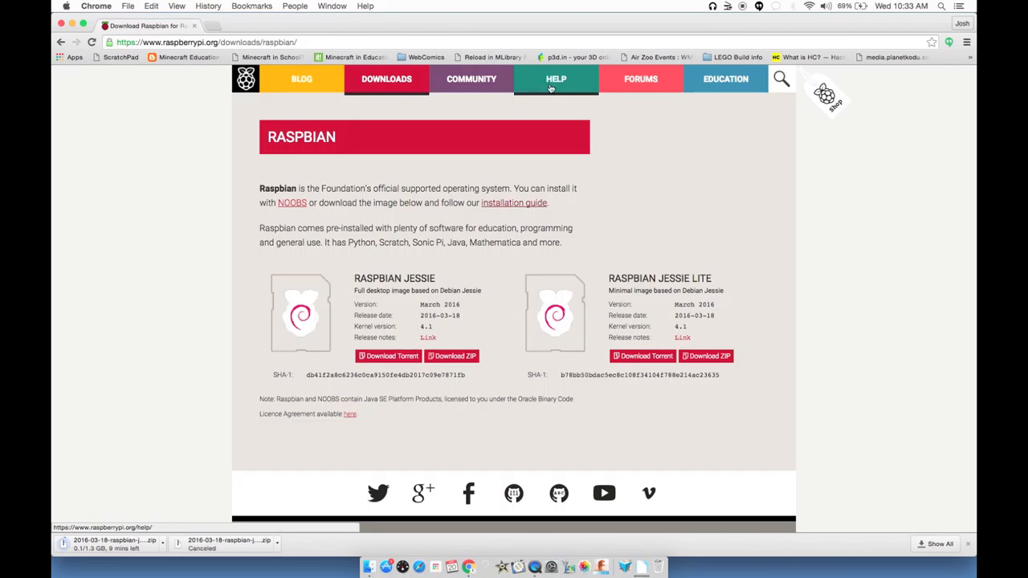
mouse_move(444, 218)
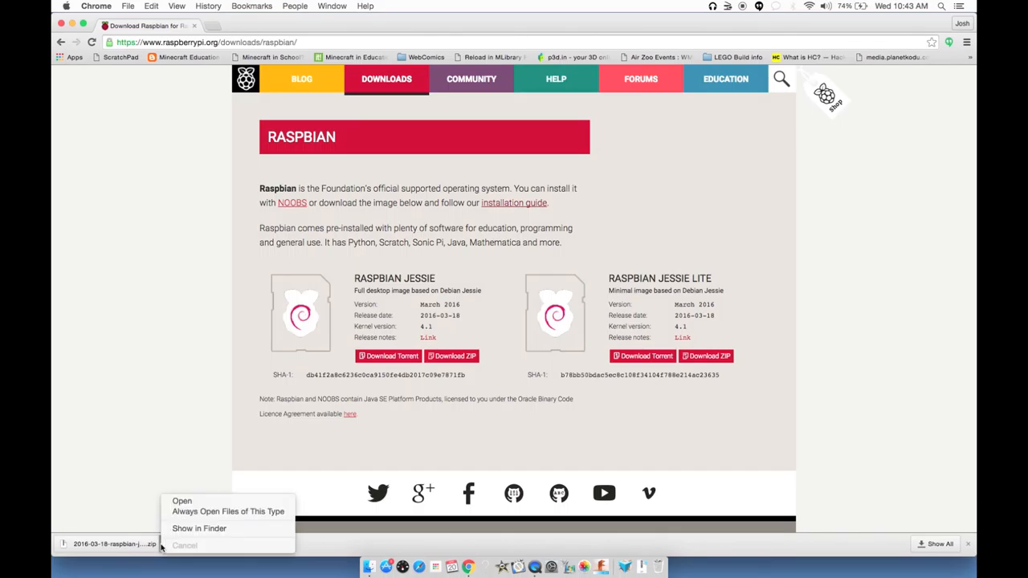
- Reveal the raspbian-jessie.zip in Downloads and extract it
click(187, 546)
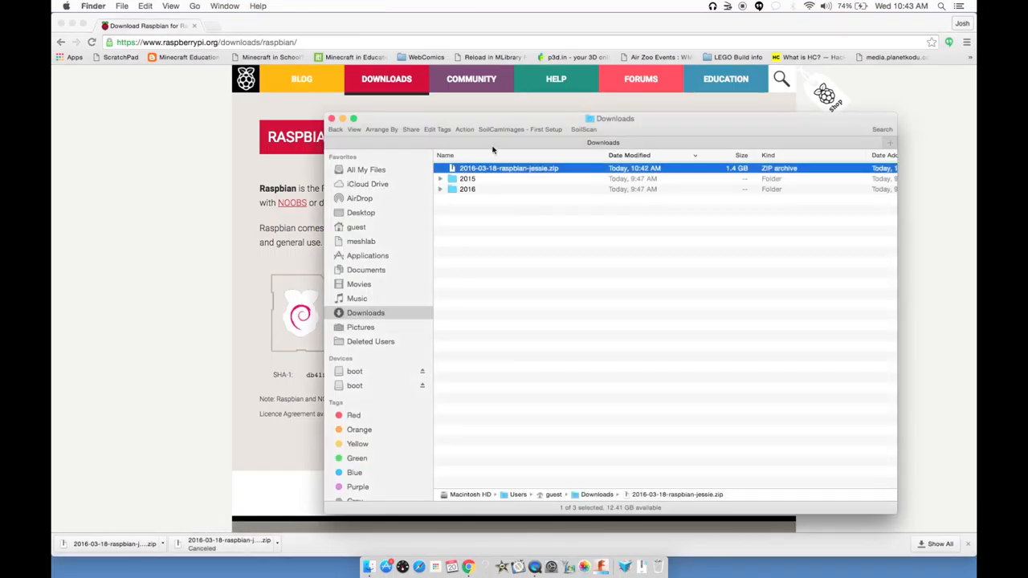
mouse_move(500, 175)
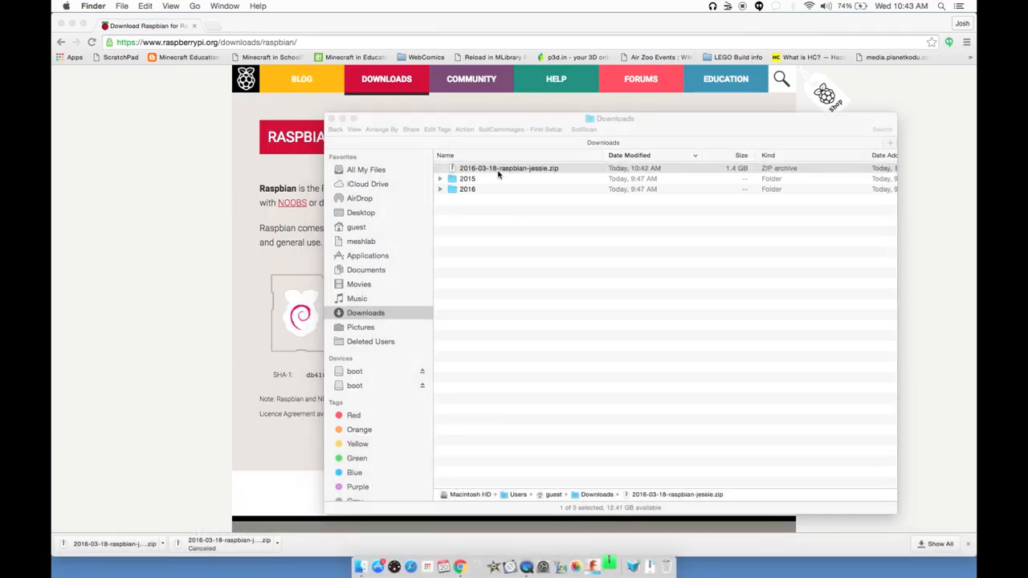
double_click(504, 169)
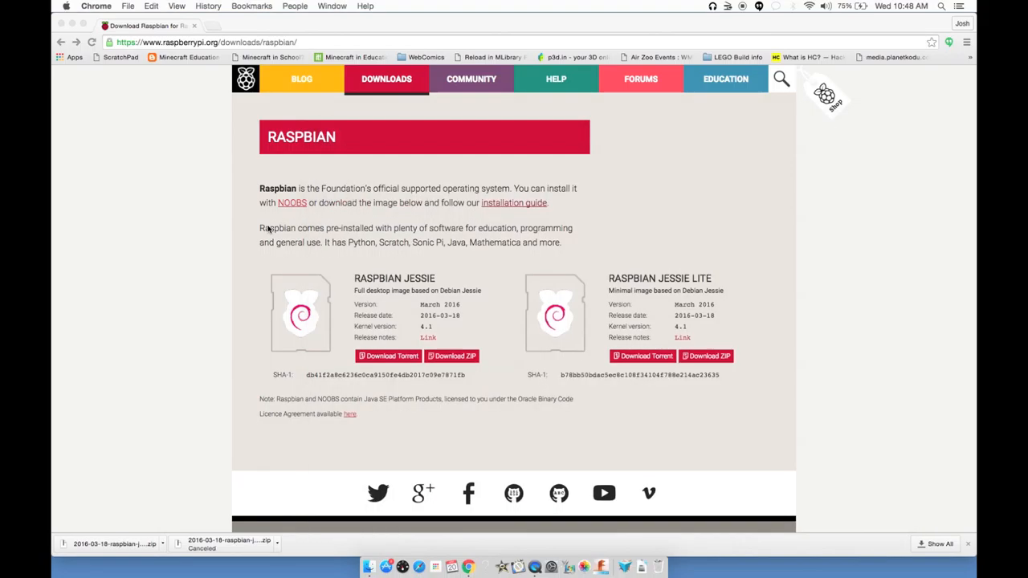
mouse_move(506, 202)
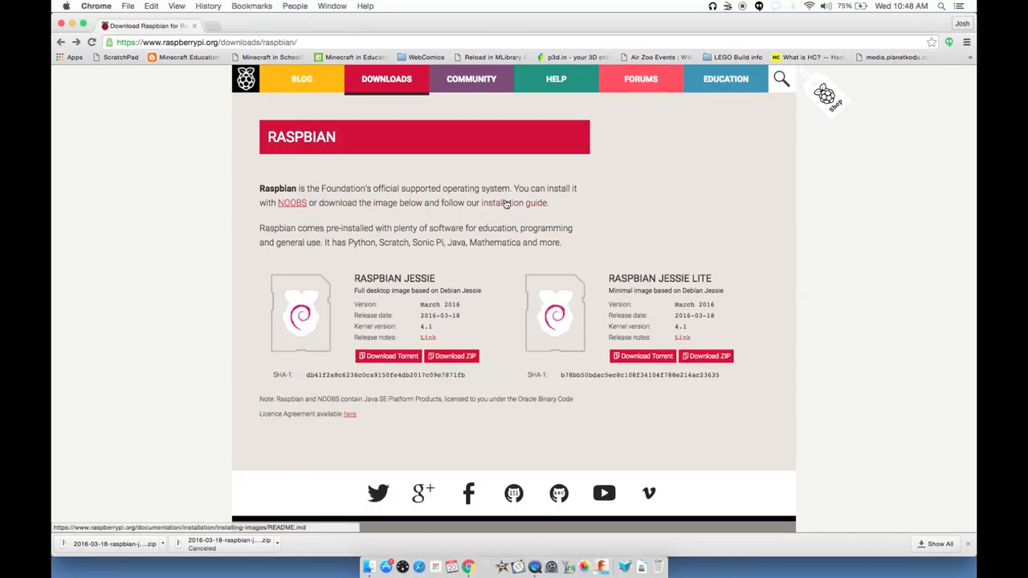
- Reach the Mac OS command-line instructions in the image installation guide
click(514, 202)
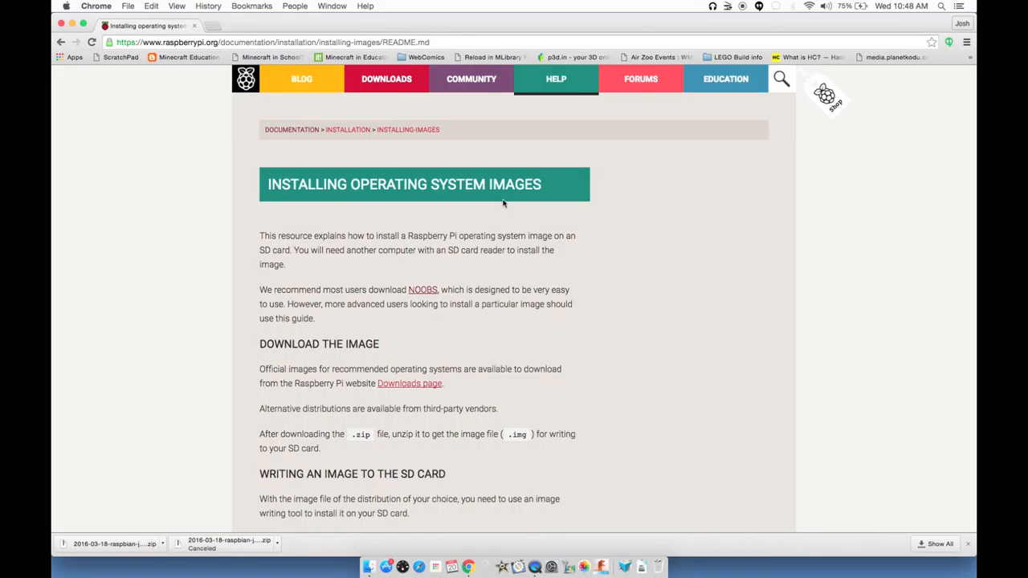
scroll(down, 3)
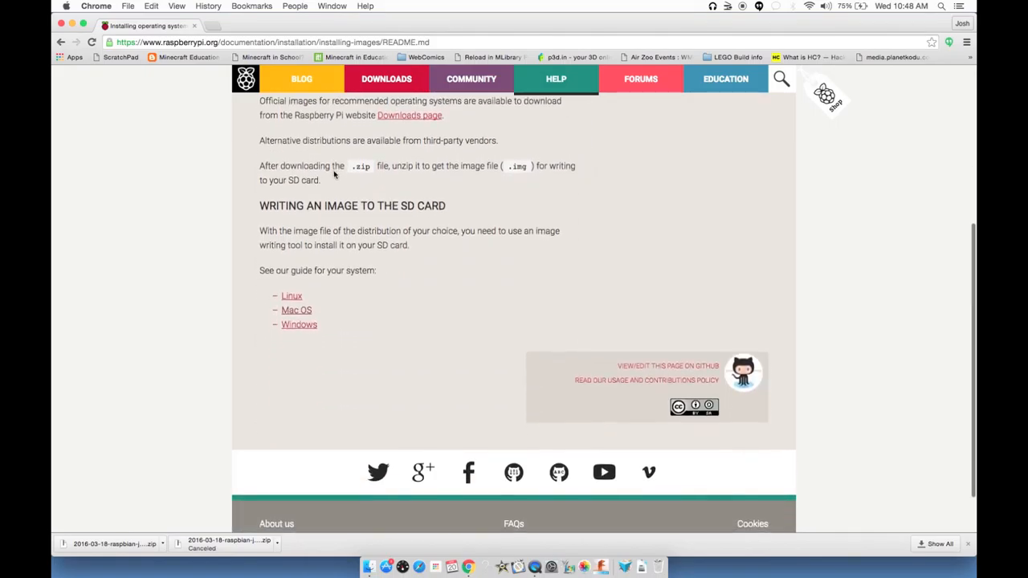
click(296, 310)
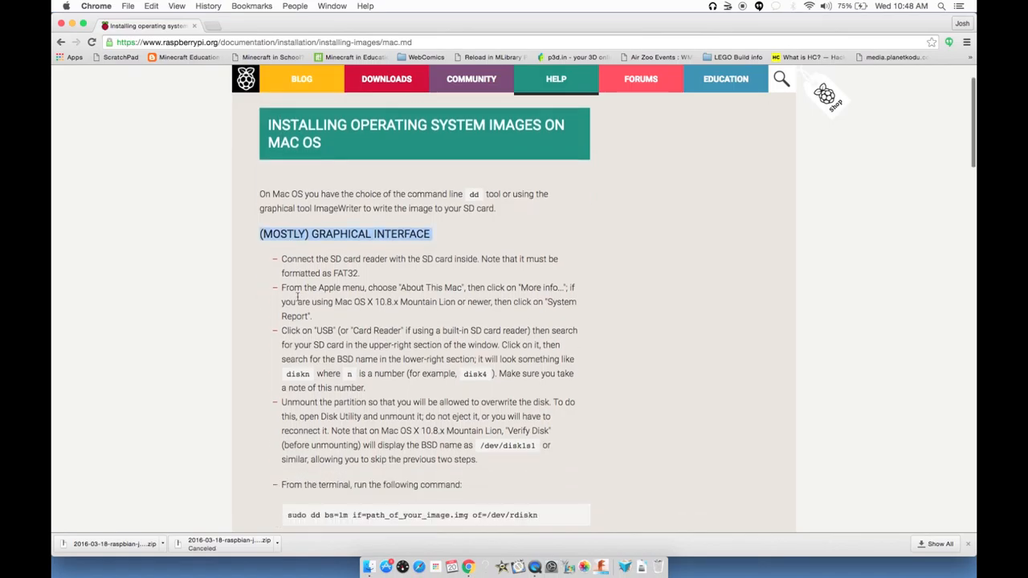
scroll(down, 3)
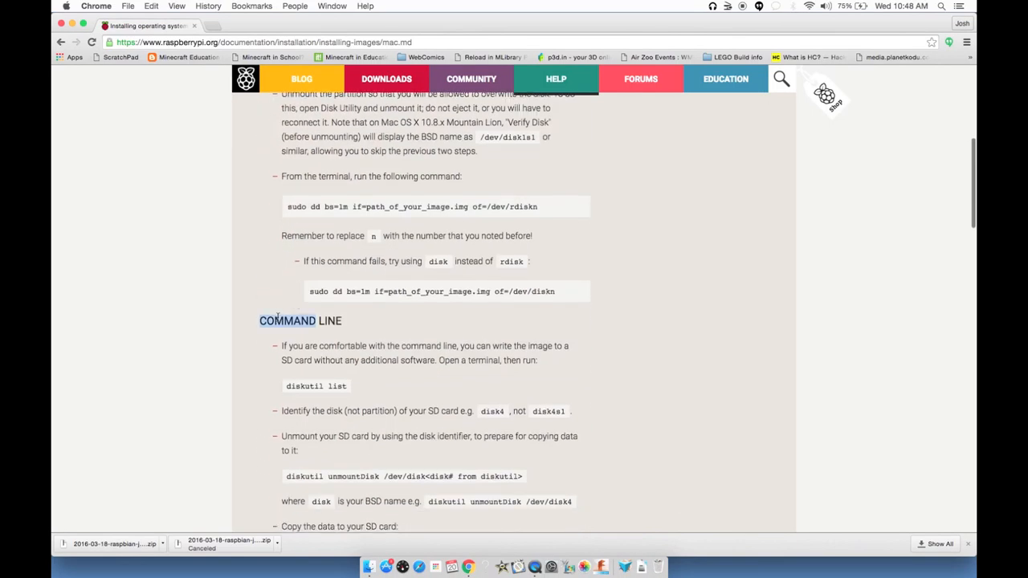
scroll(down, 3)
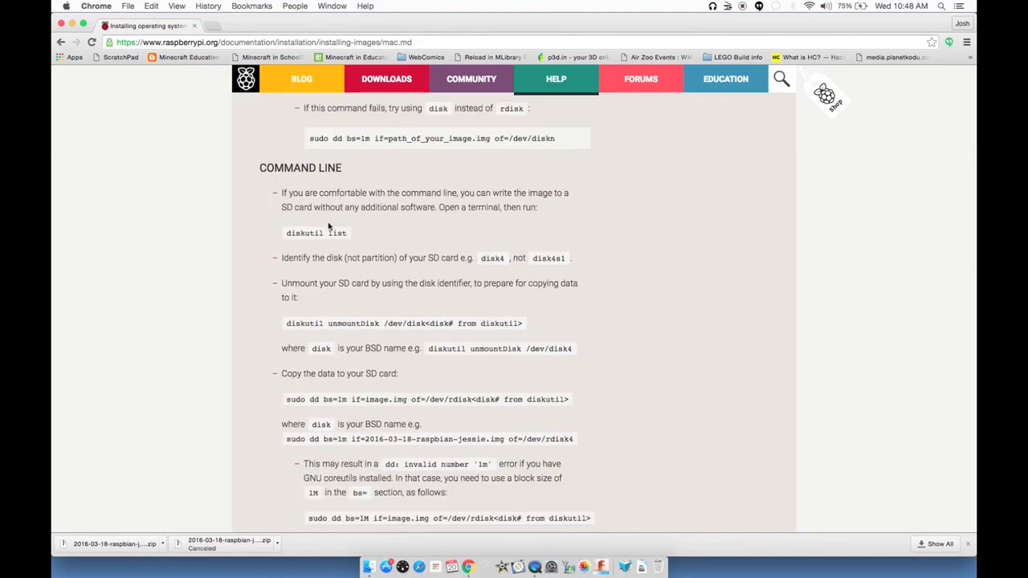
scroll(down, 3)
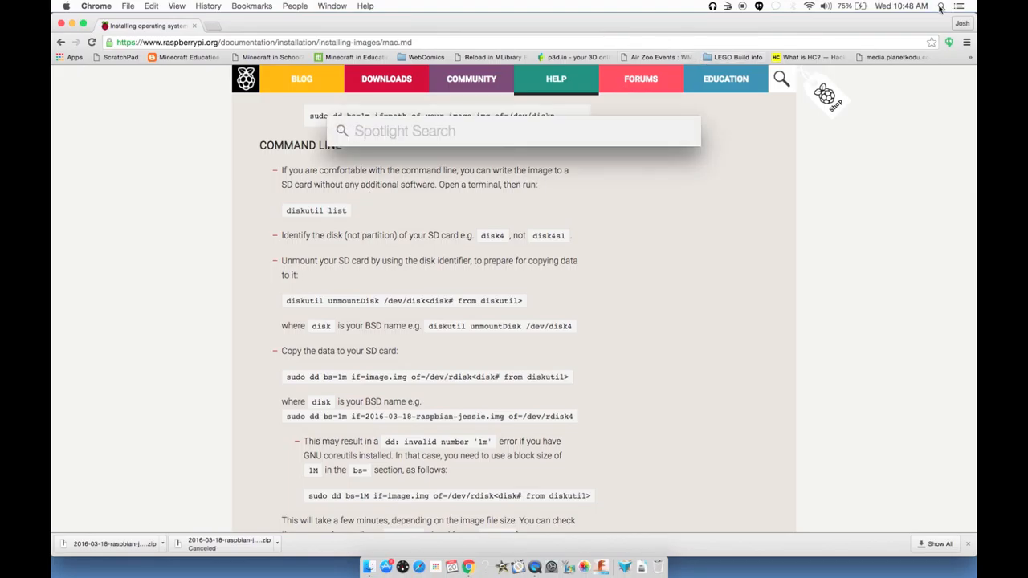
- Launch Terminal from Spotlight and list the disks with diskutil list to find the SD card
text(terminal)
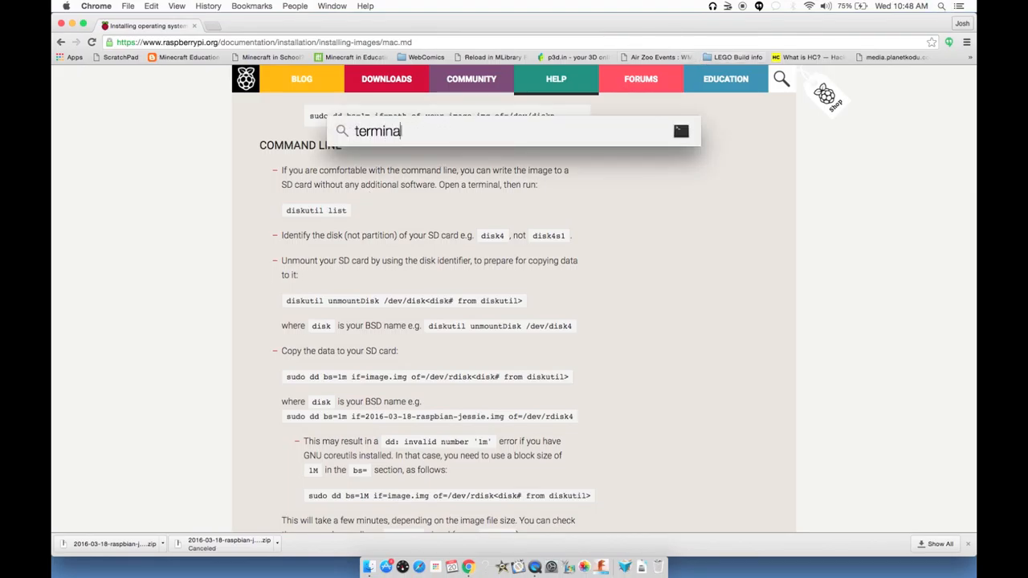
key(Escape)
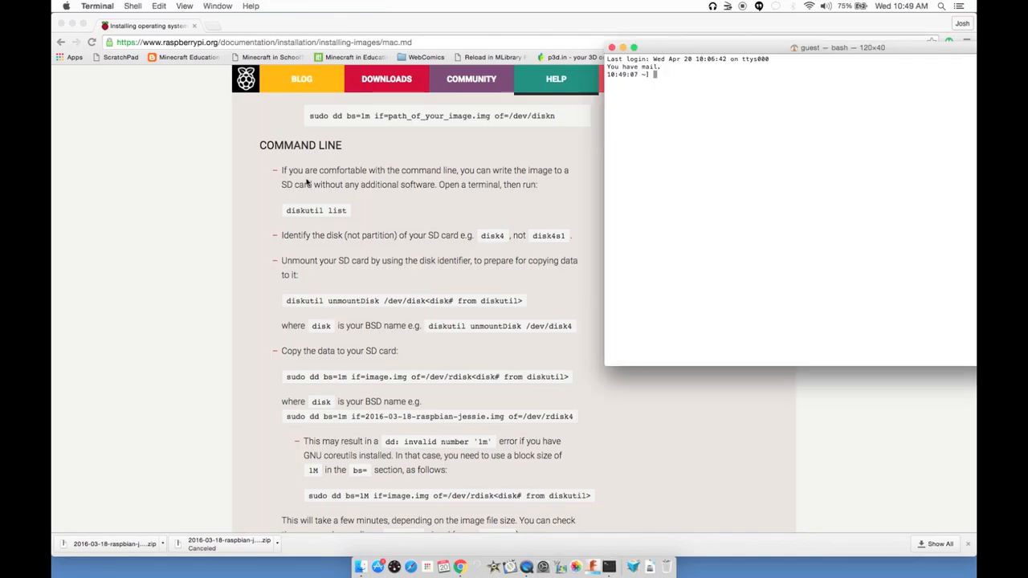
mouse_move(373, 212)
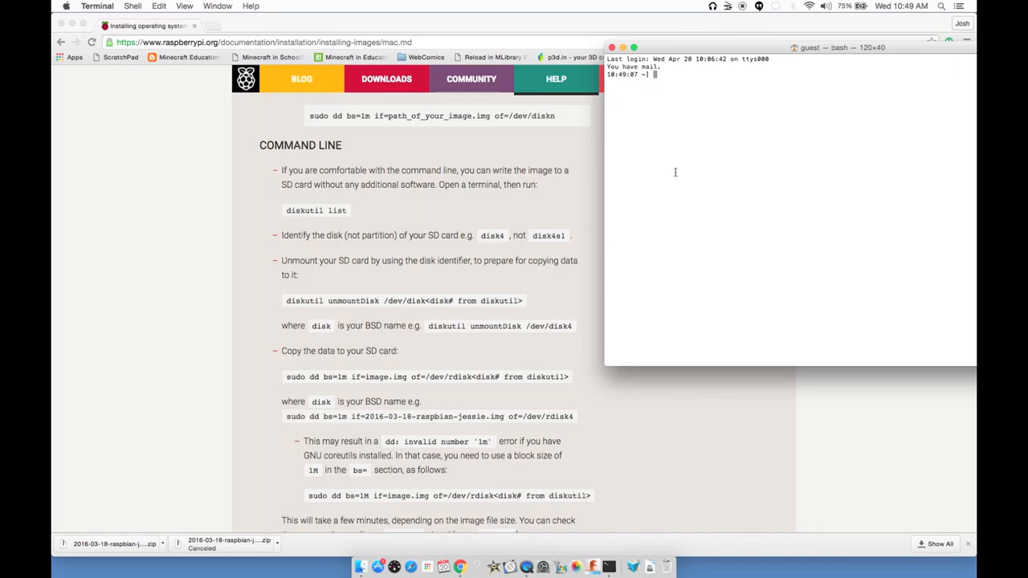
text(diskutil list)
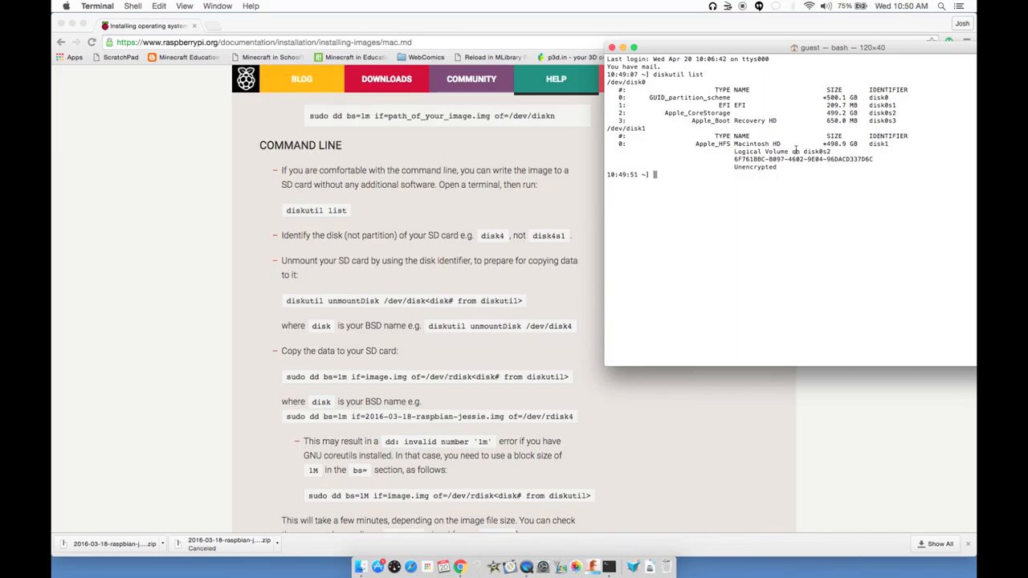
text(diskutil list)
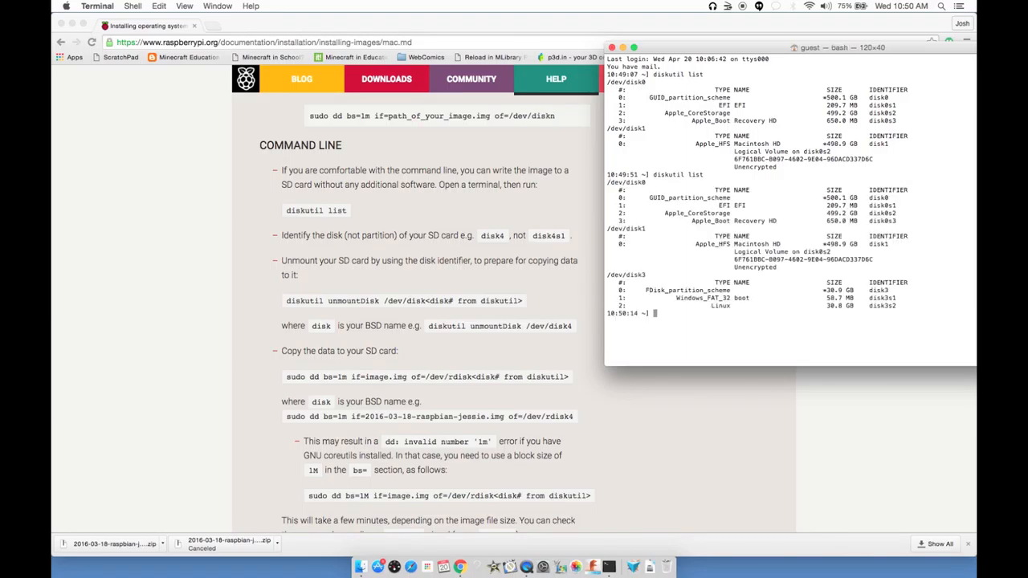
mouse_move(643, 232)
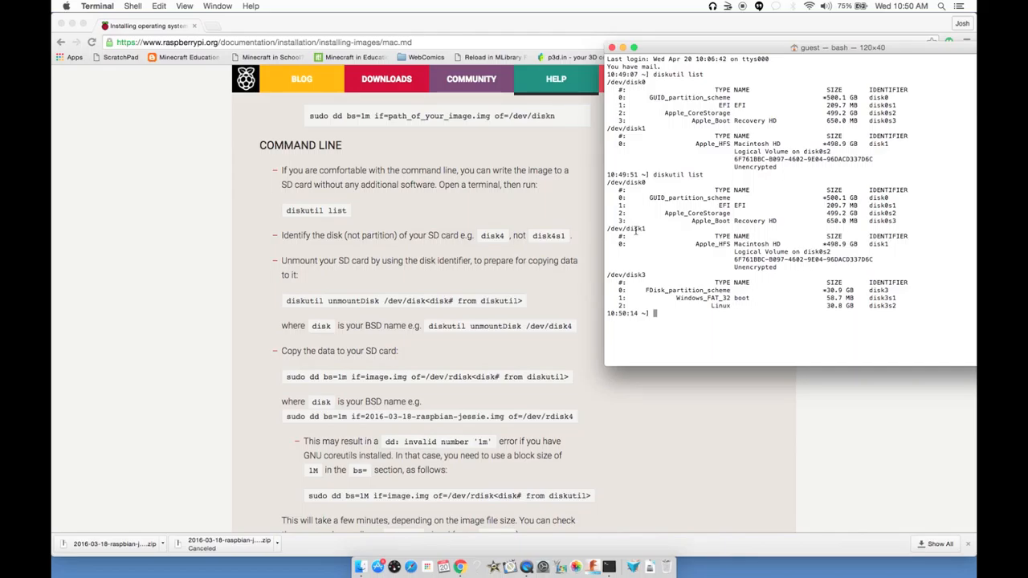
- Enter diskutil unmountDisk /dev/disk3 to unmount the SD card
double_click(636, 273)
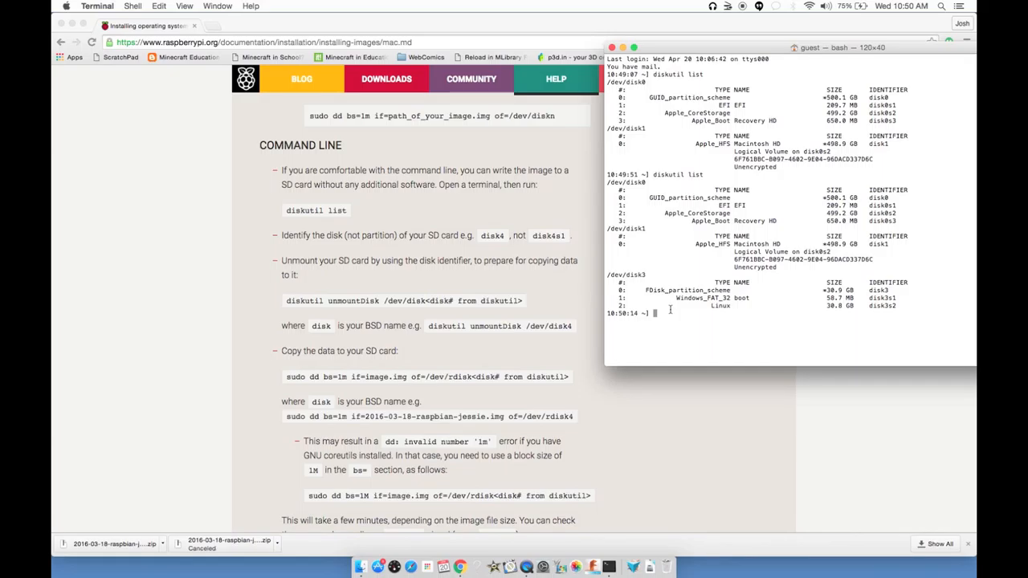
mouse_move(366, 302)
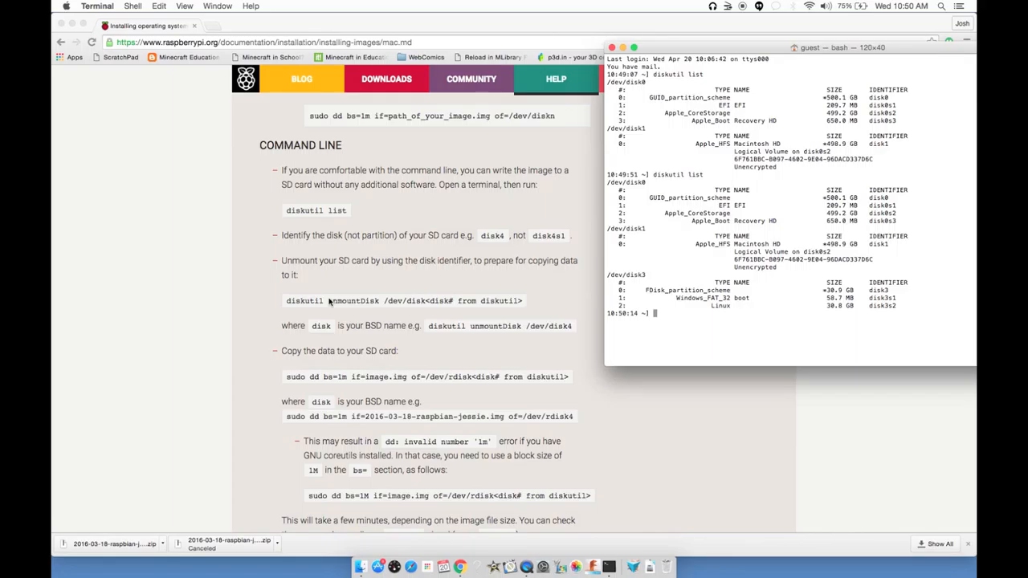
text(diskutil unmountDisk)
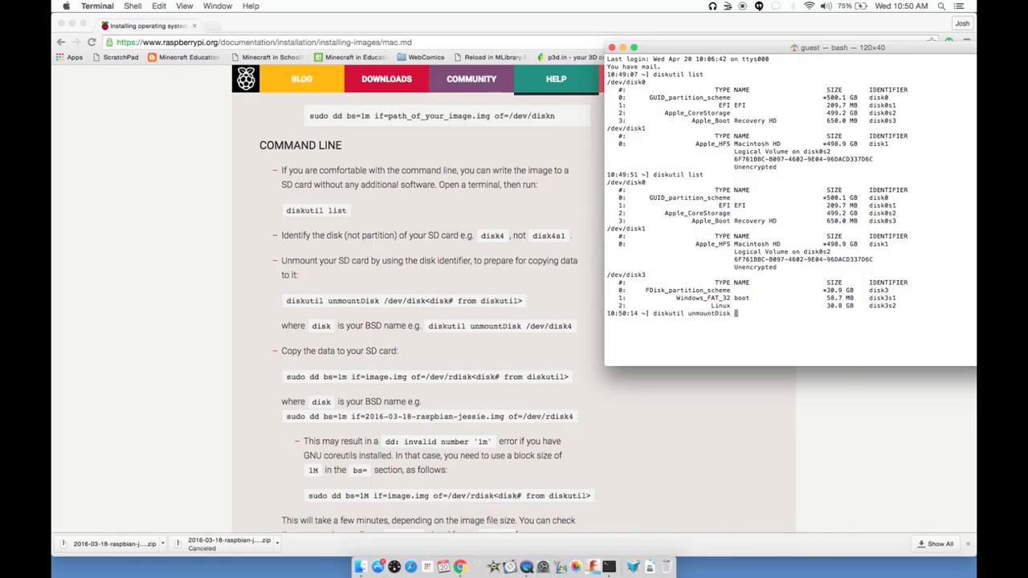
text(/dev/disk)
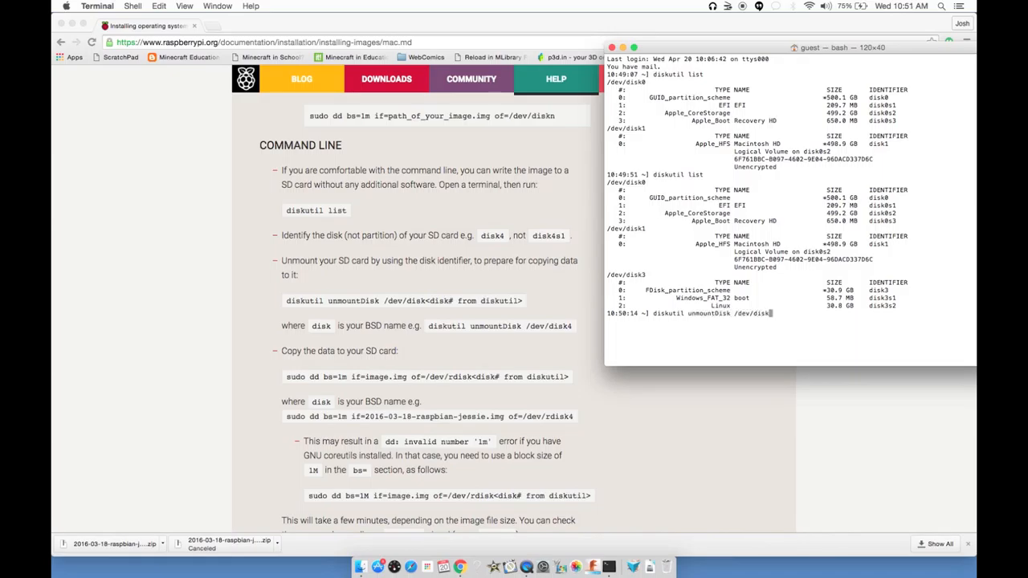
text(3)
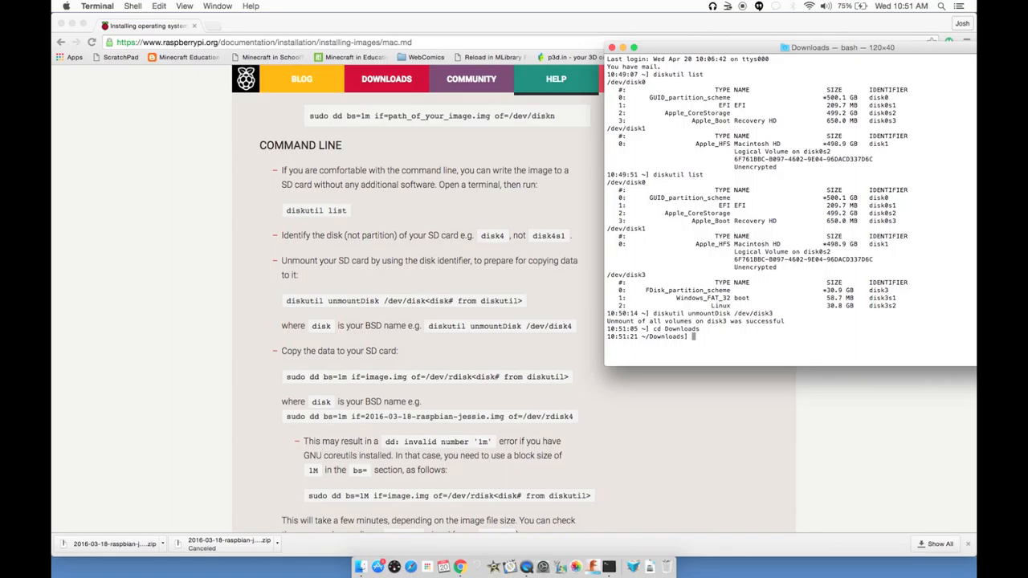
- List Downloads and compose sudo dd if=2016-03-18-raspbian-jessie.img of=/dev/rdisk3
text(ls)
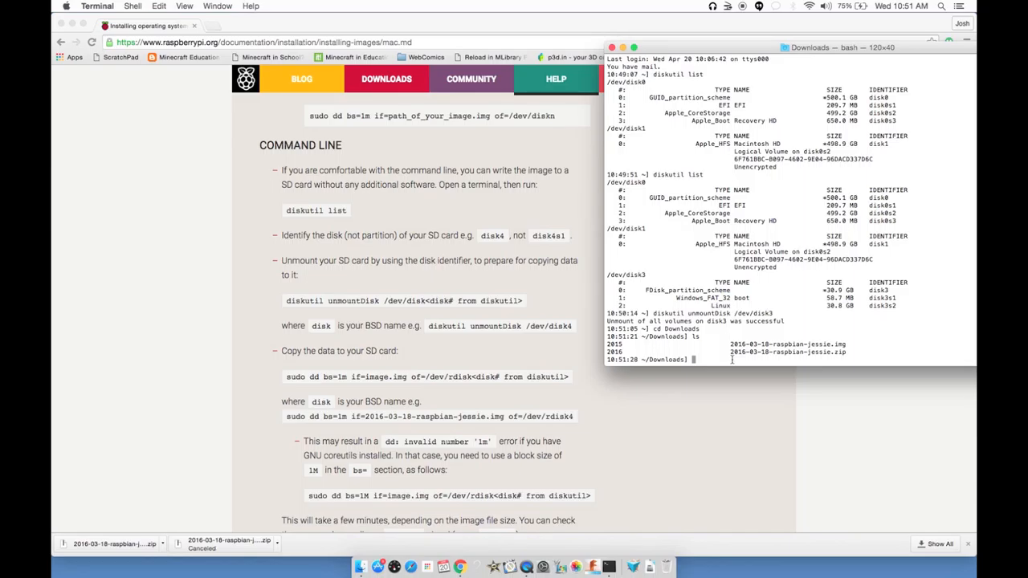
text(sudo dd bs=1m)
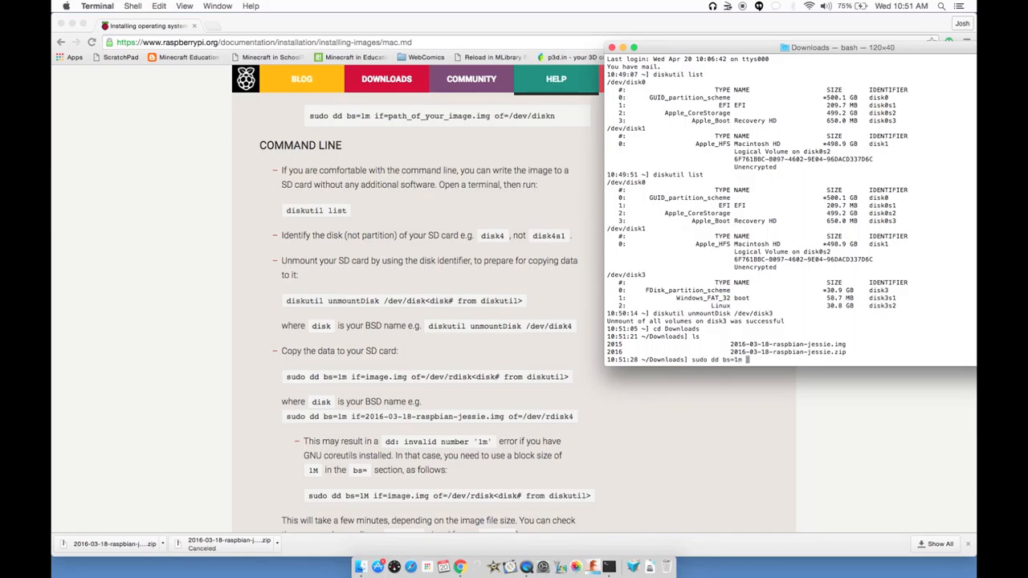
text(if=)
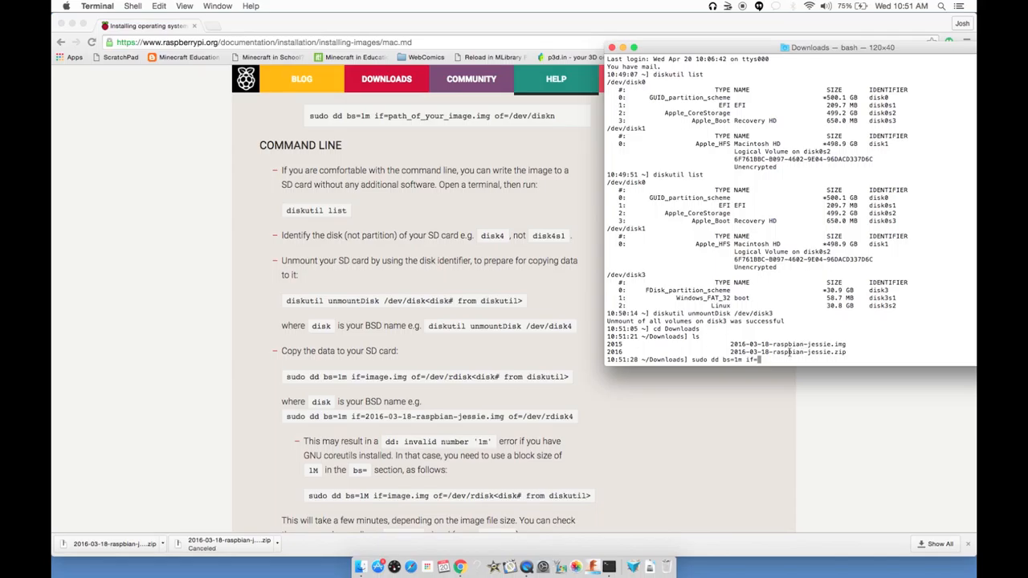
text(2016-03-18-raspbian-jessie)
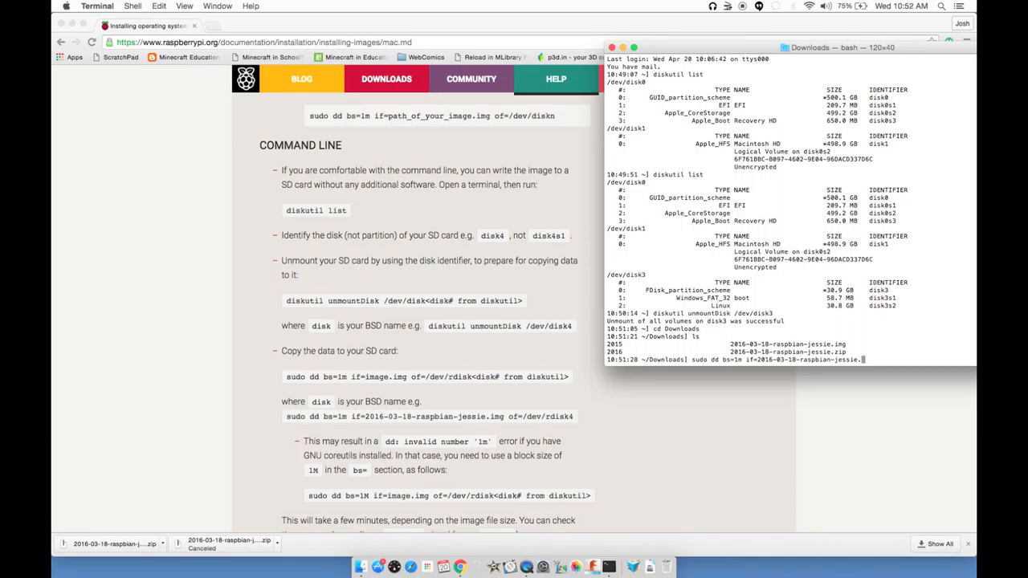
text(.img)
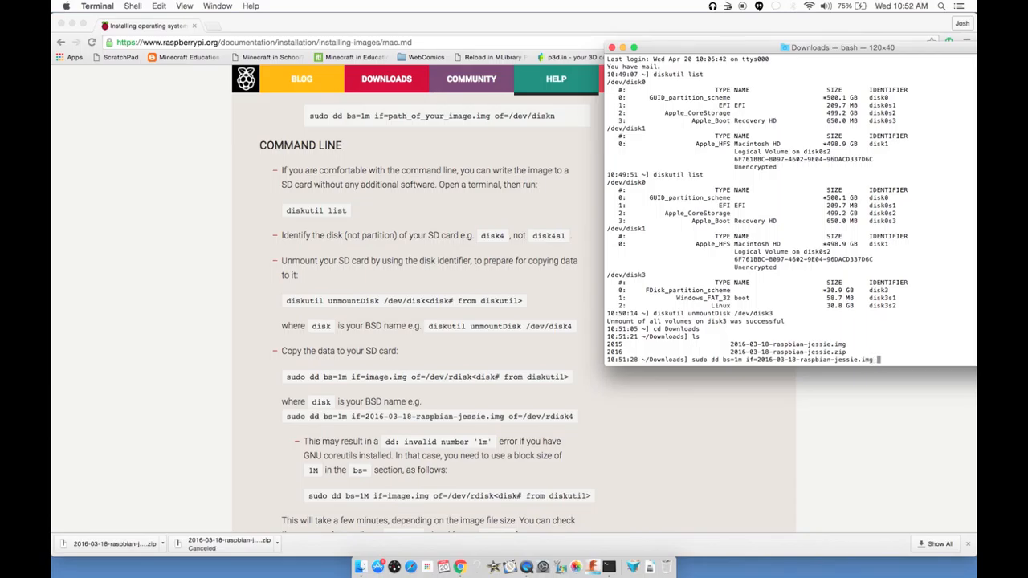
text(of)
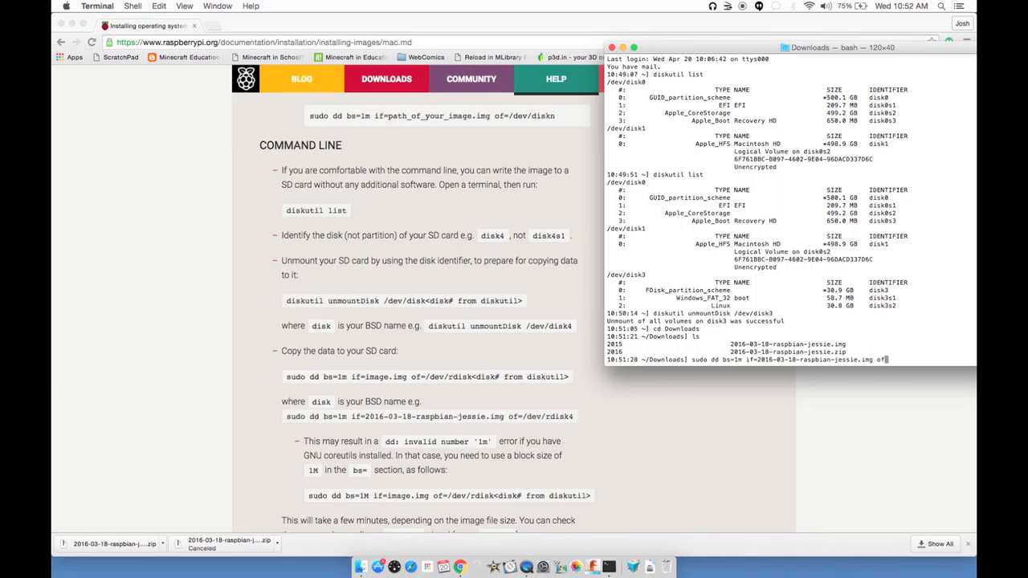
text(/dev/)
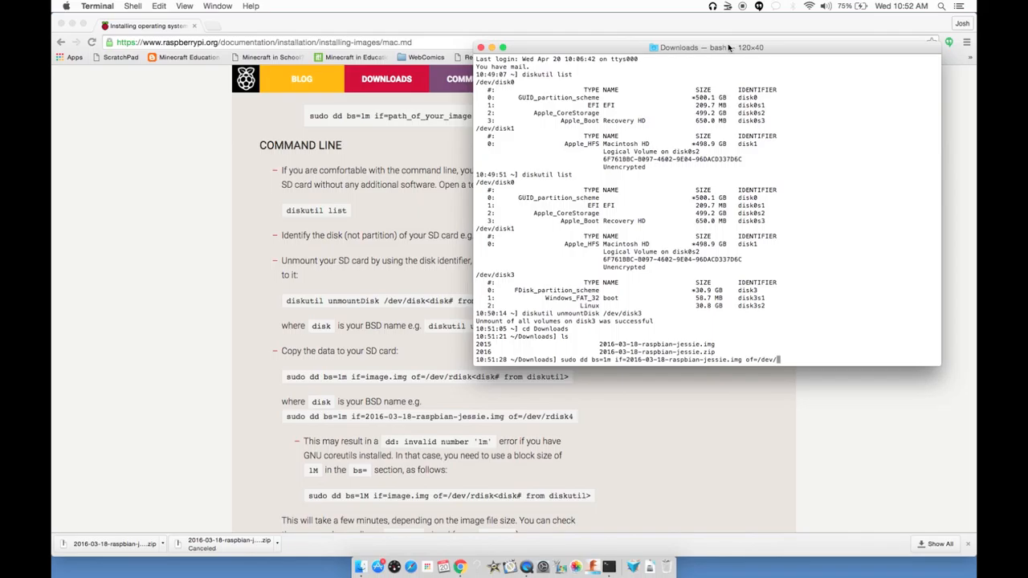
text(rdisk)
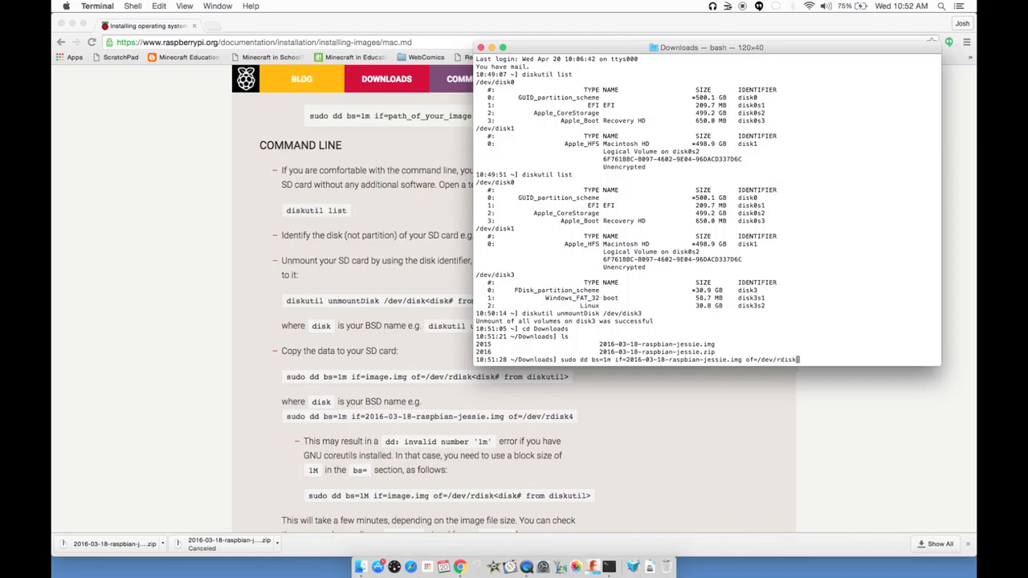
text(3)
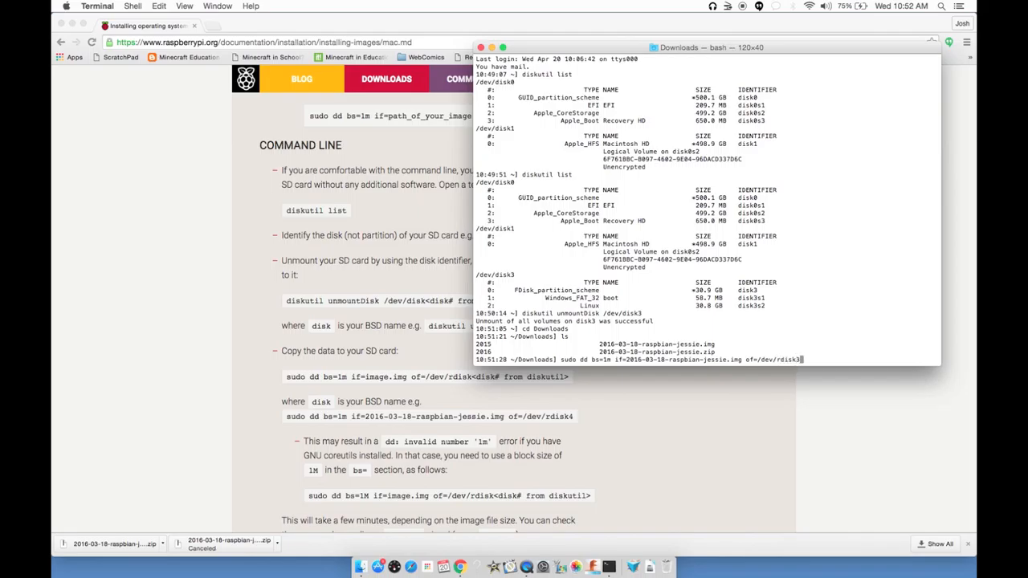
mouse_move(620, 382)
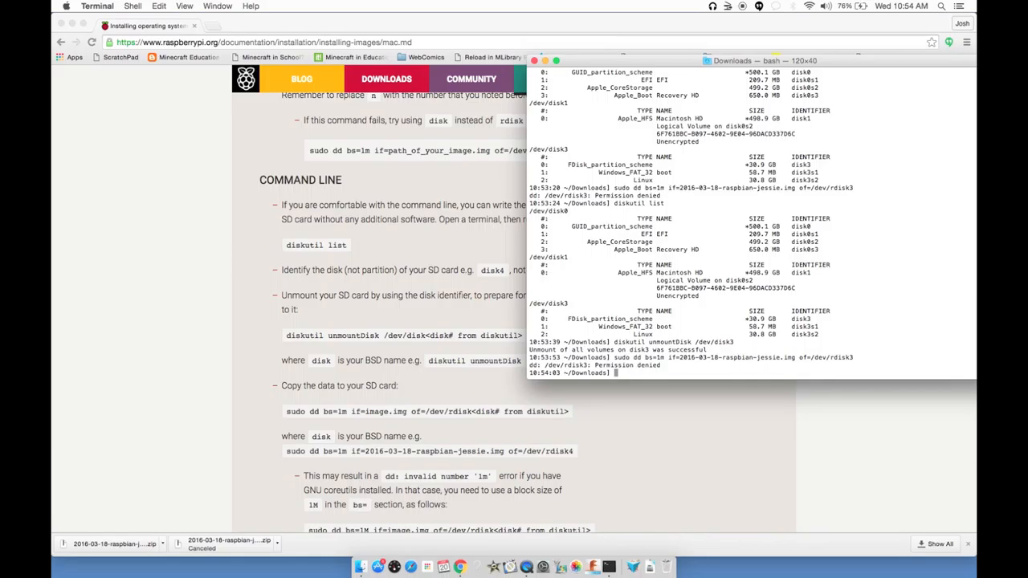
- Re-unmount /dev/disk3 and list the disks again after the permission-denied attempt
text(diskutil unmountDisk /dev/disk3)
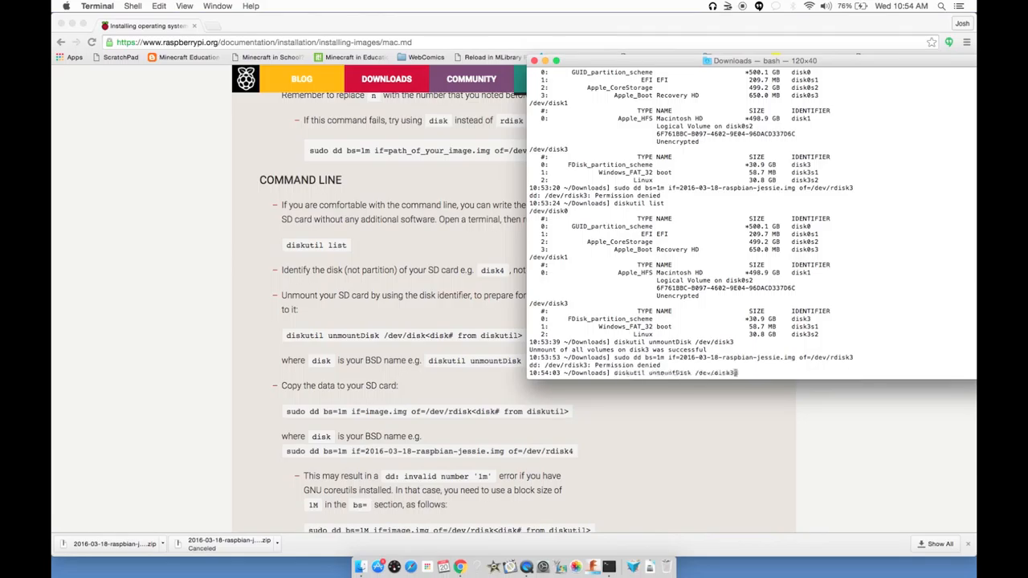
text(diskutil list)
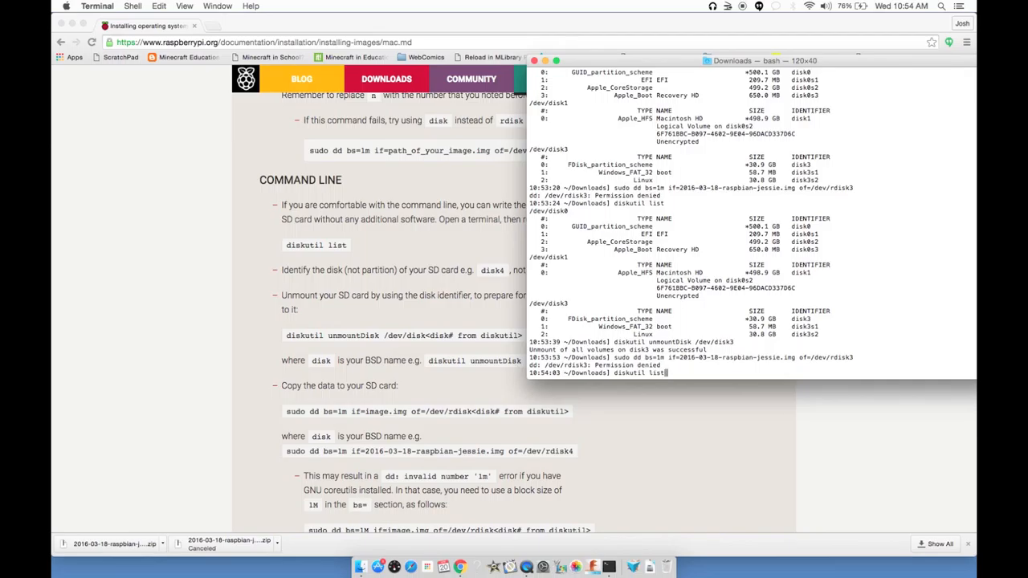
key(Return)
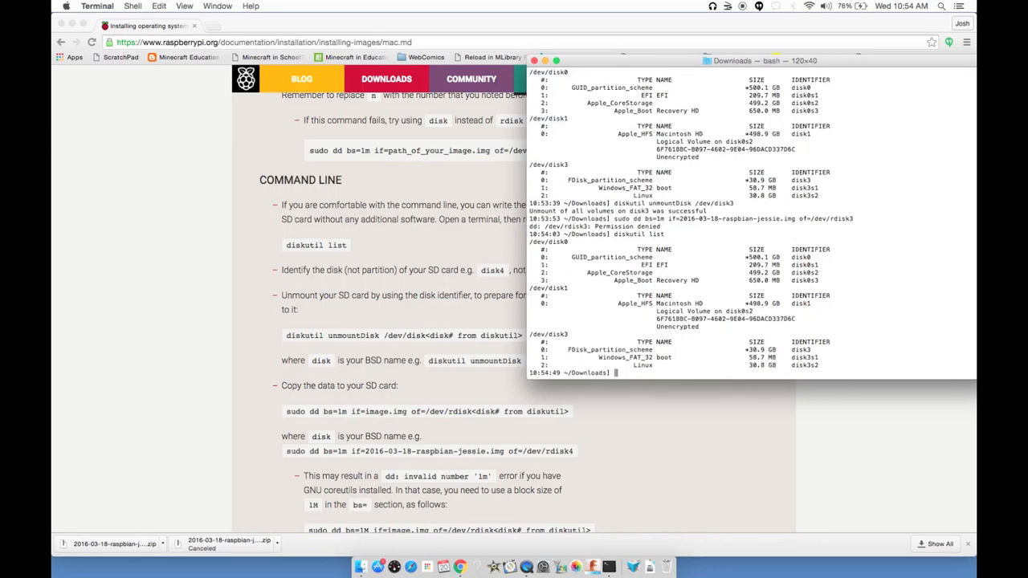
text(diskutil unmountDisk /dev/disk3)
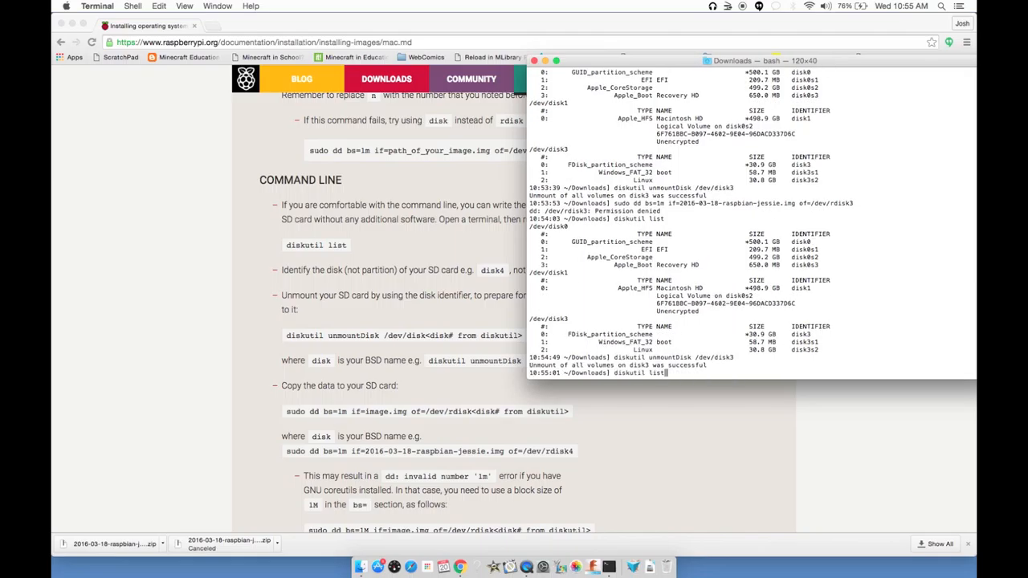
- Run sudo dd bs=1m writing 2016-03-18-raspbian-jessie.img to /dev/rdisk3
text(sudo dd bs=1m if=2016-03-18-raspbian-jessie.img of=/dev/rdisk3)
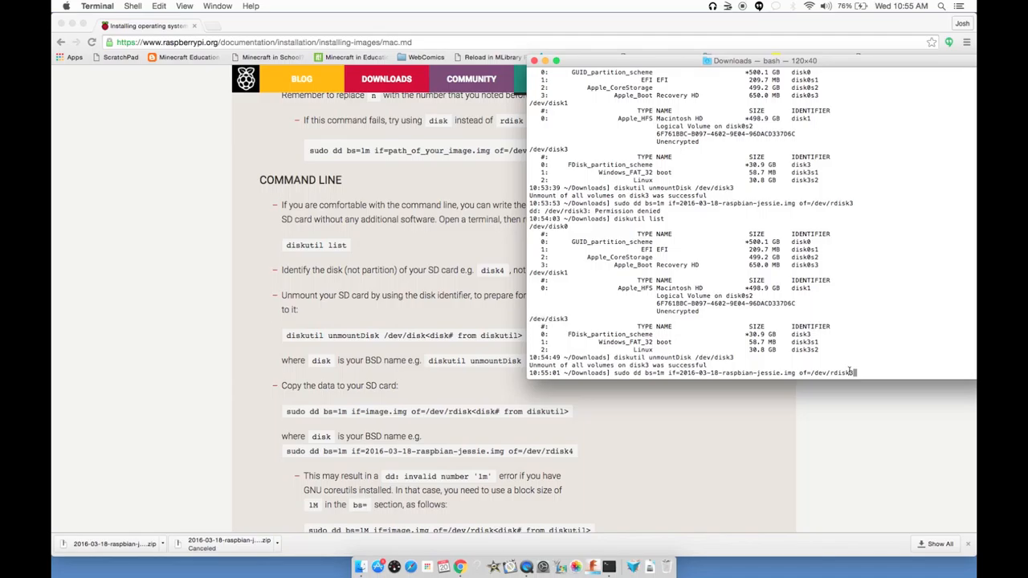
key(Return)
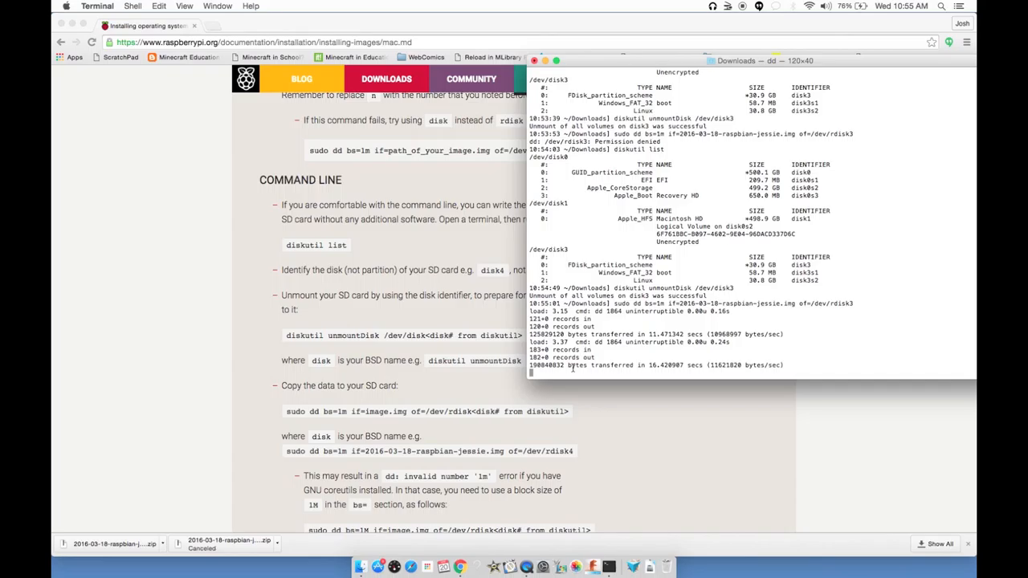
- After the dd write completes, begin diskutil eject /dev/rdisk3 for the card
scroll(down, 3)
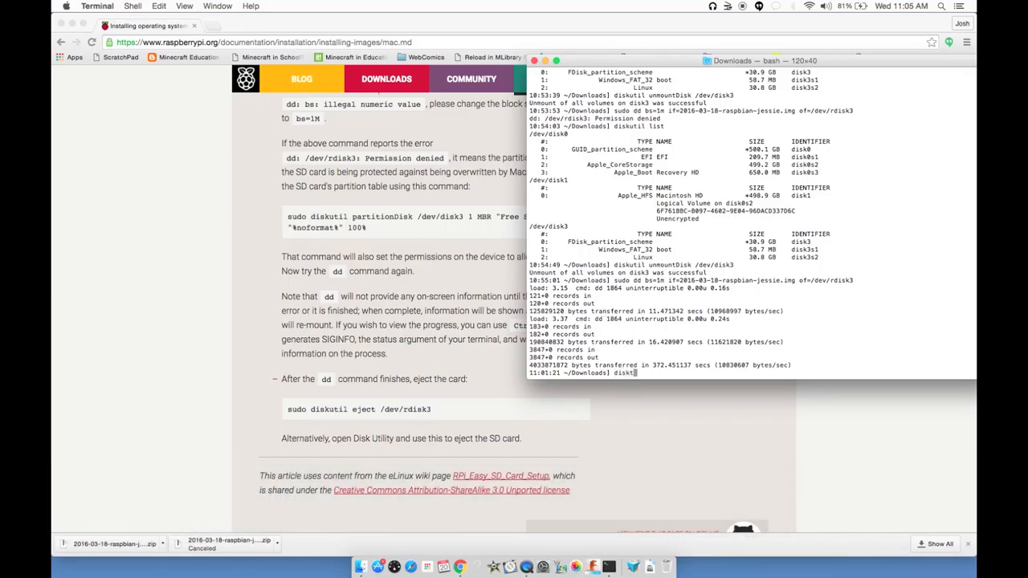
text(diskutil eject /dev/r)
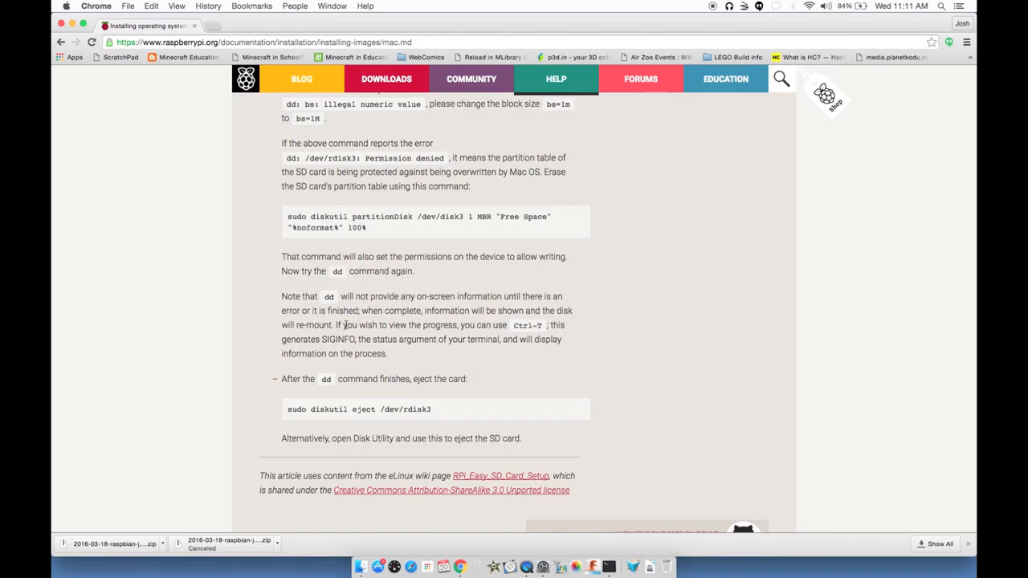
mouse_move(497, 186)
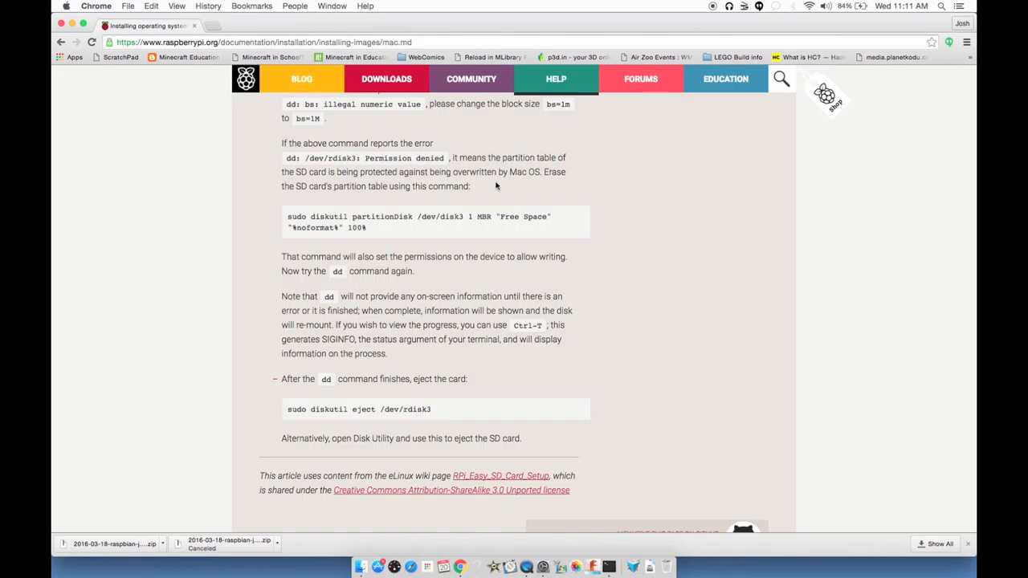
mouse_move(432, 296)
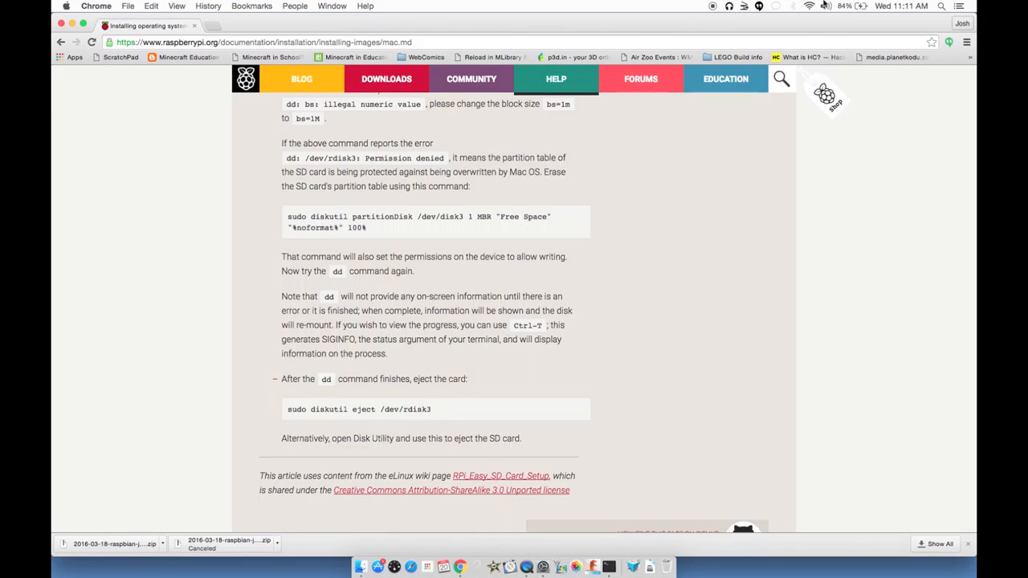
mouse_move(768, 148)
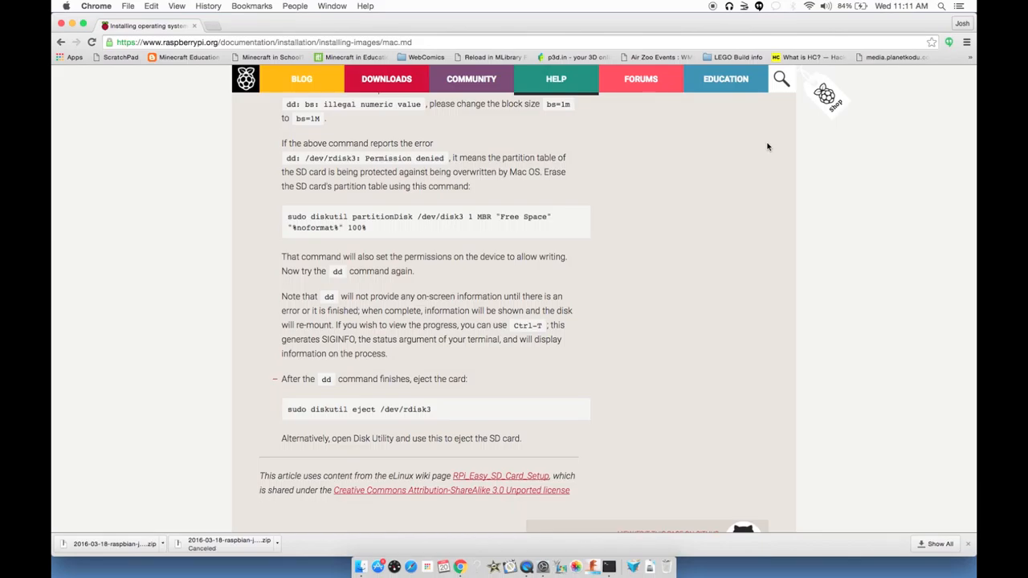
mouse_move(753, 9)
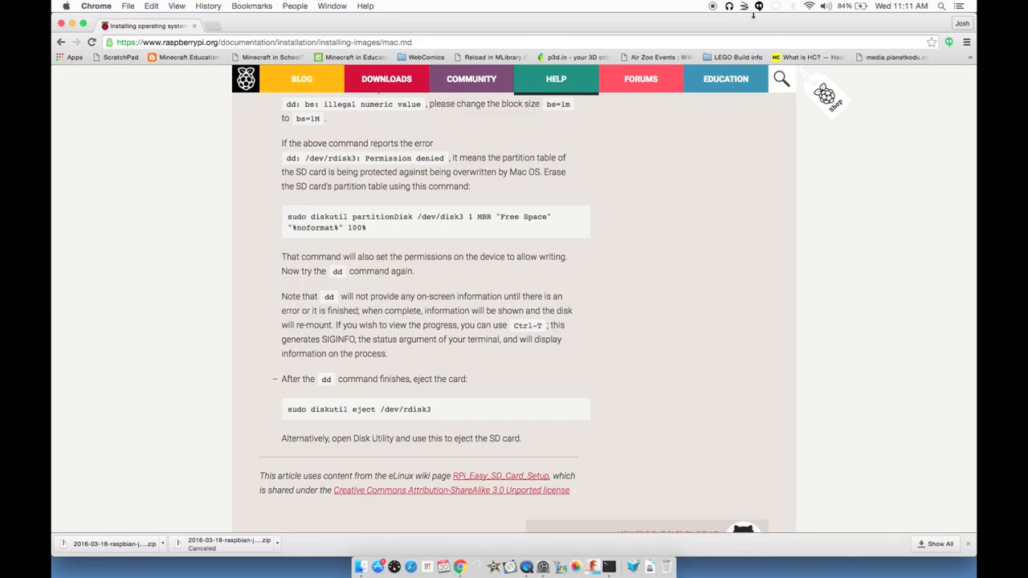
mouse_move(780, 242)
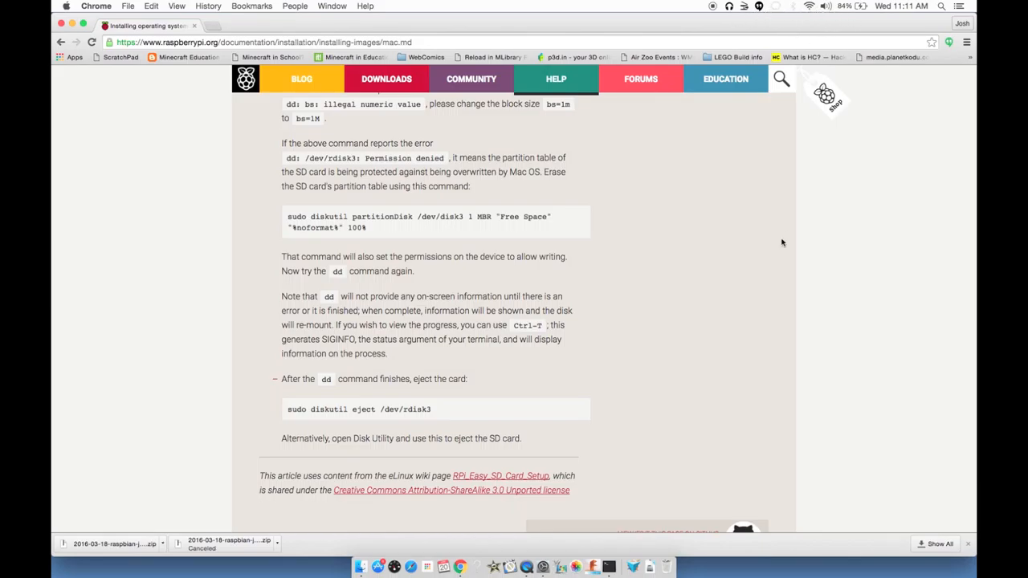
mouse_move(806, 10)
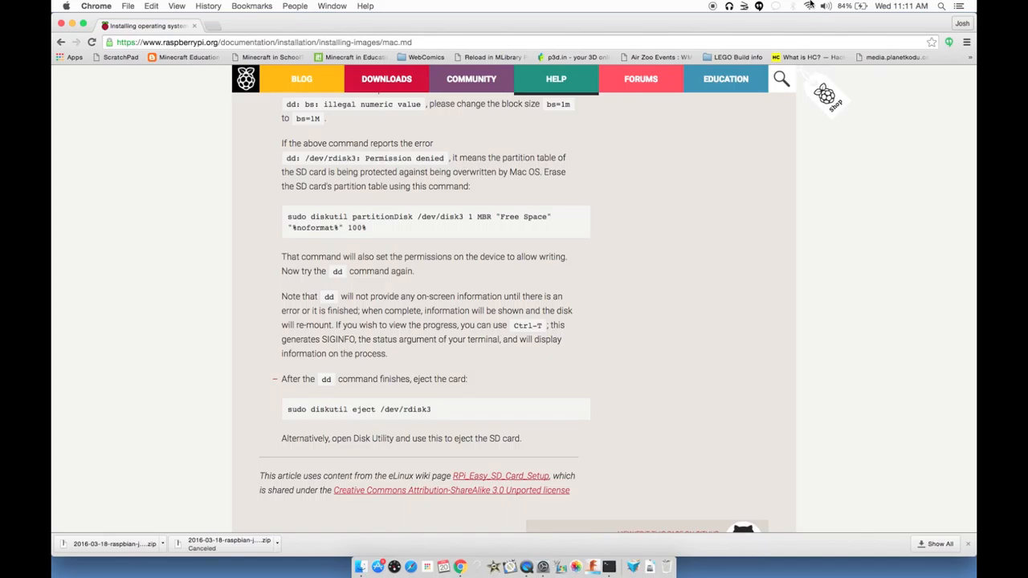
- Show the list of available Wi-Fi networks from the menu bar
click(807, 6)
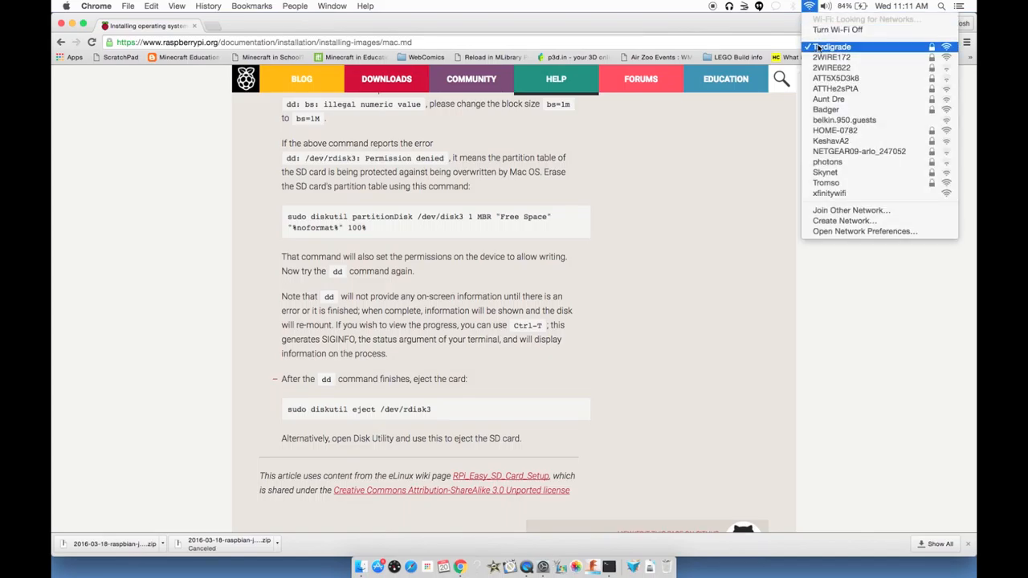
mouse_move(845, 220)
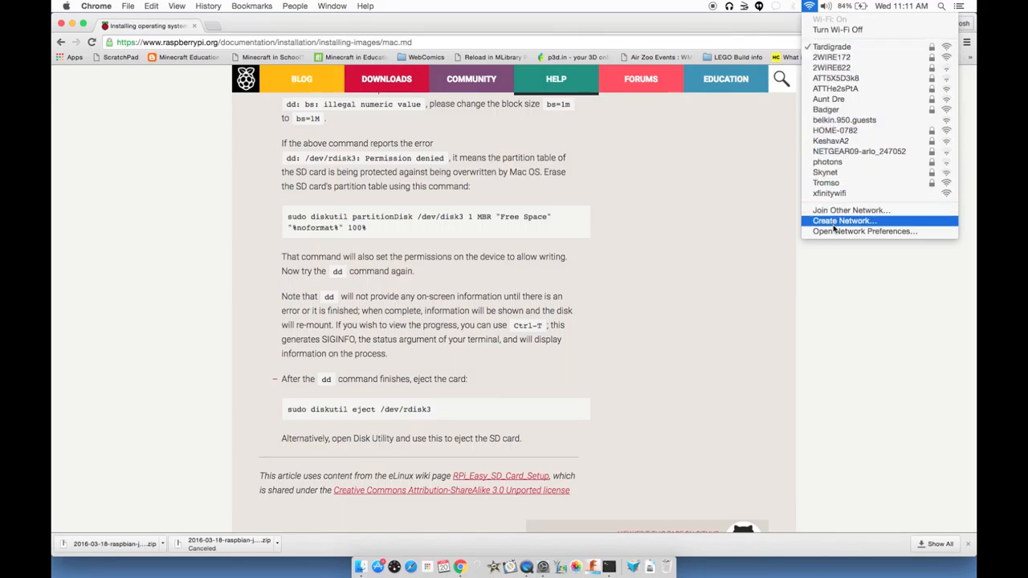
- Look up the router address 192.168.1.254 in Wi-Fi's TCP/IP settings, then close Network preferences
click(865, 231)
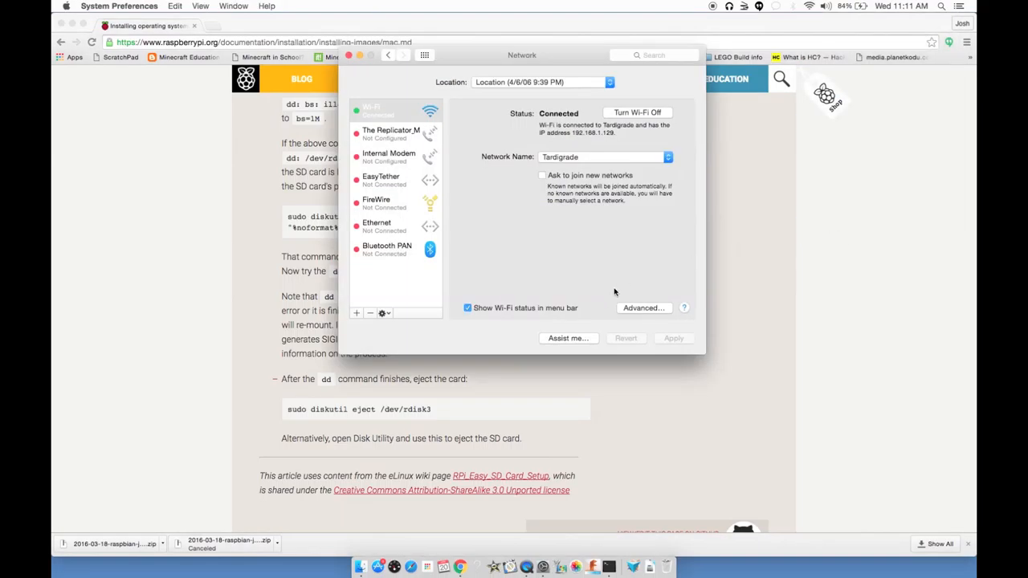
click(642, 309)
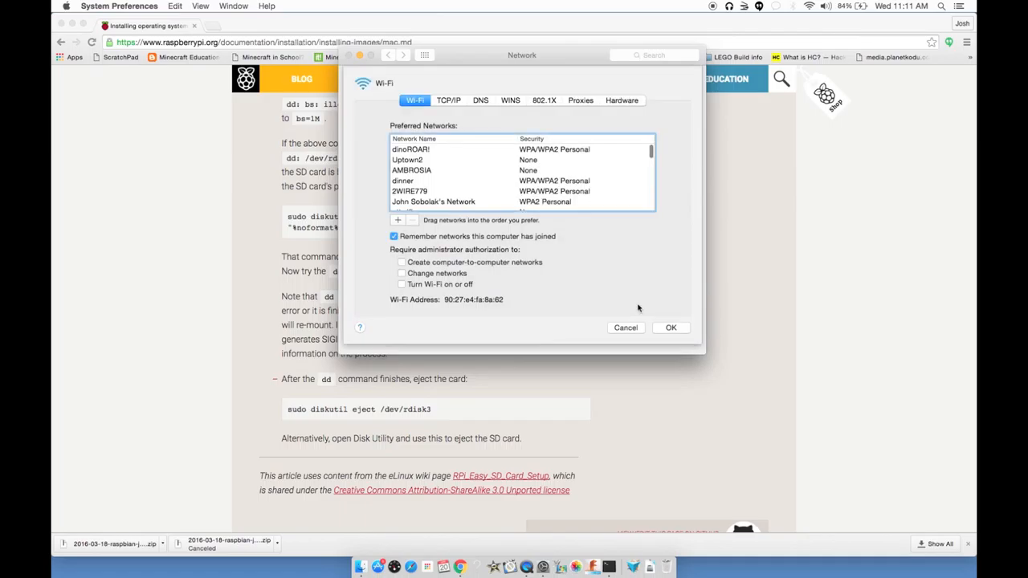
click(448, 99)
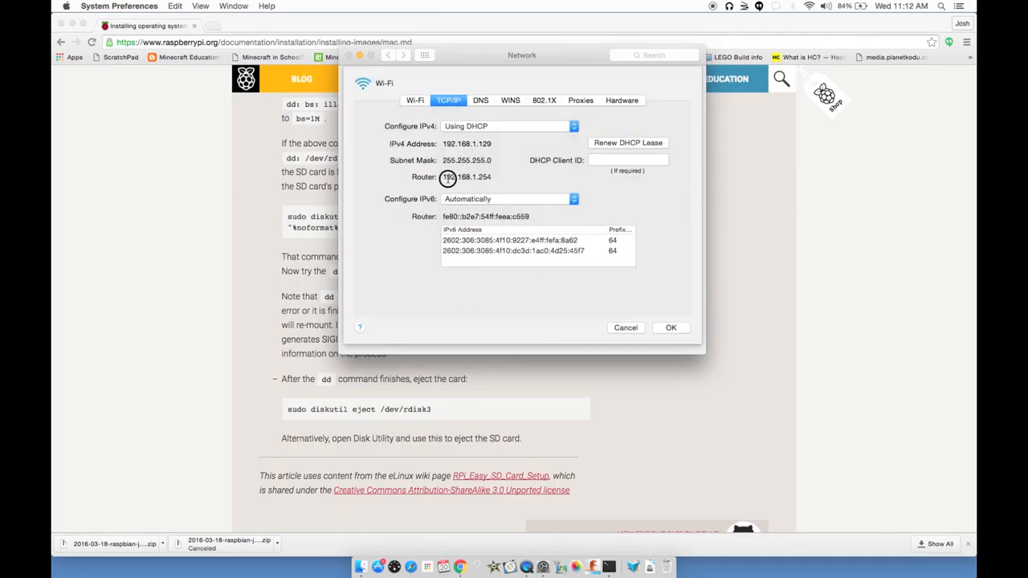
double_click(449, 177)
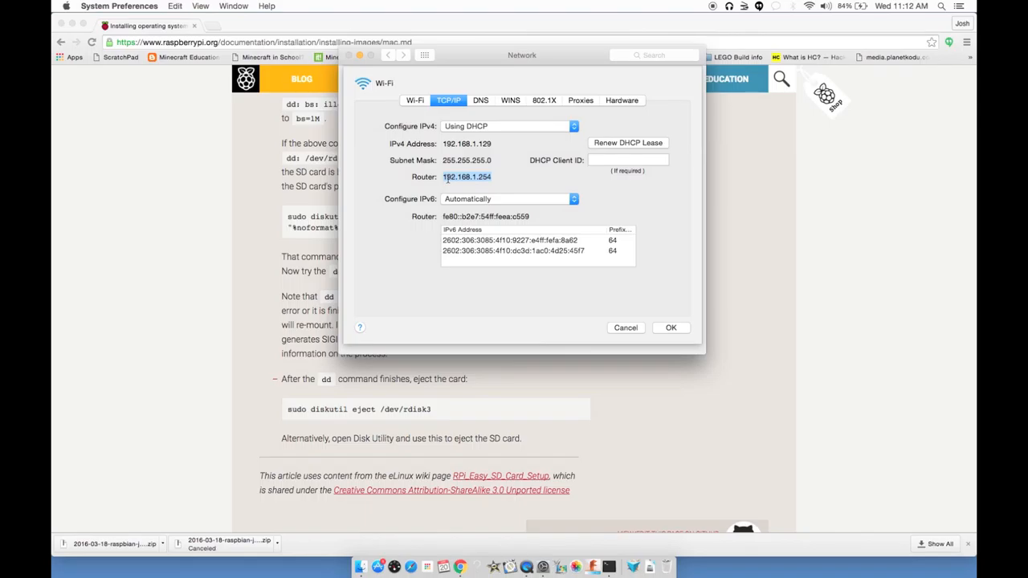
click(627, 328)
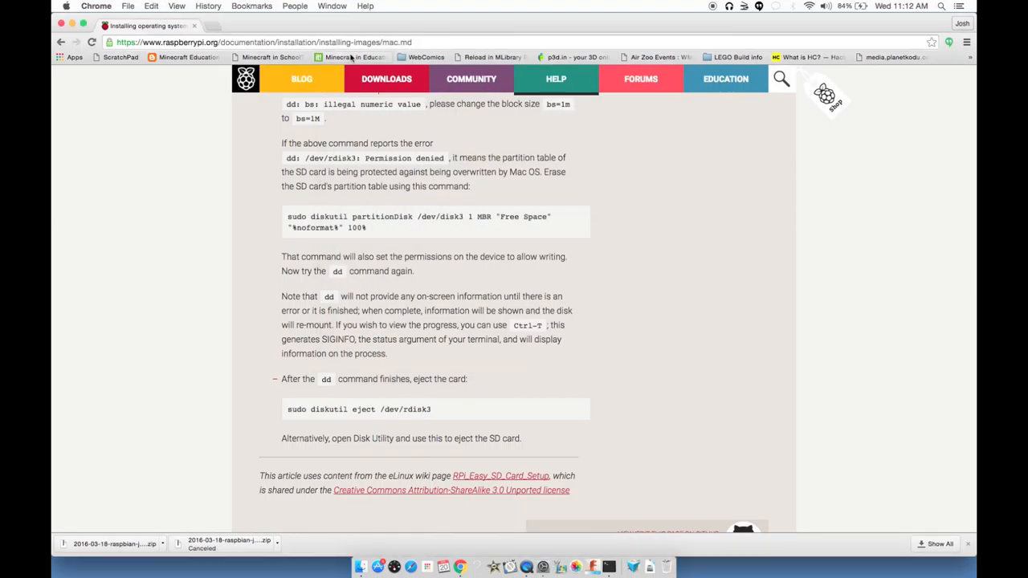
- Go to the gateway at 192.168.1.254 and show the raspberrypi device's details
click(289, 42)
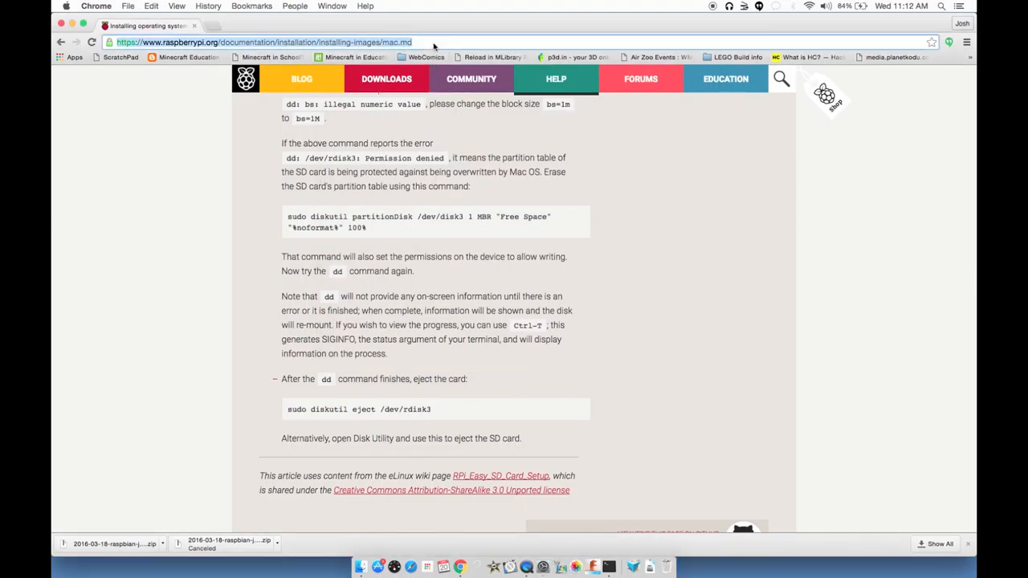
text(192.168.1.254)
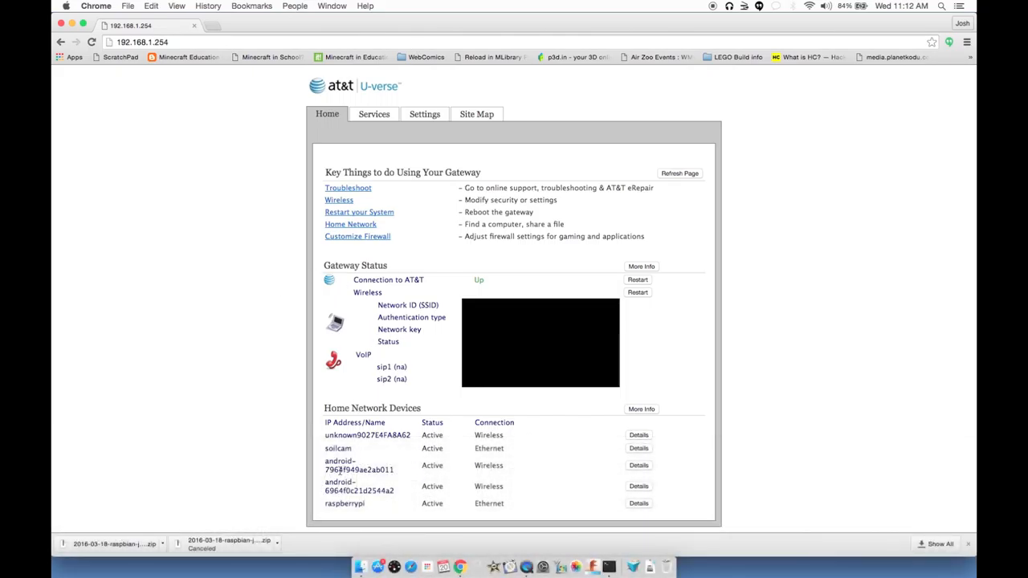
double_click(338, 448)
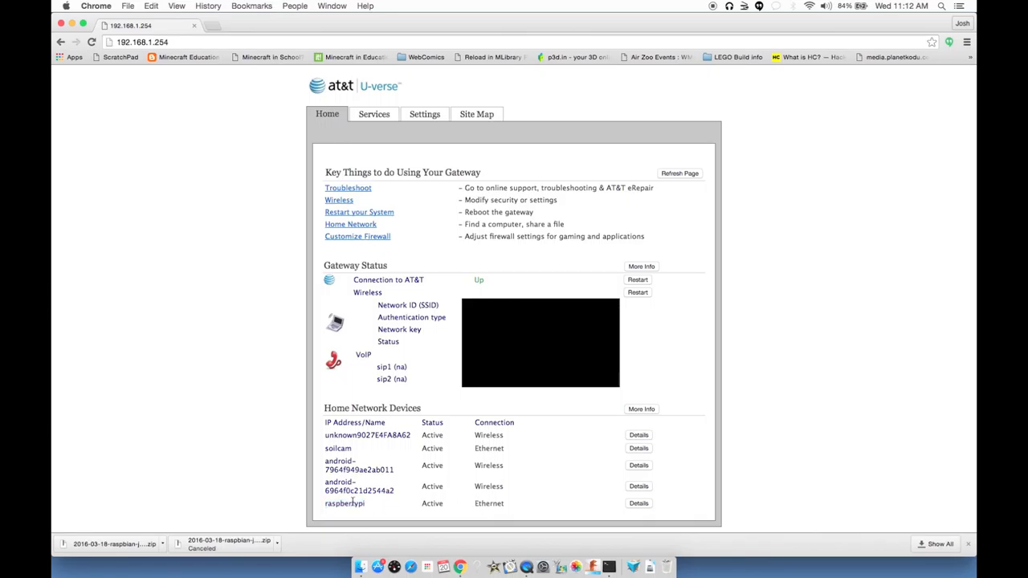
double_click(344, 505)
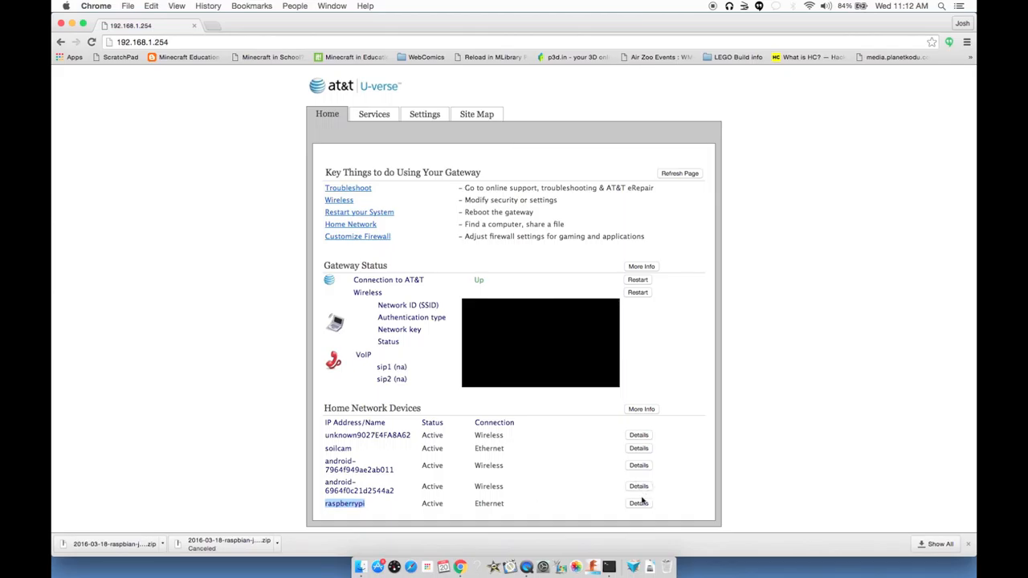
click(638, 503)
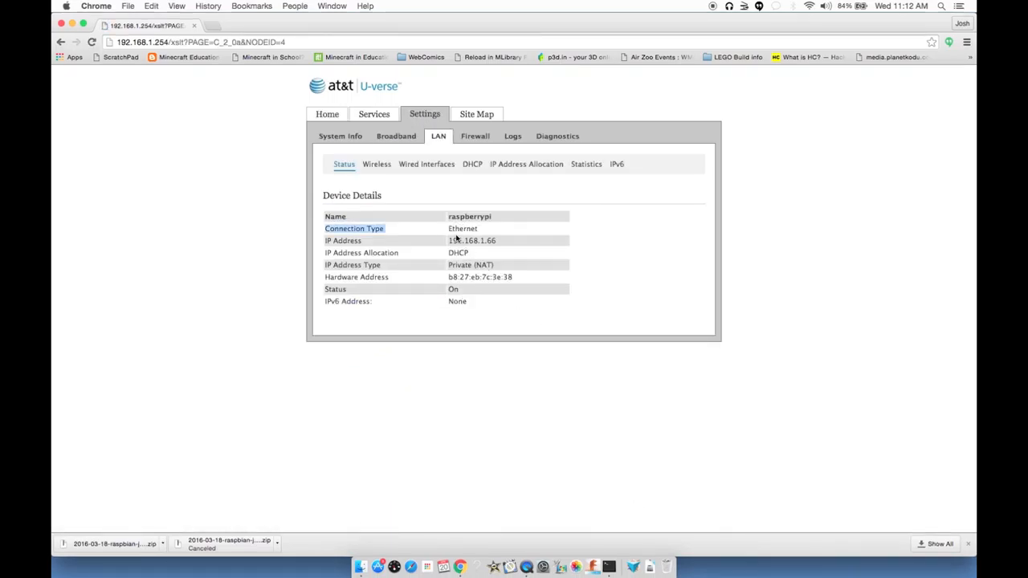
- Select the Pi's IP address 192.168.1.66 in the device details
double_click(472, 241)
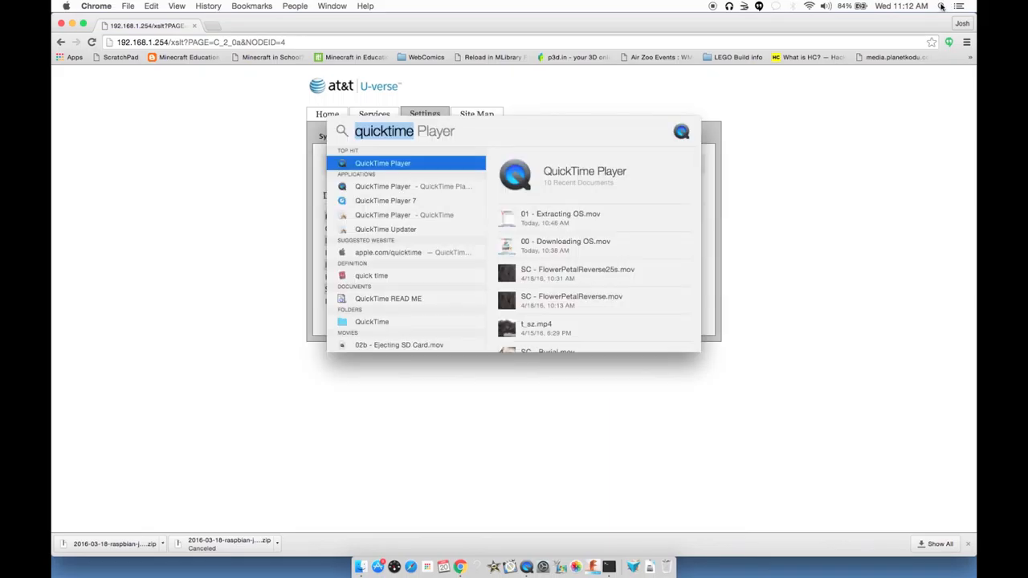
- Search Spotlight for 'terminal' and launch the Terminal application
text(terminal)
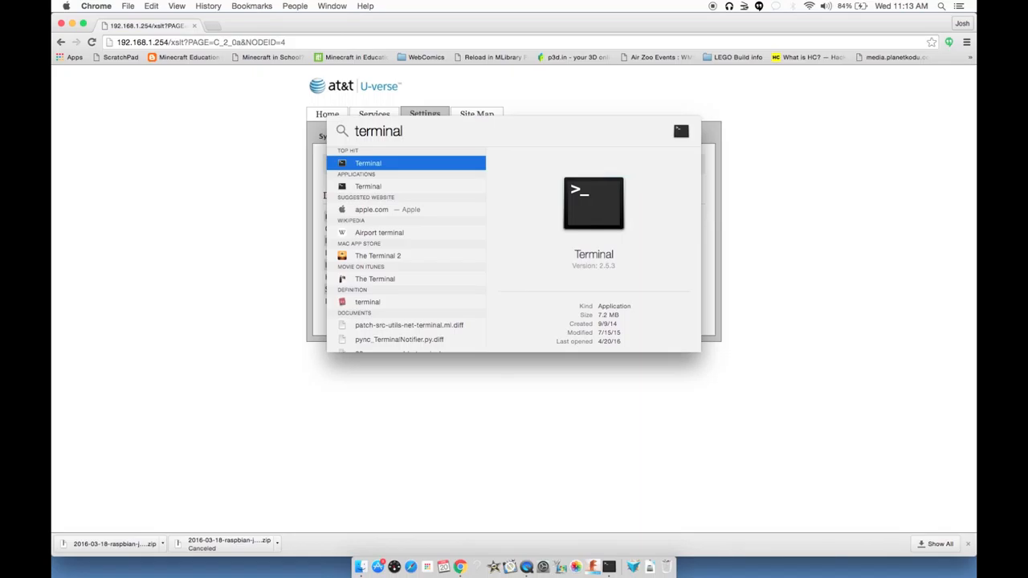
click(366, 164)
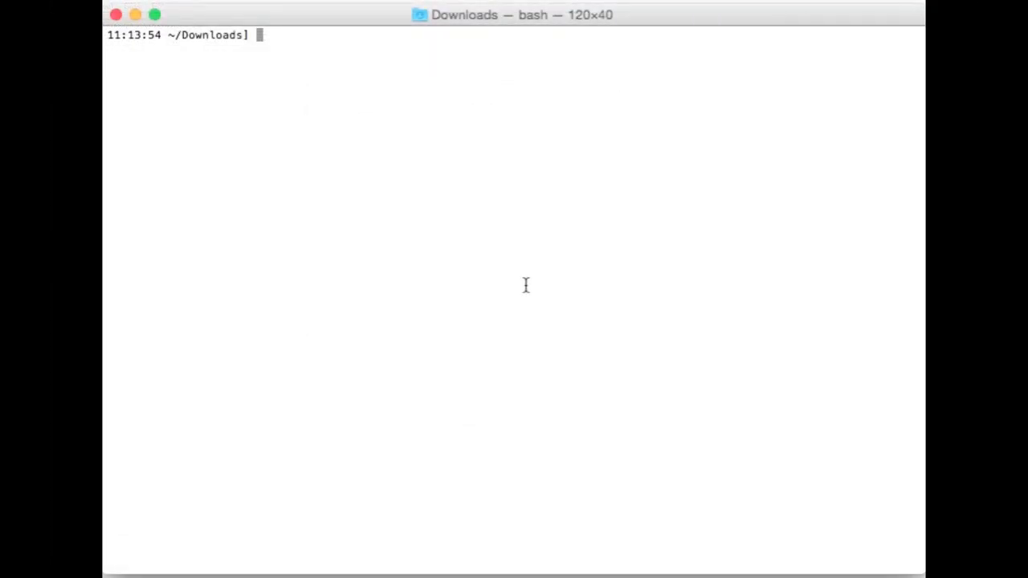
text(ssh pi)
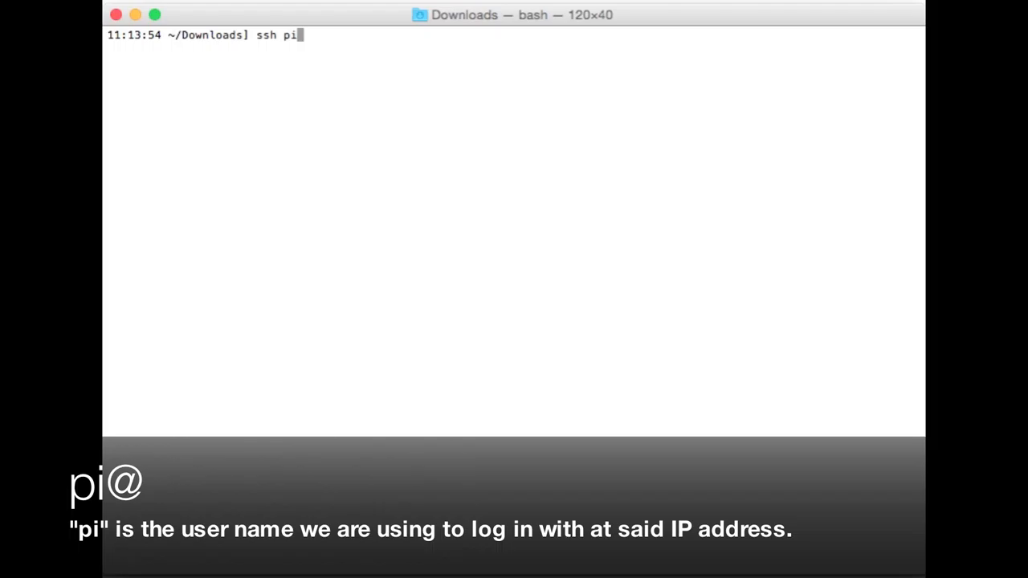
text(@)
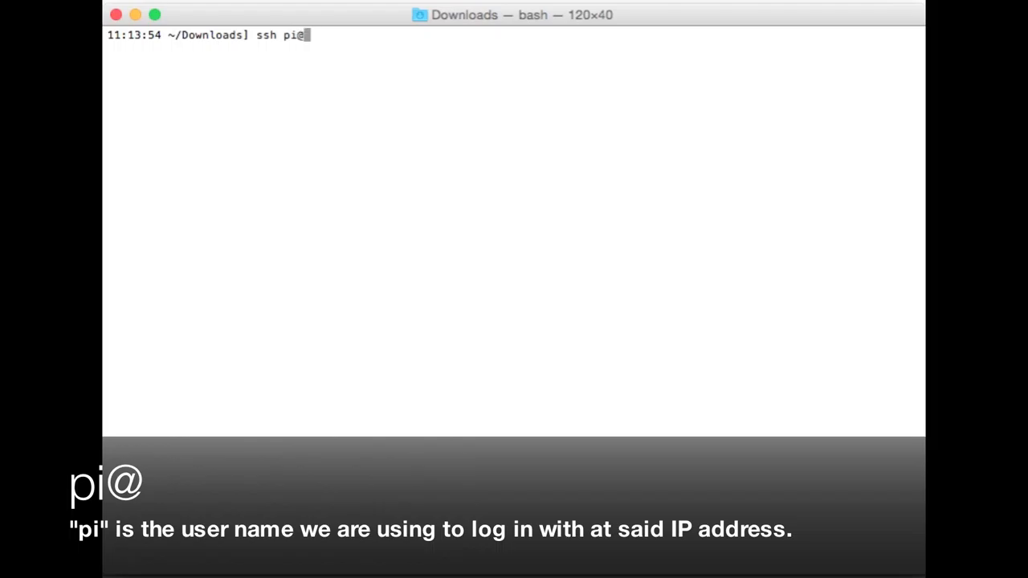
text(192.168.1.66)
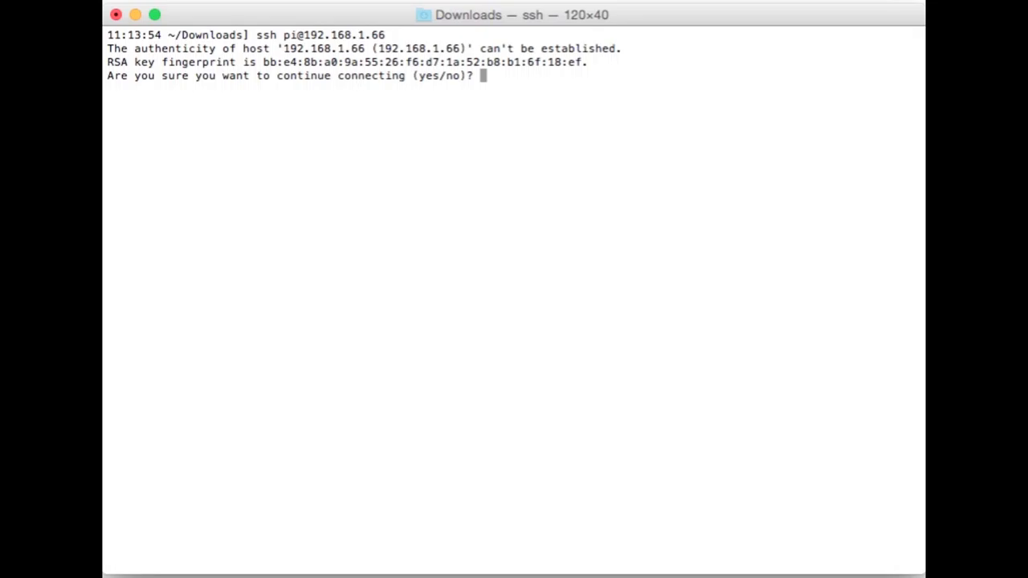
text(yes)
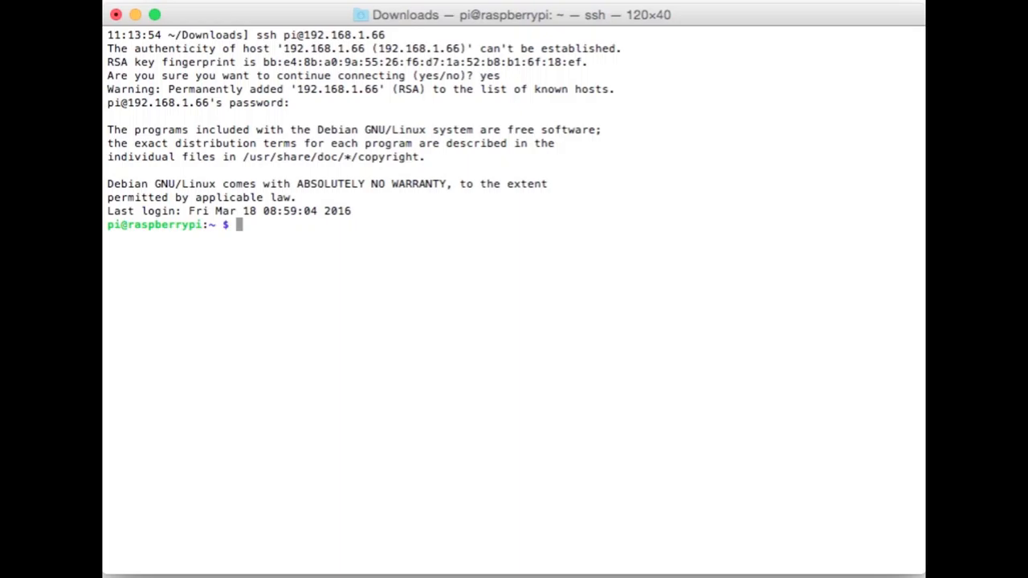
text(sudo raspi-)
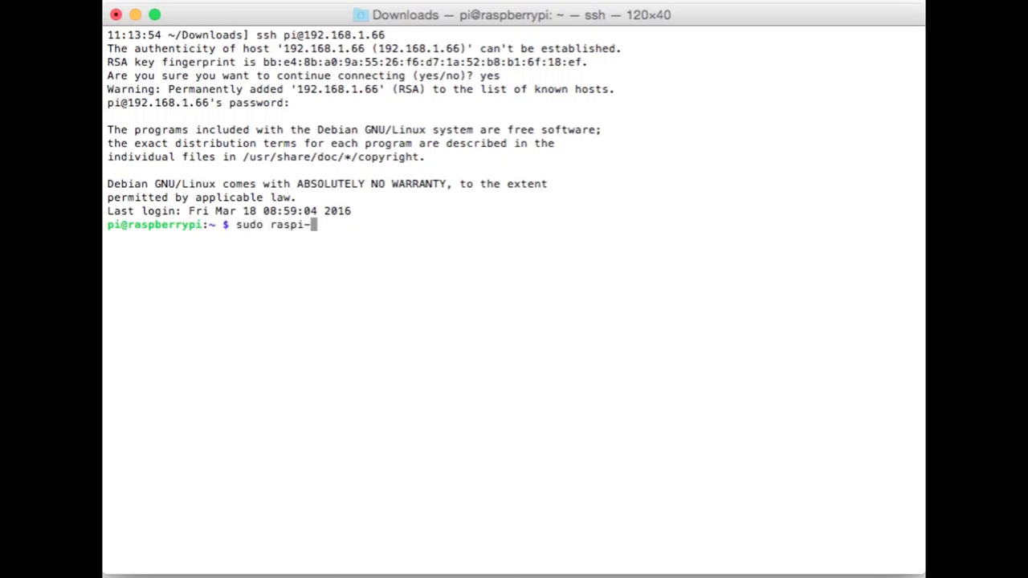
- Run raspi-config, choose the Console boot option in Boot Options, and finish the tool
key(Return)
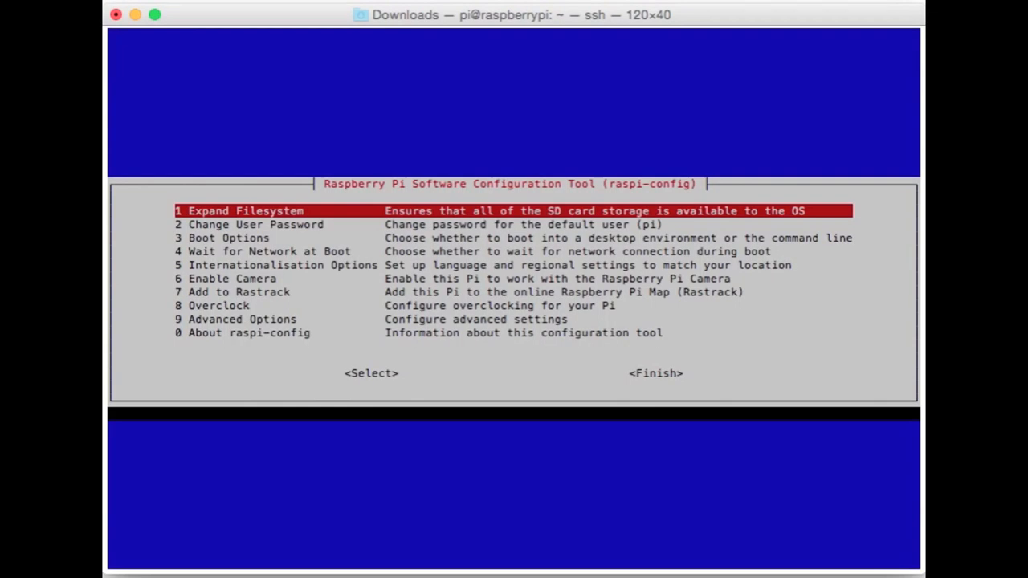
key(Down)
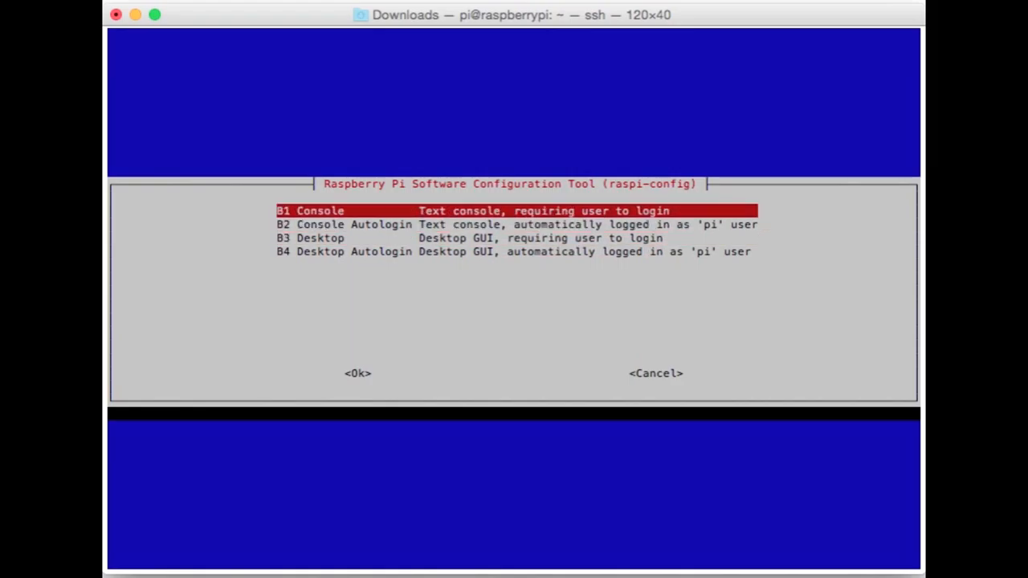
key(Down)
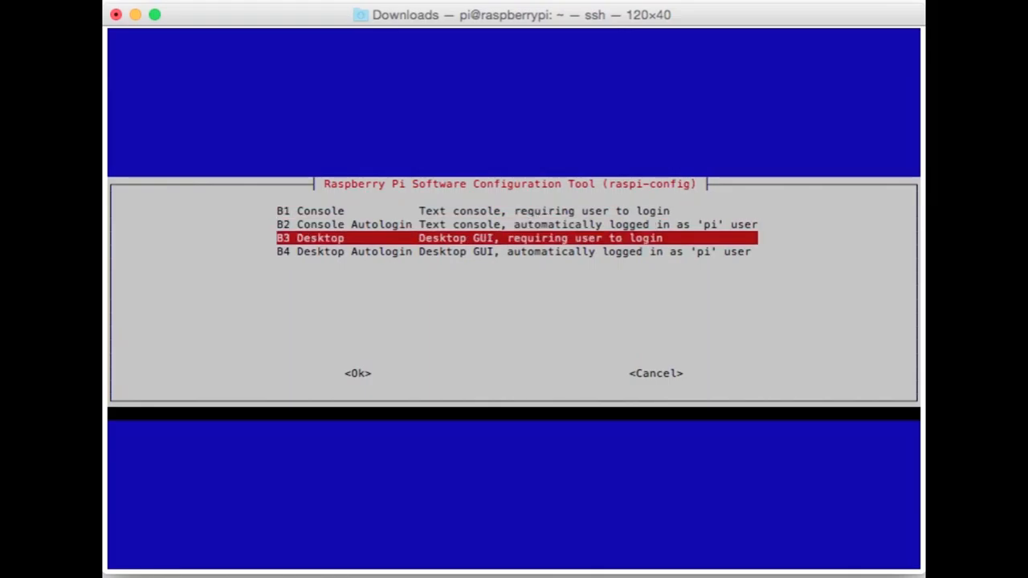
key(Up)
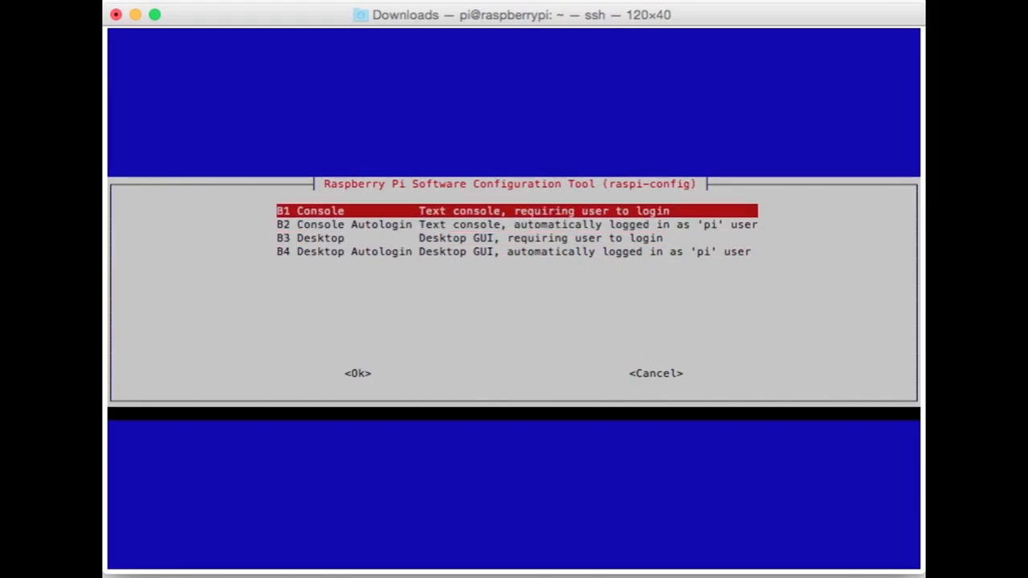
key(Down)
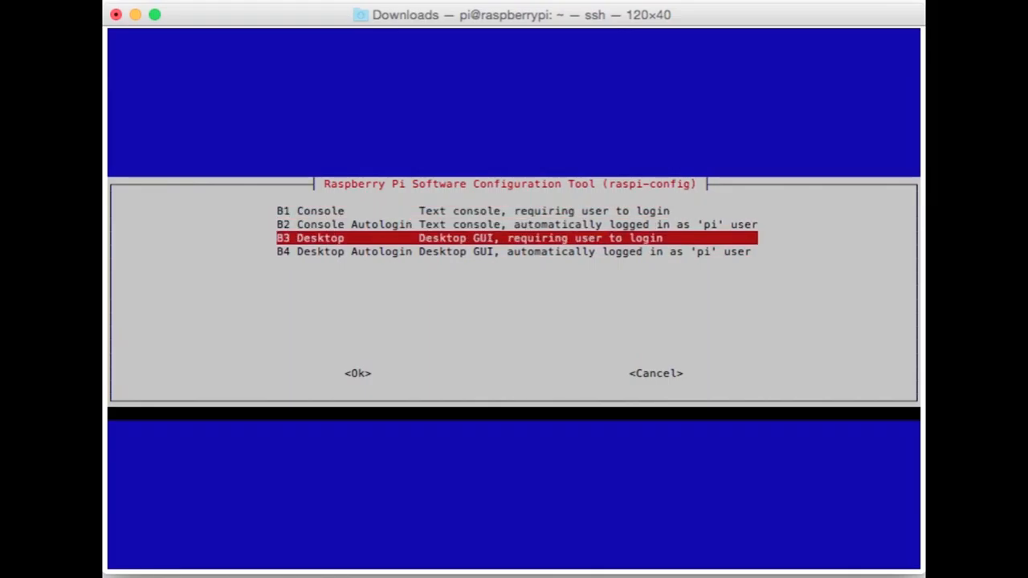
key(Up)
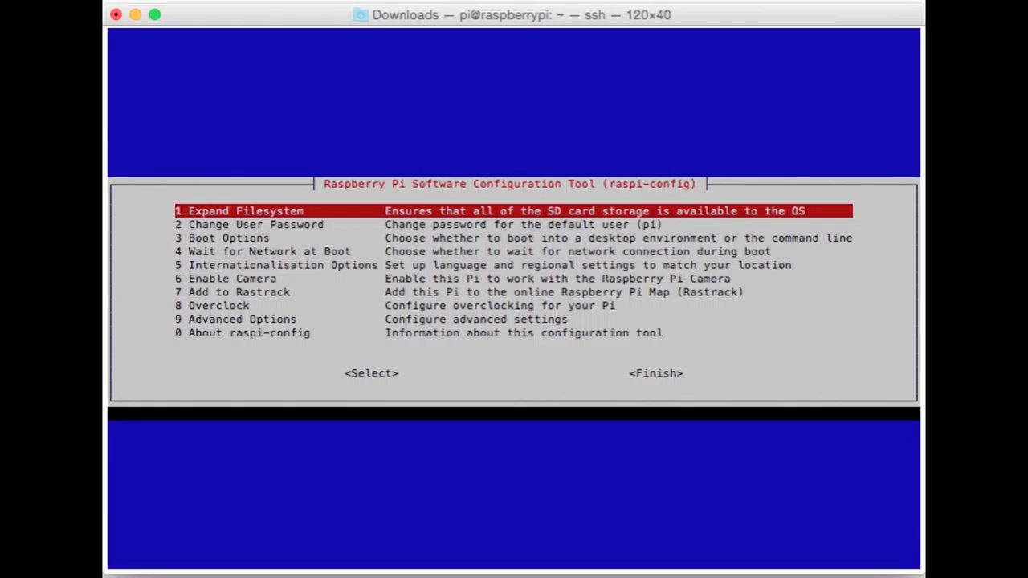
key(Down)
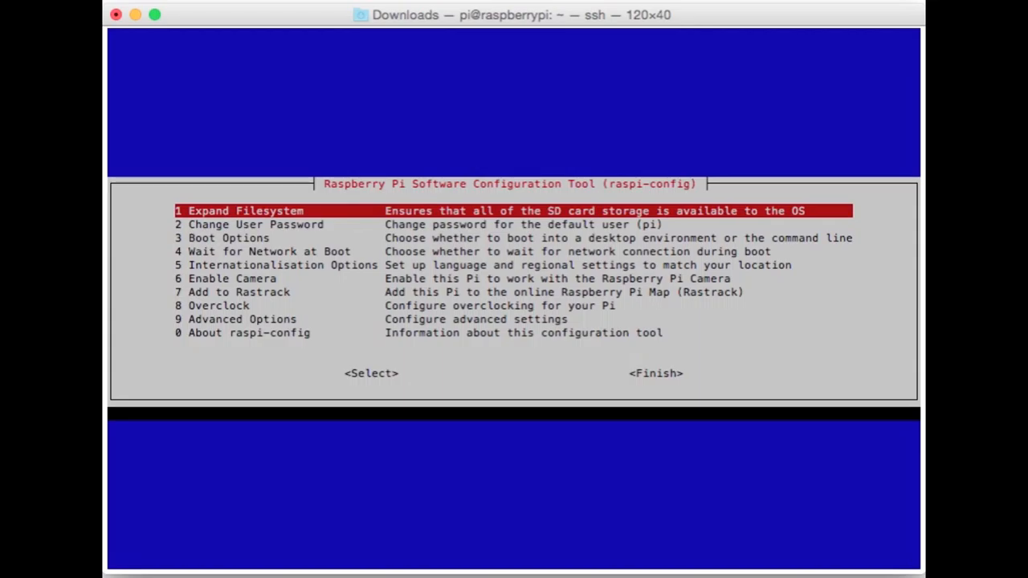
key(Down)
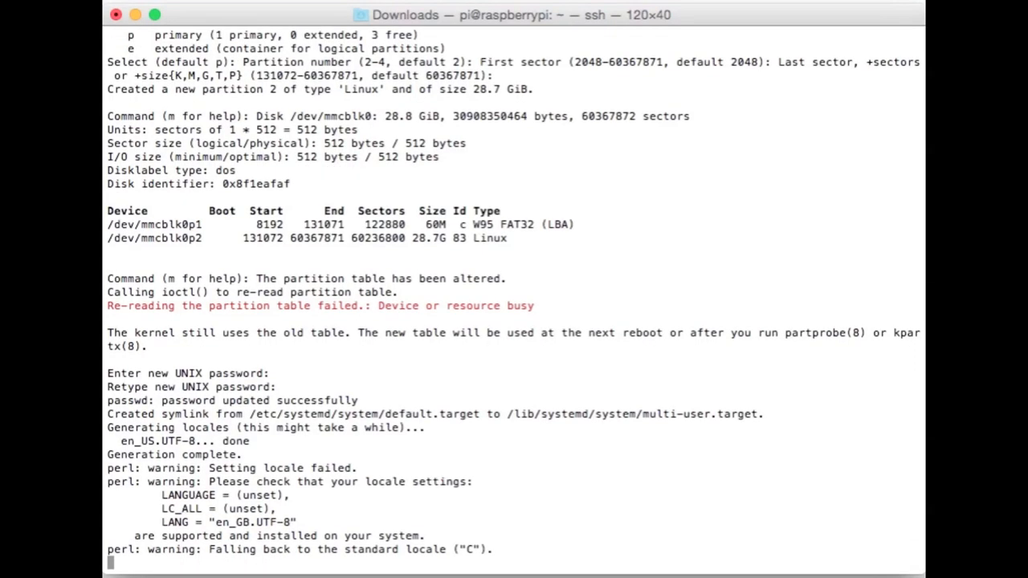
- Scroll down through the raspi-config output showing the US/Michigan time zone
scroll(down, 3)
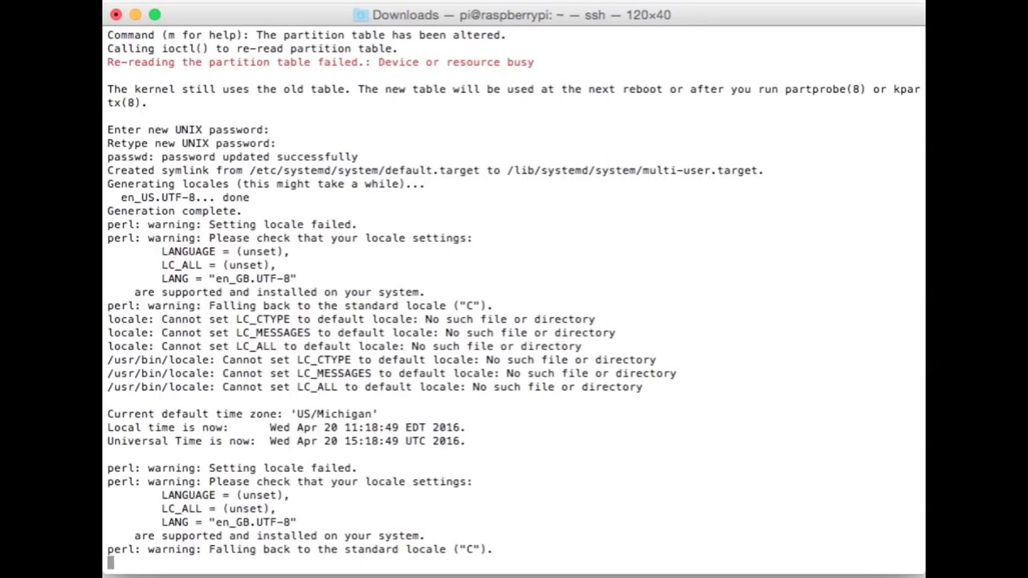
scroll(down, 3)
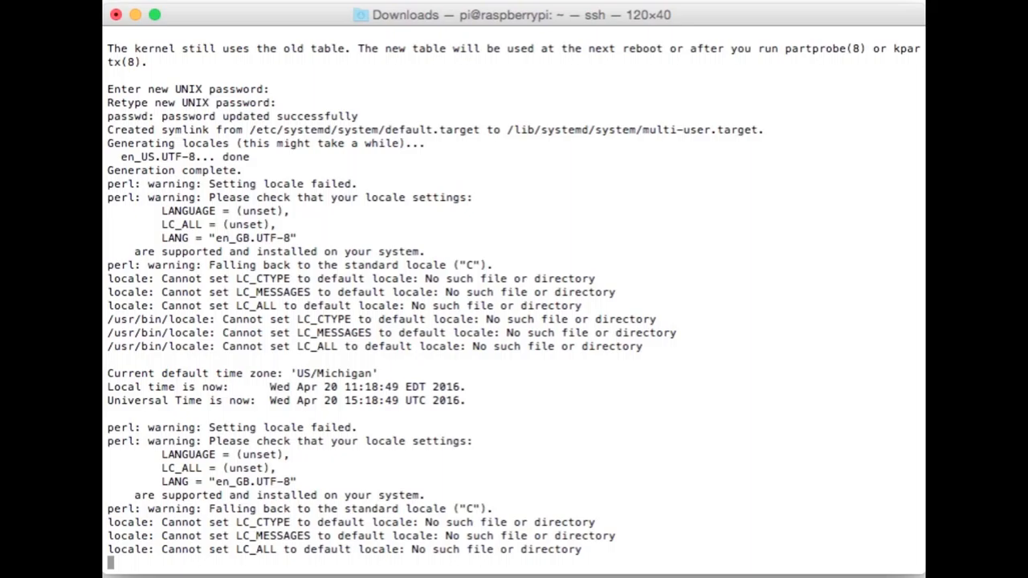
scroll(down, 3)
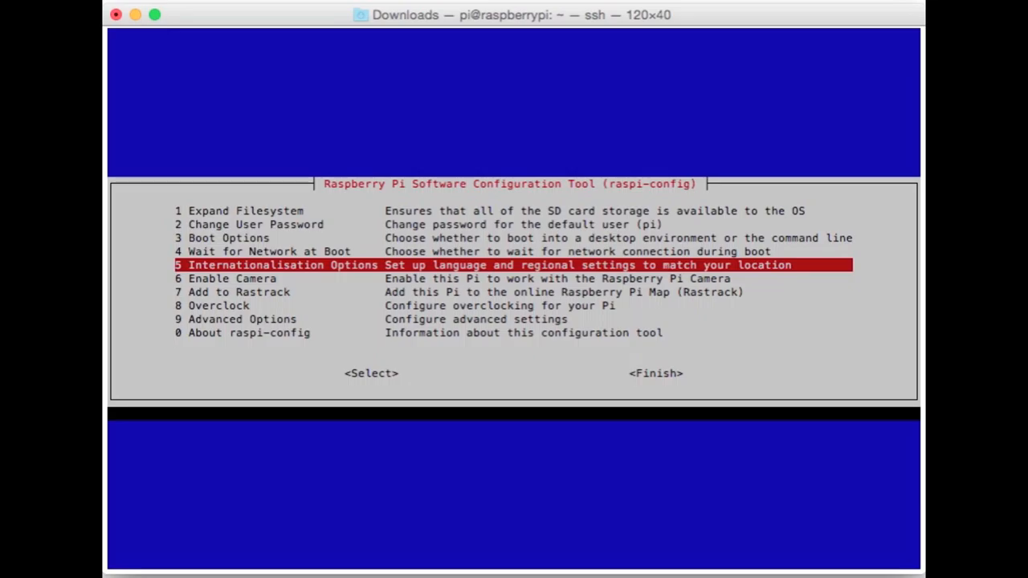
- Finish raspi-config and agree to reboot the Pi now, ending the SSH session
key(Down)
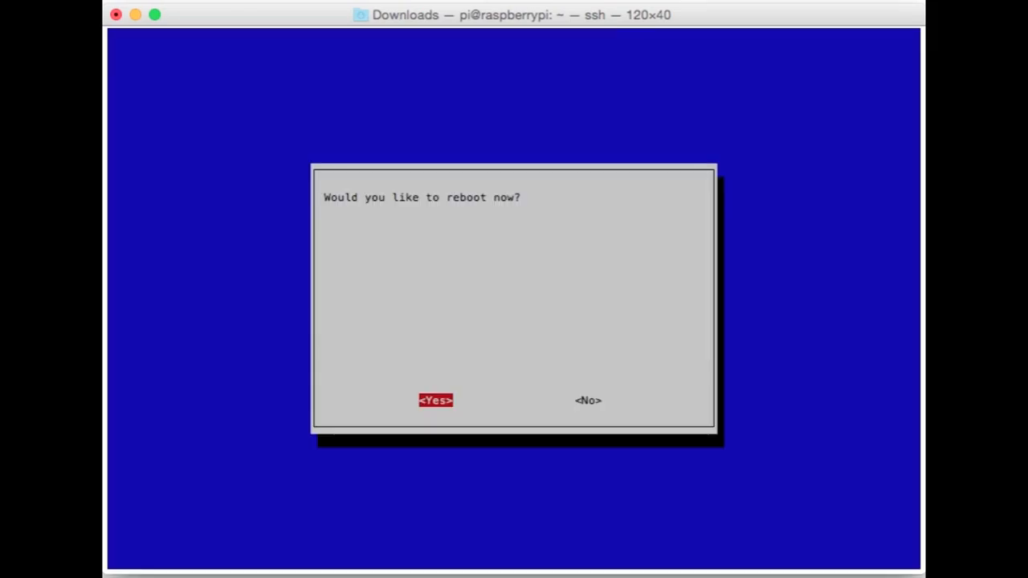
click(437, 401)
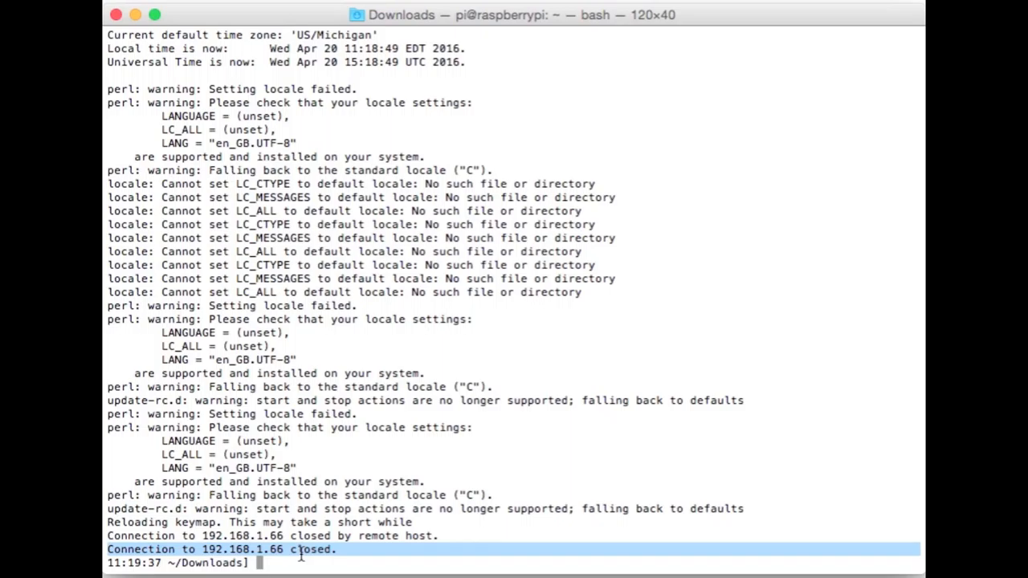
text(ssh pi@192.168.1.66)
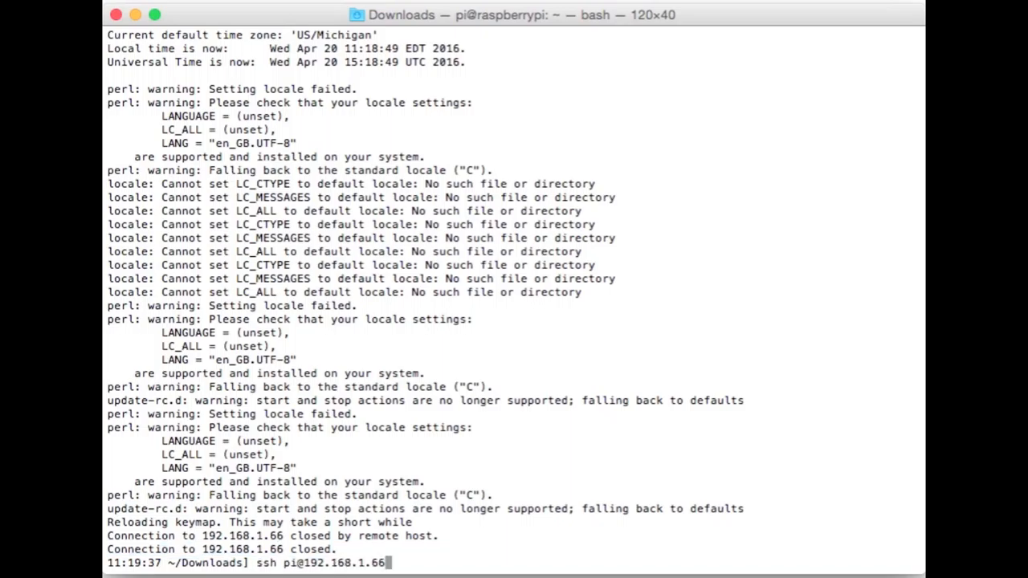
key(Return)
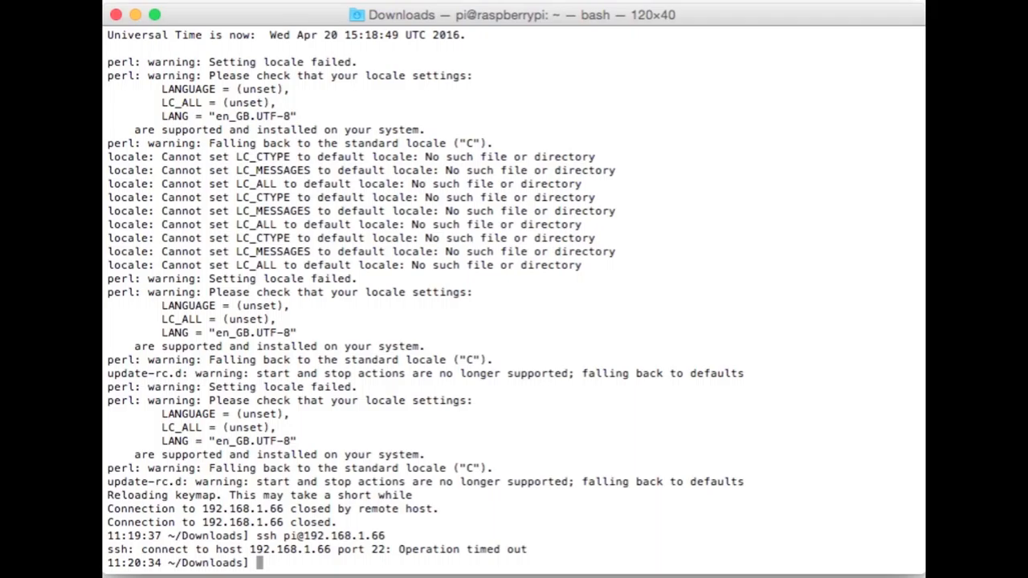
text(ssh pi@192.168.1.66)
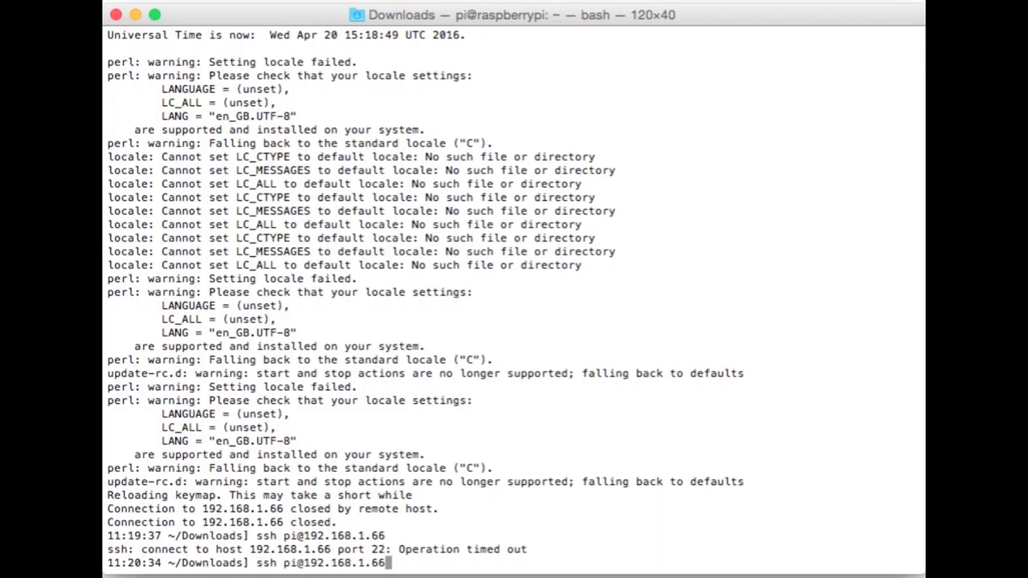
key(Return)
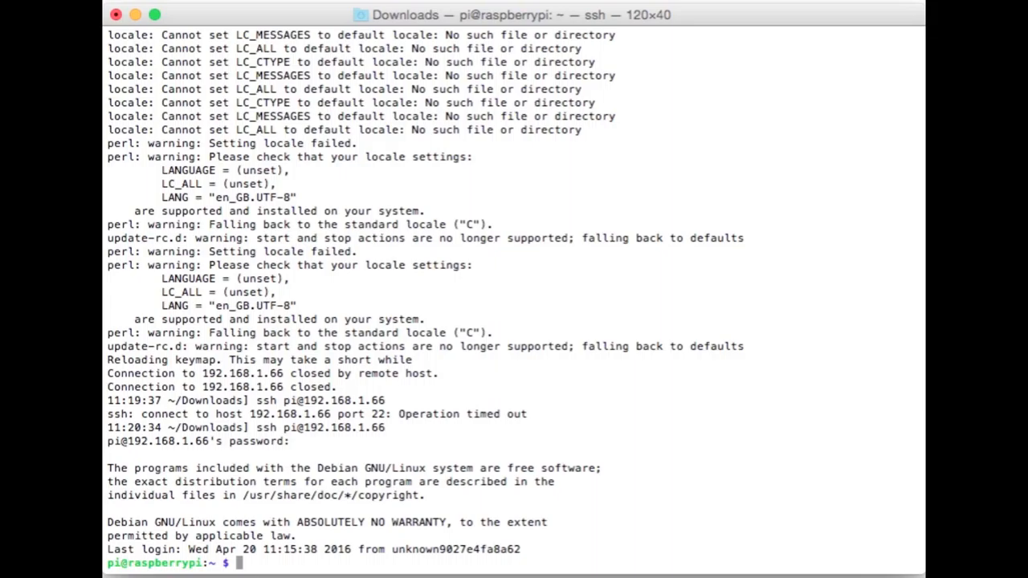
text(s)
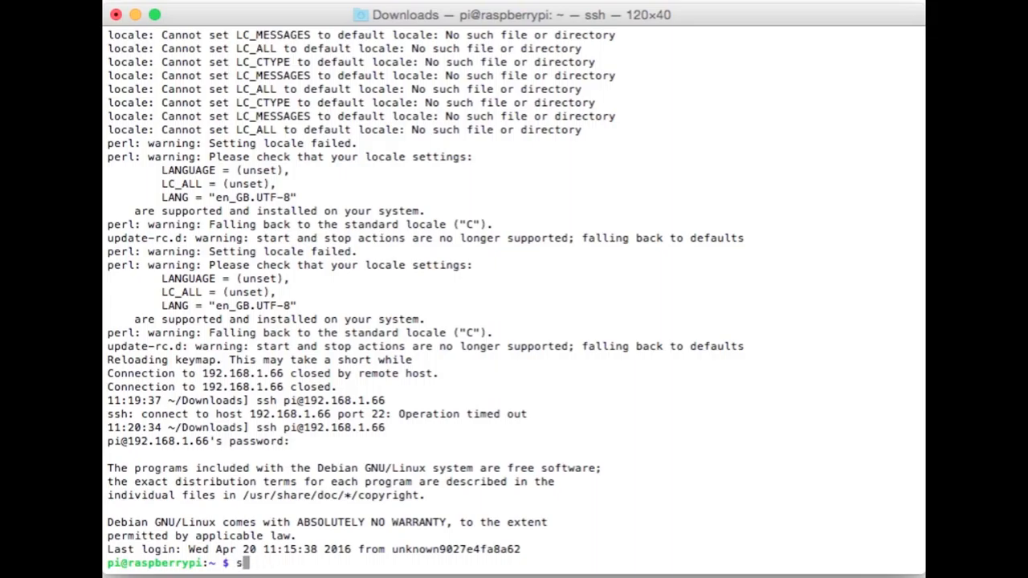
text(udo)
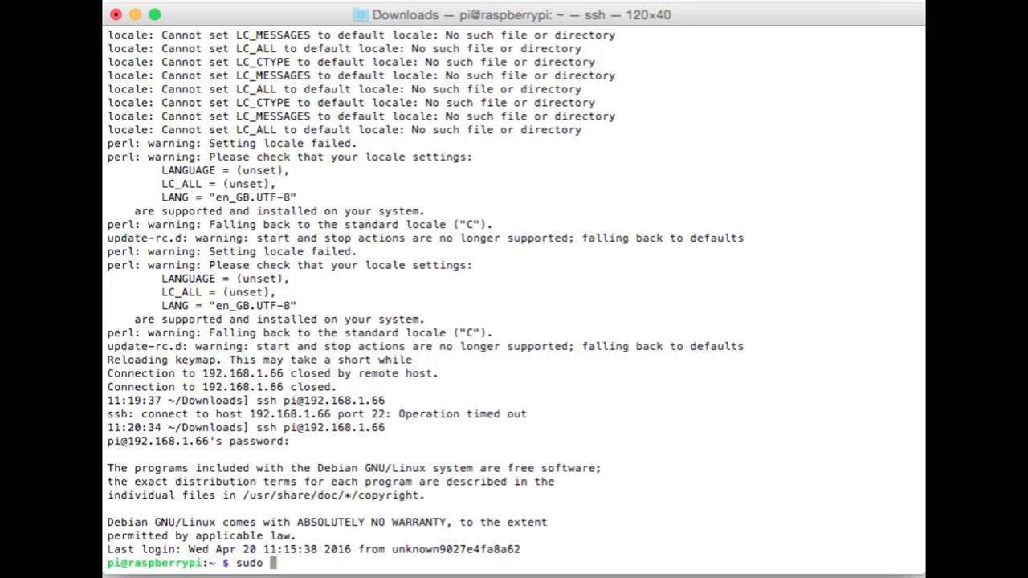
- Run sudo apt-get update to refresh the Pi's package lists, then start another apt-get command
text(apt-)
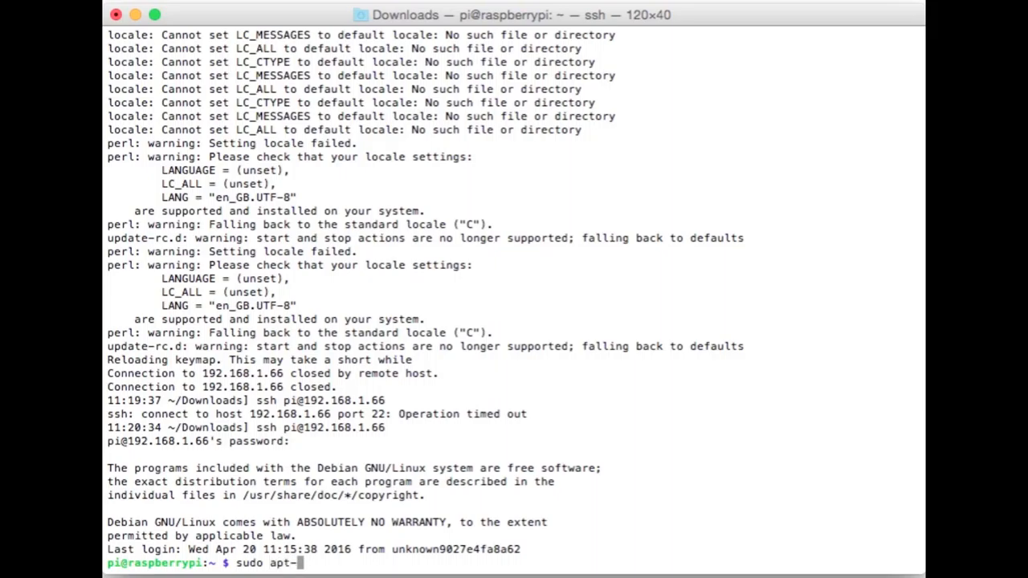
text(get update)
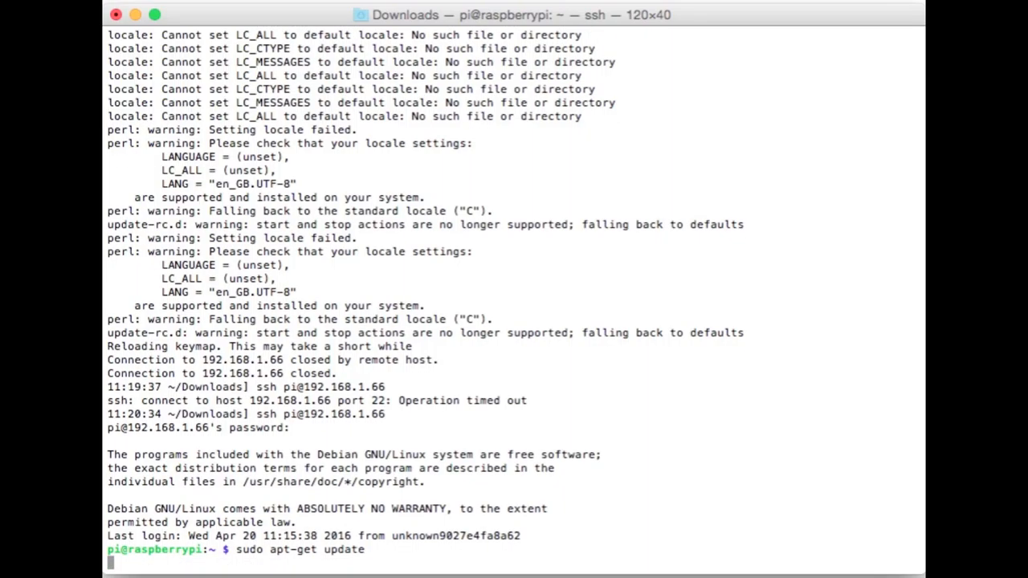
key(Return)
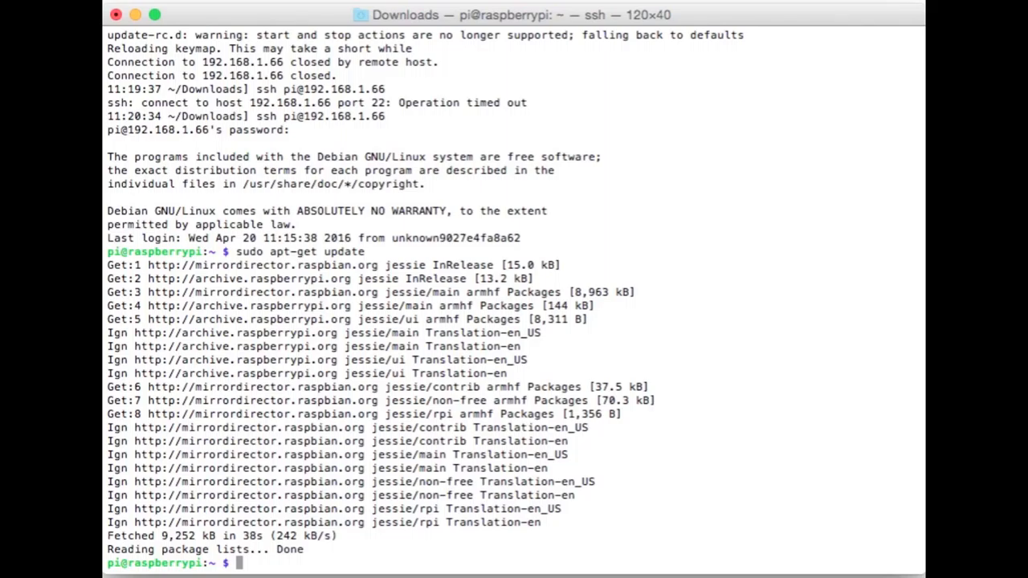
text(sudo apt-get)
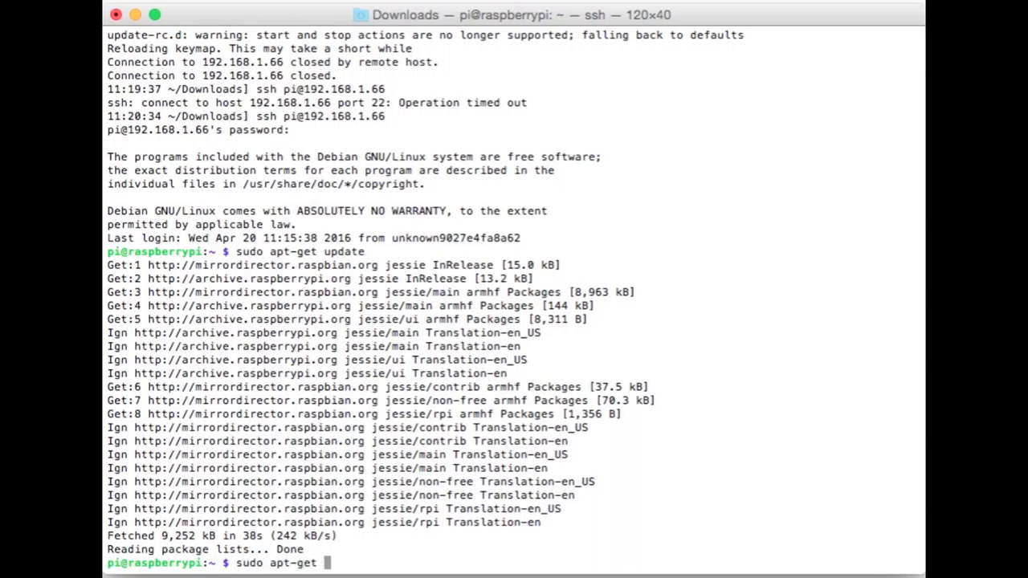
- Run sudo apt-get upgrade and answer Y to install the 67 upgraded packages
text(upgrade)
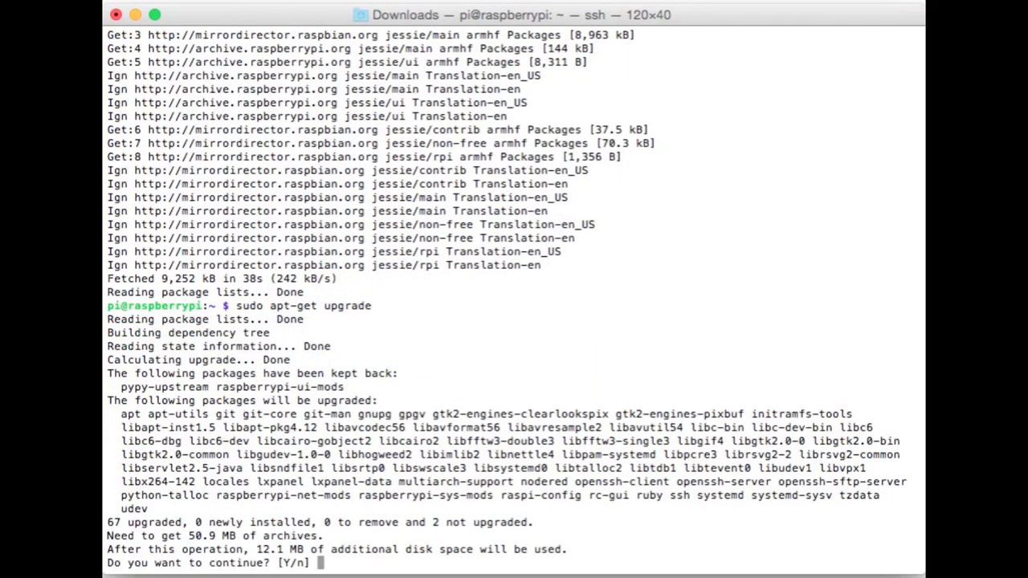
text(Y)
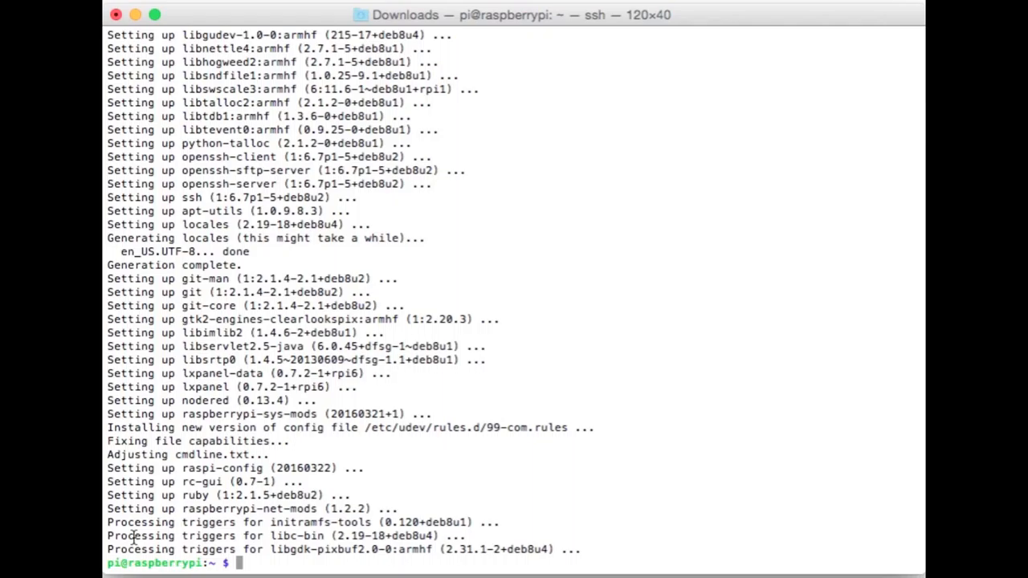
- Run sudo apt-get --yes --force-yes install apache2 sane sane-utils libsane-extras imagemagick libav-tools
text(sudo)
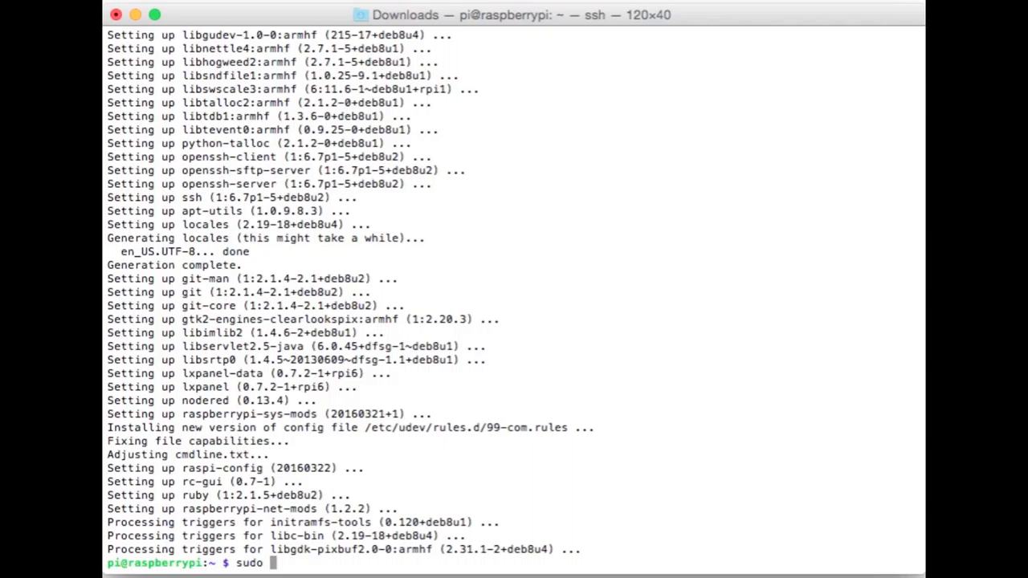
text(apt-get --)
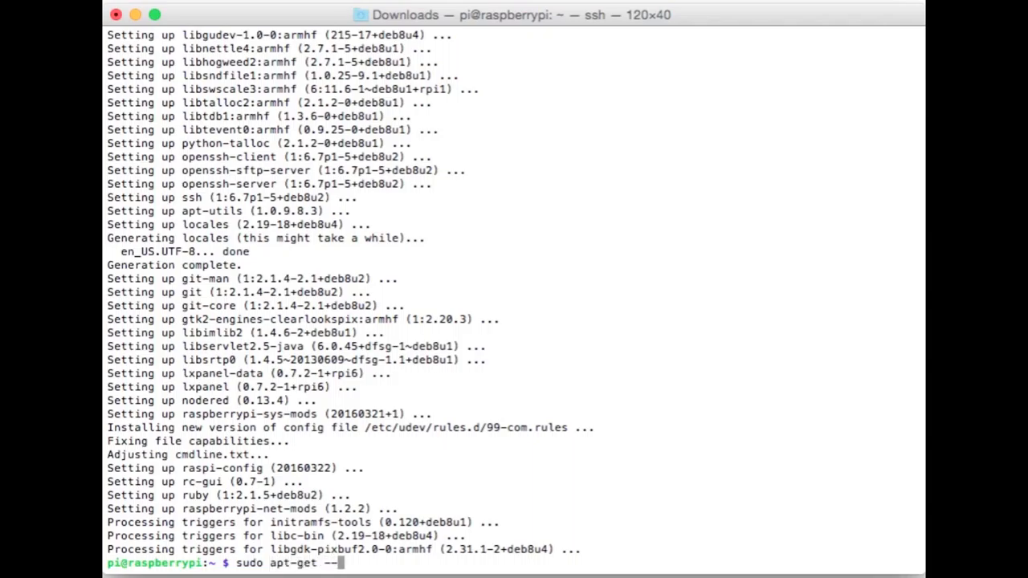
text(yes)
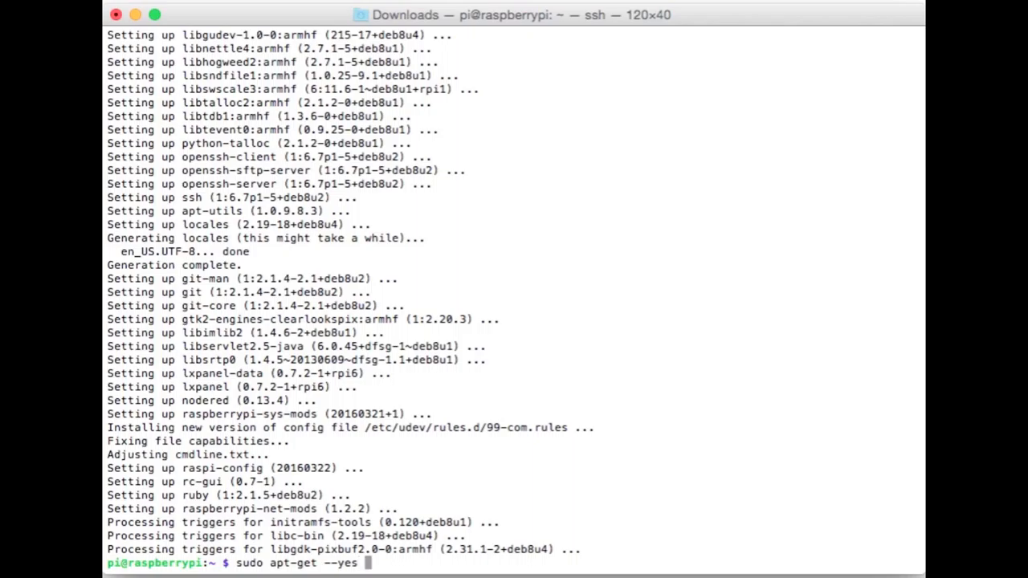
text(--froce)
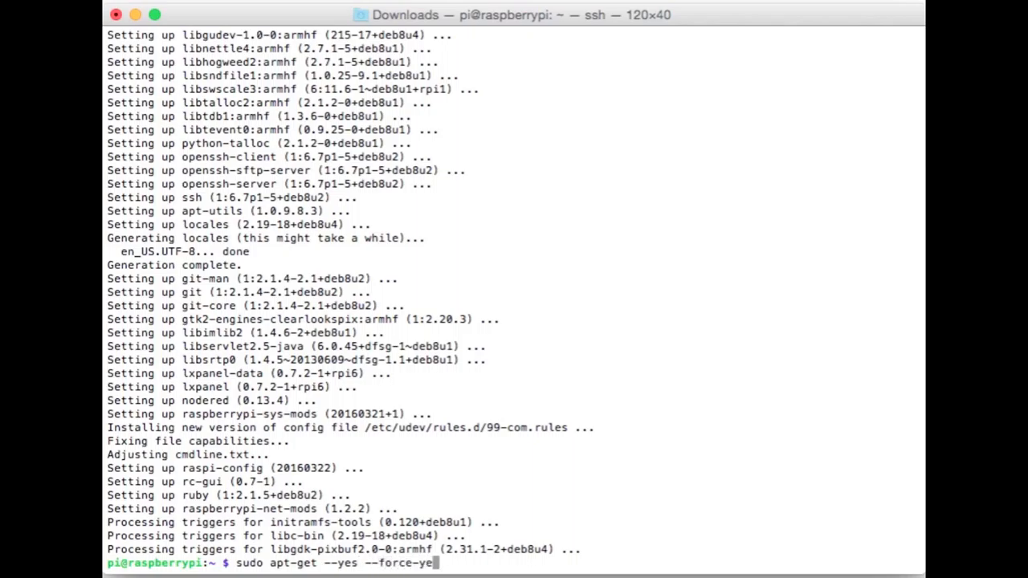
text(install apache2)
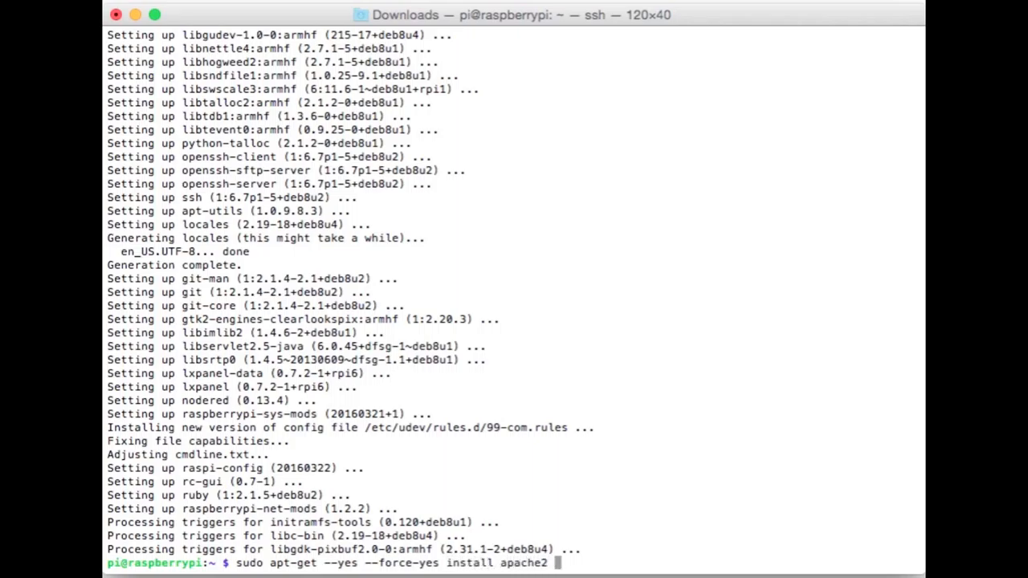
text(sane sane-)
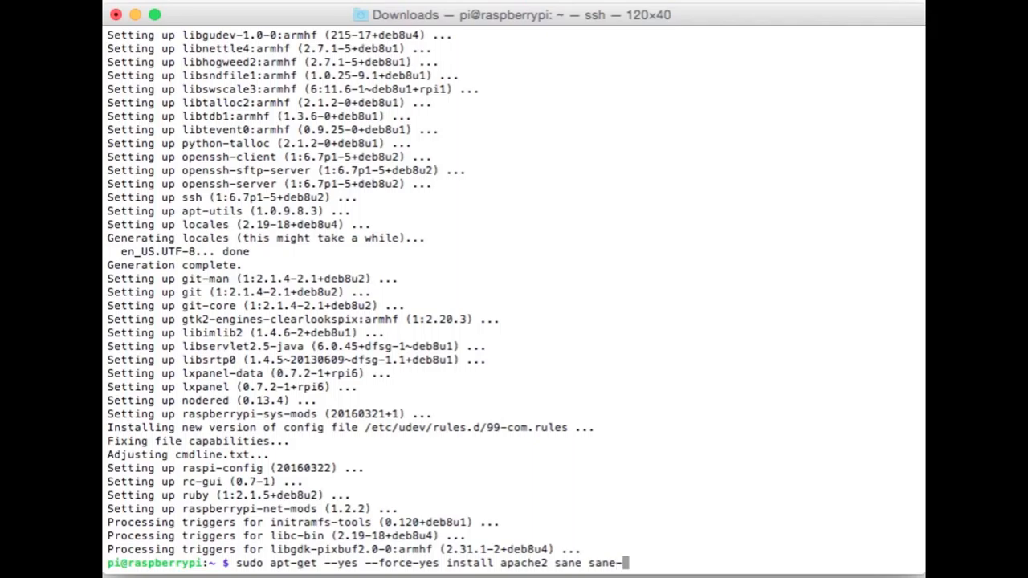
text(utils)
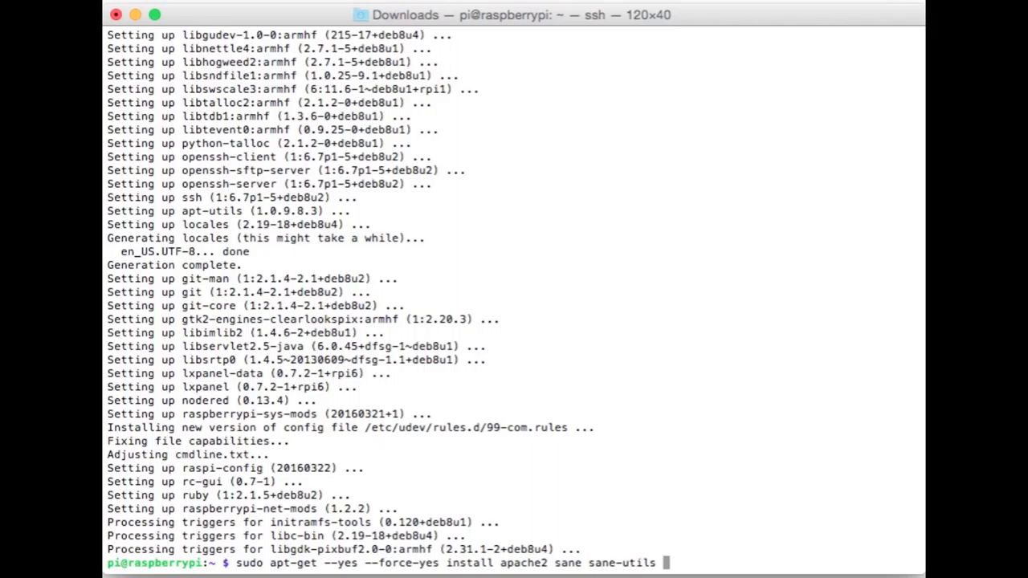
text(lisane-extras)
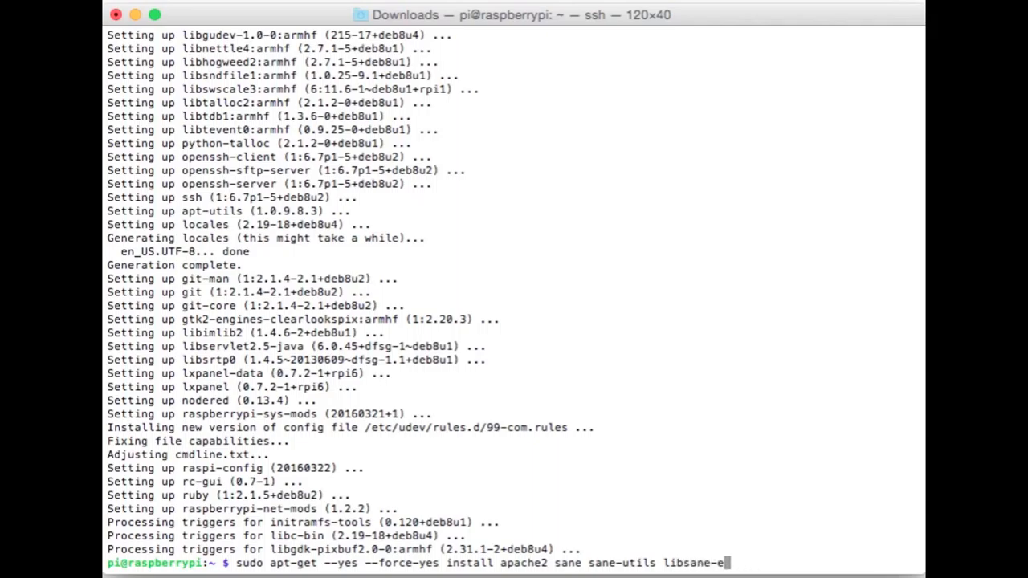
text(xtras imagemagic)
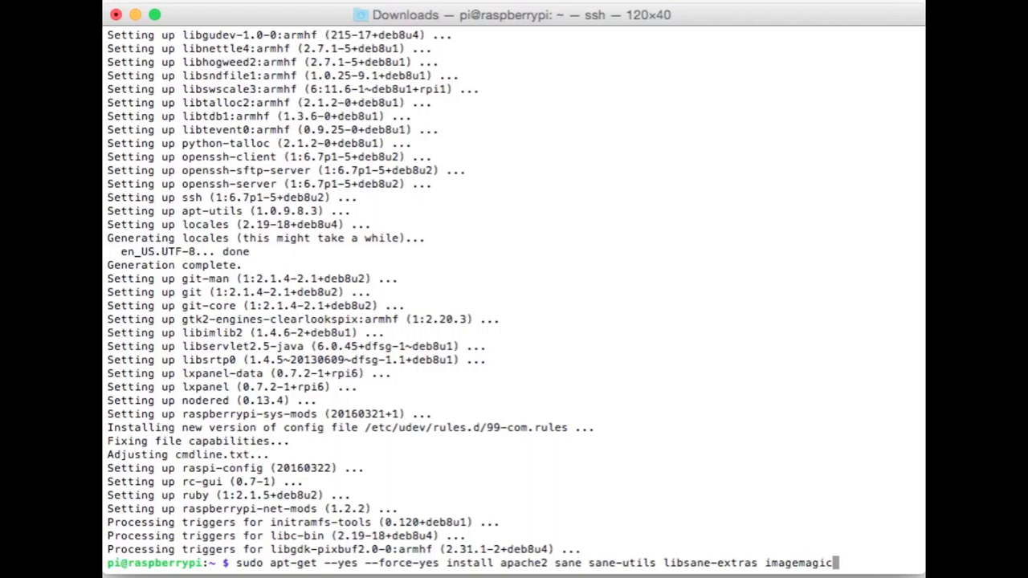
text(k)
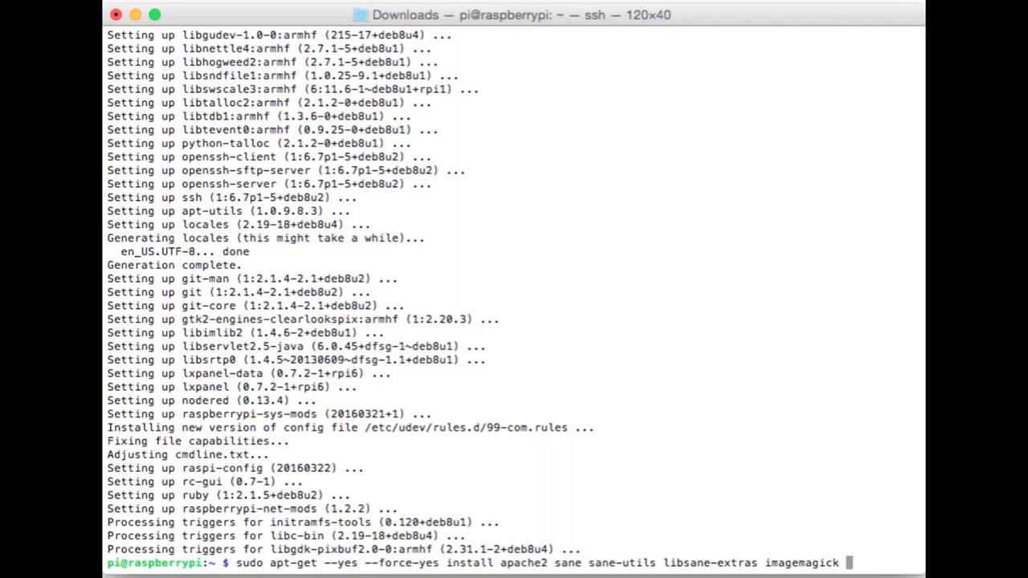
text(libav-)
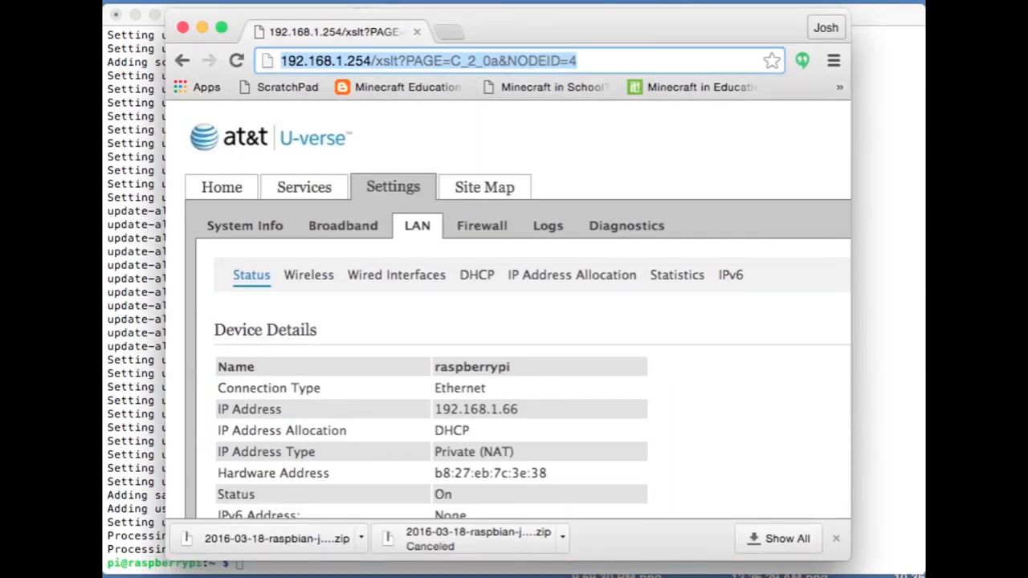
- Load 192.168.1.66 in Chrome to see the Apache2 Debian Default Page
text(192.168.1.66)
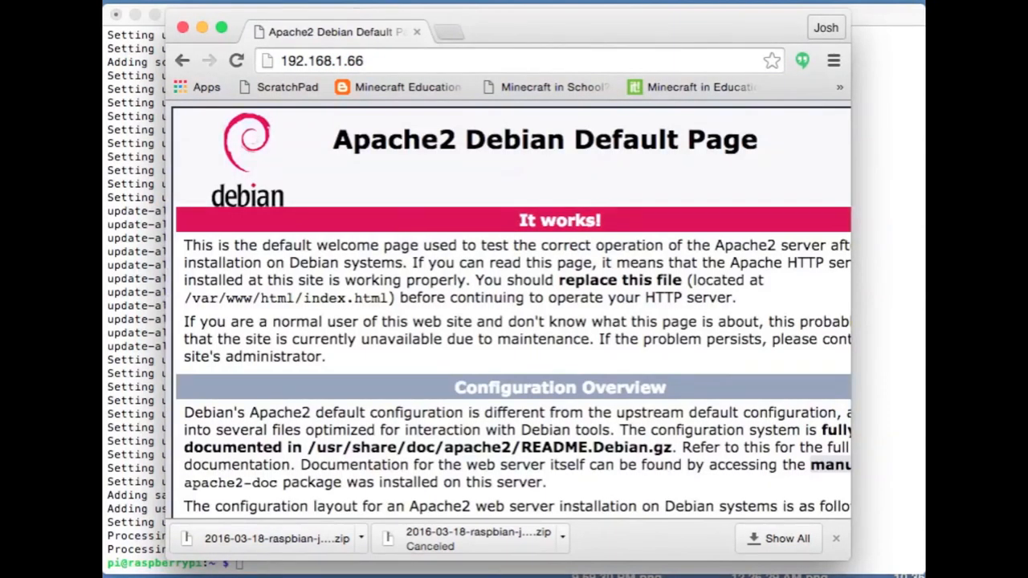
mouse_move(568, 228)
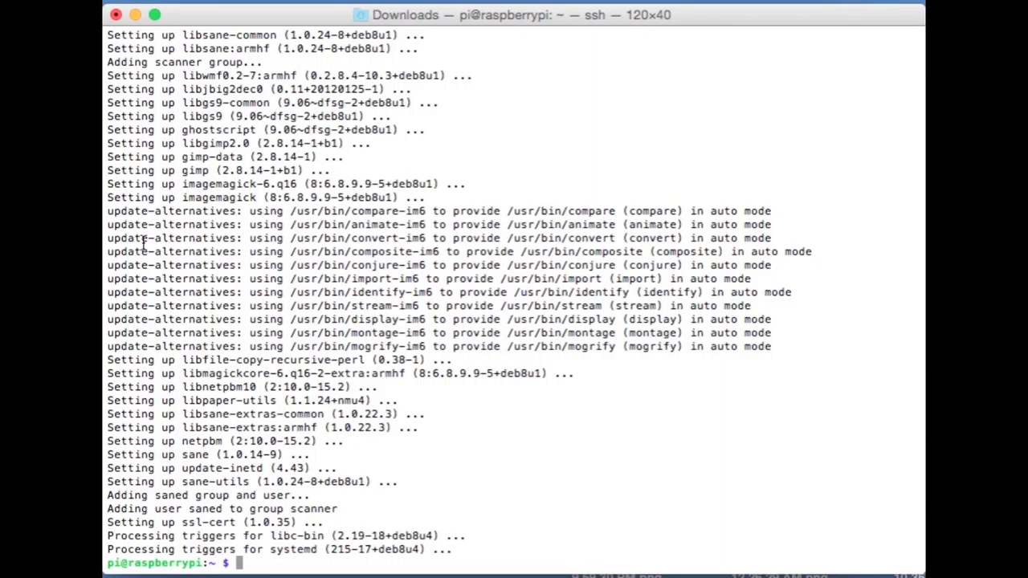
- Create ~/public_html in the pi home directory and list it with ls
text(cd ~)
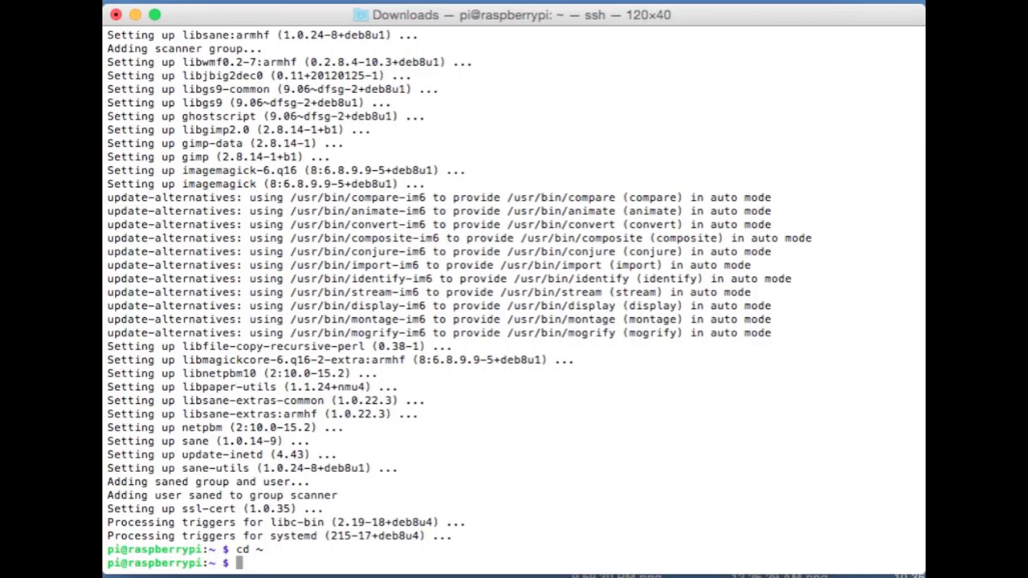
text(mkdir)
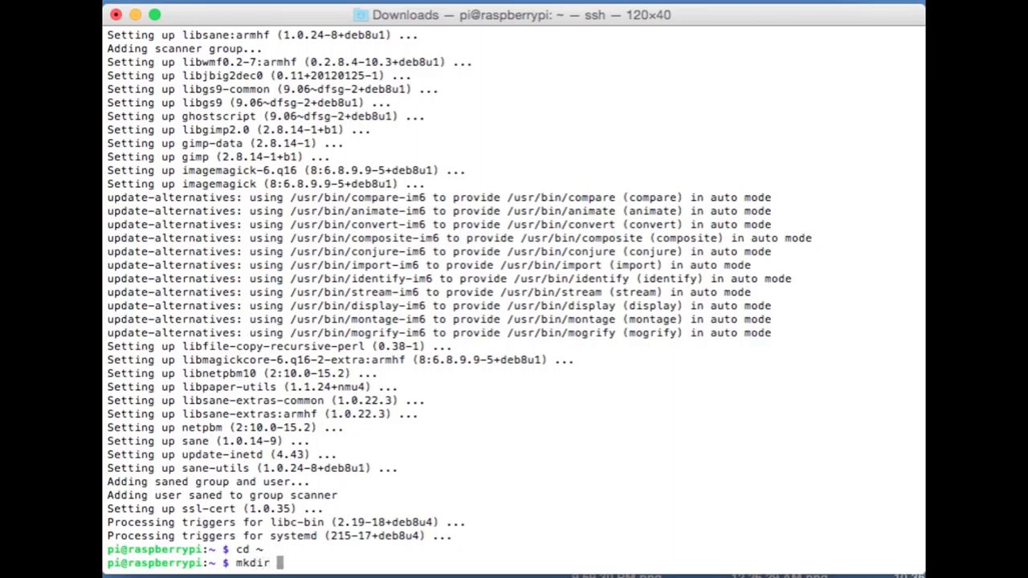
text(~/pu)
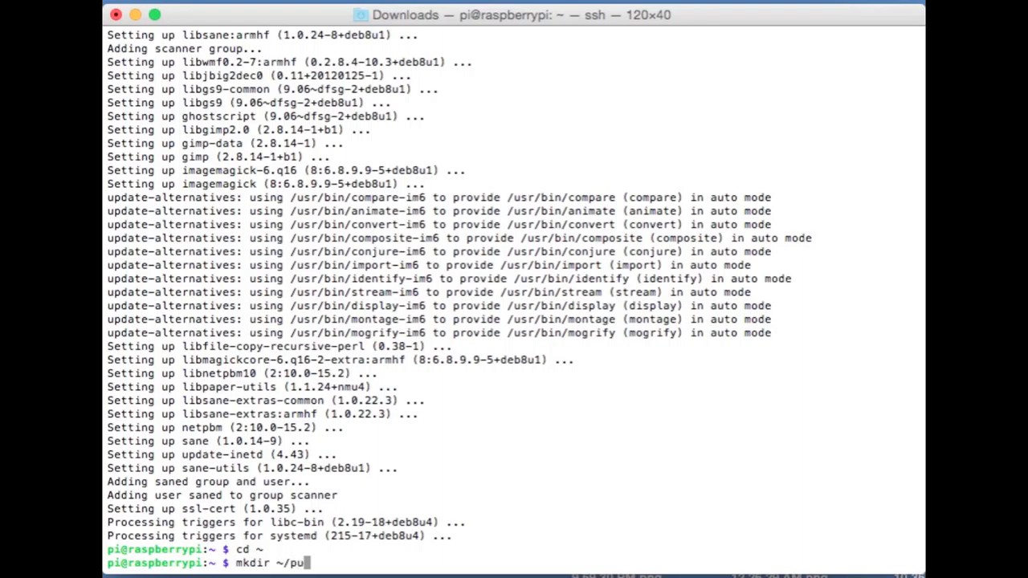
text(blic)
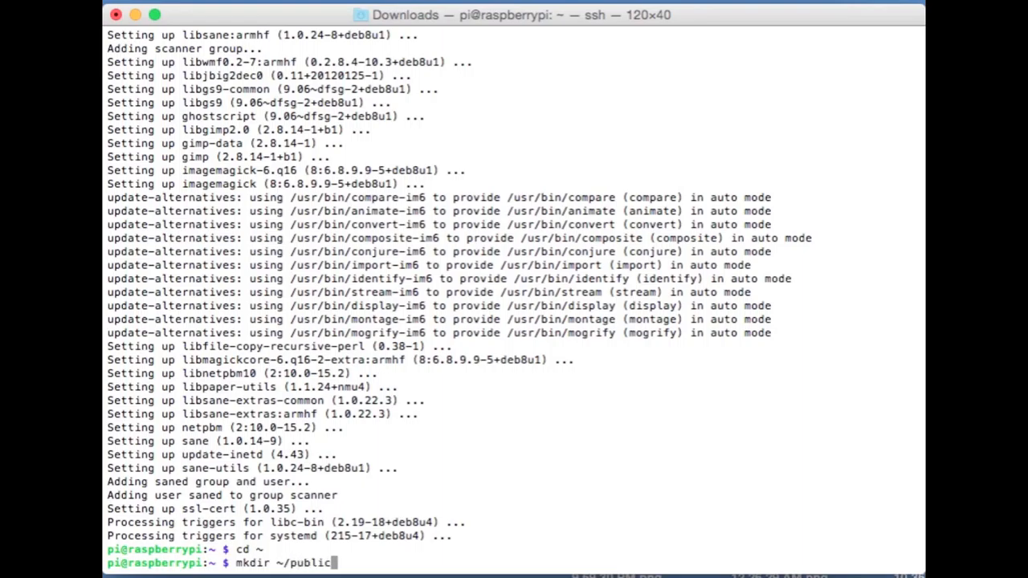
text(_html)
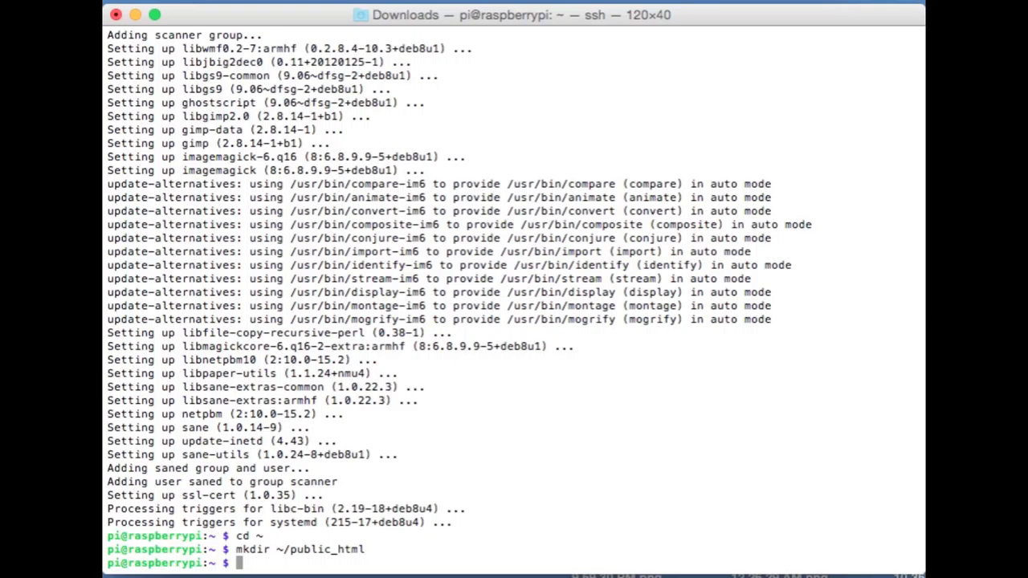
text(ls)
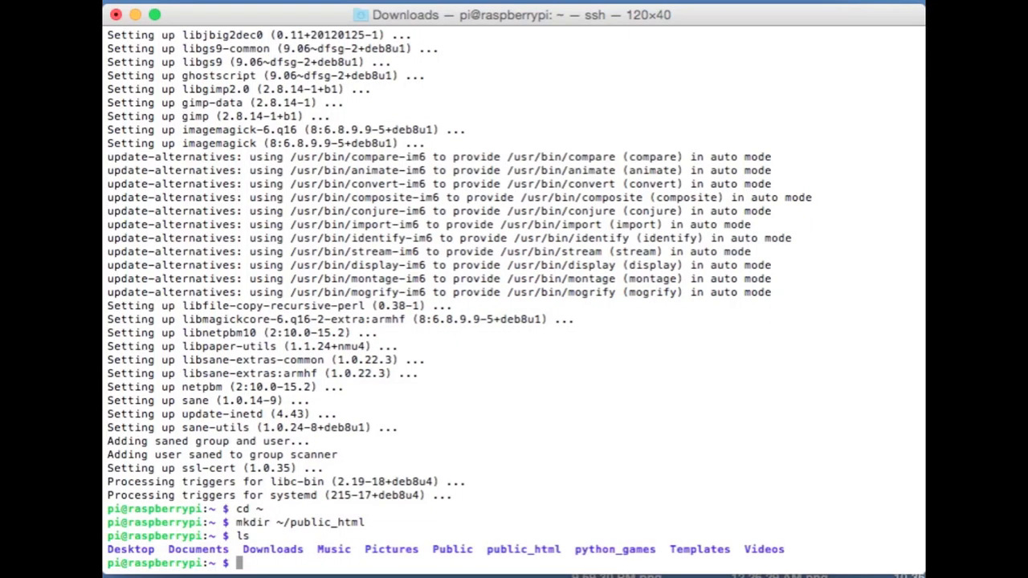
mouse_move(509, 556)
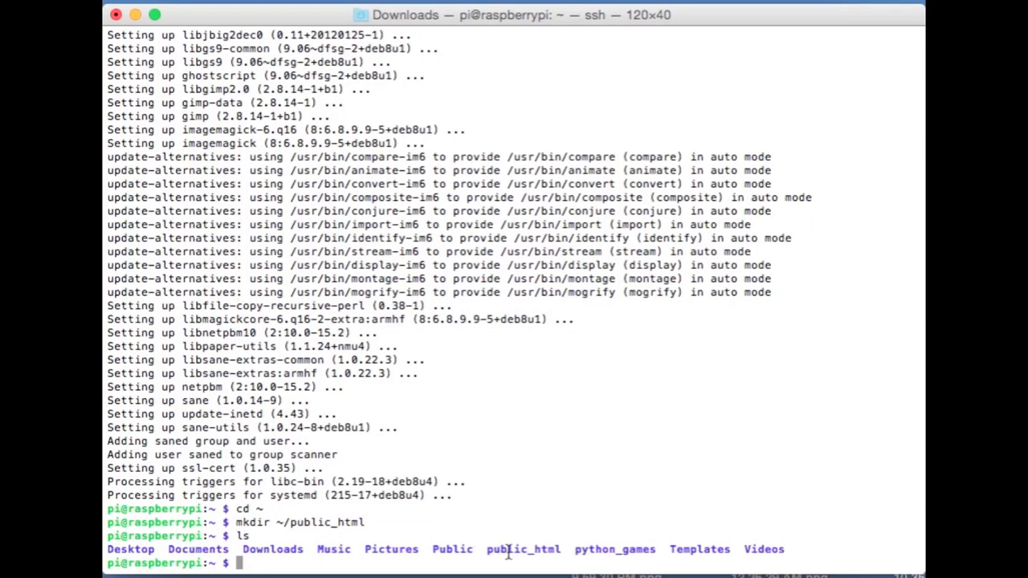
mouse_move(520, 531)
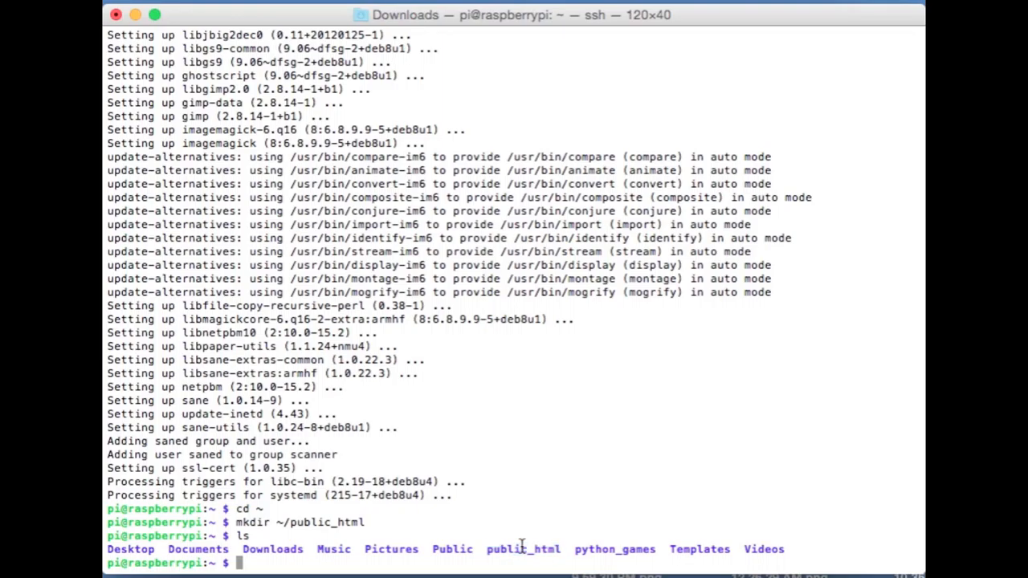
- Enable the userdir module with sudo a2enmod userdir and enter sudo service apache2 restart
text(sudo a2)
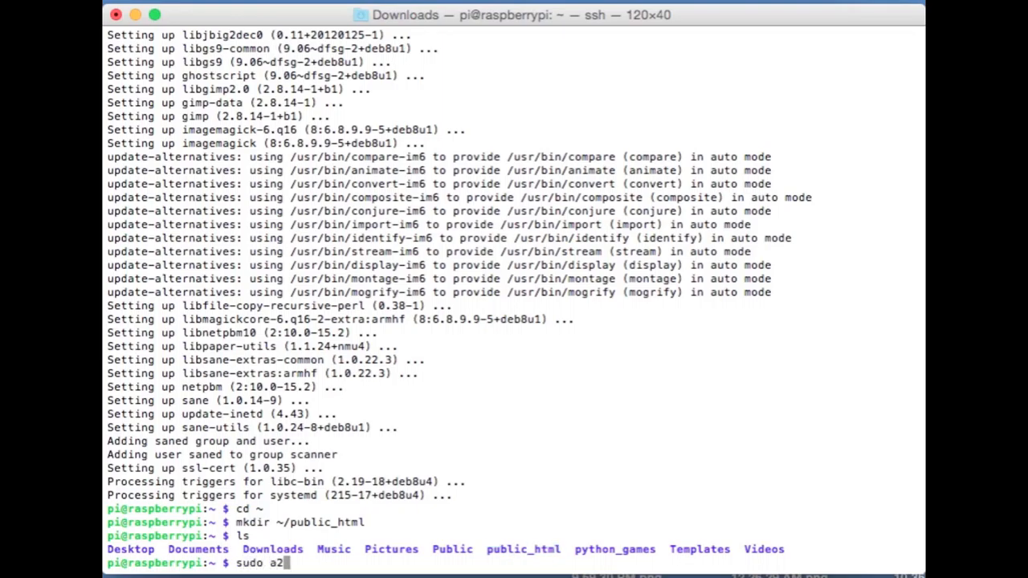
text(enmod userdir)
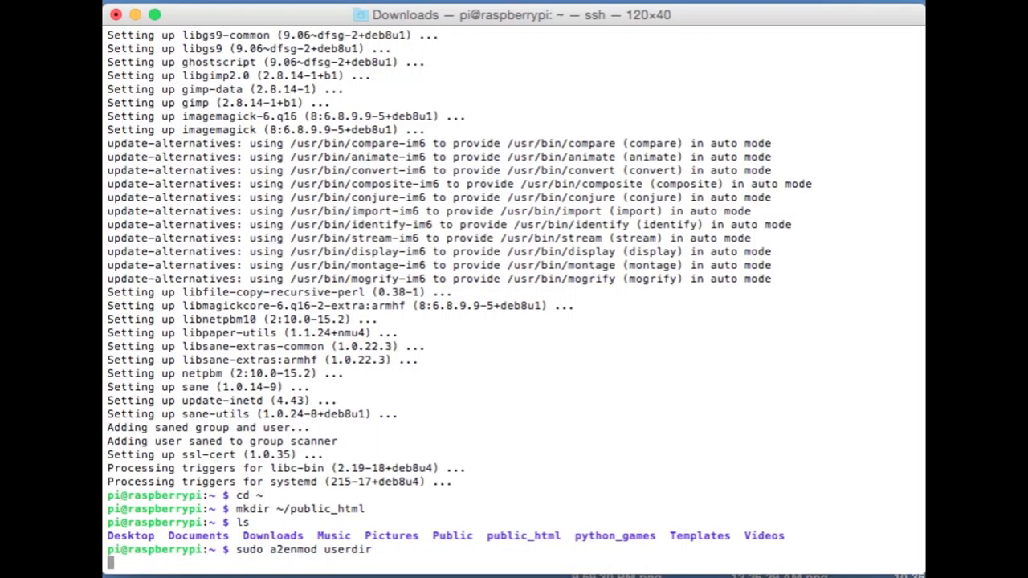
key(Return)
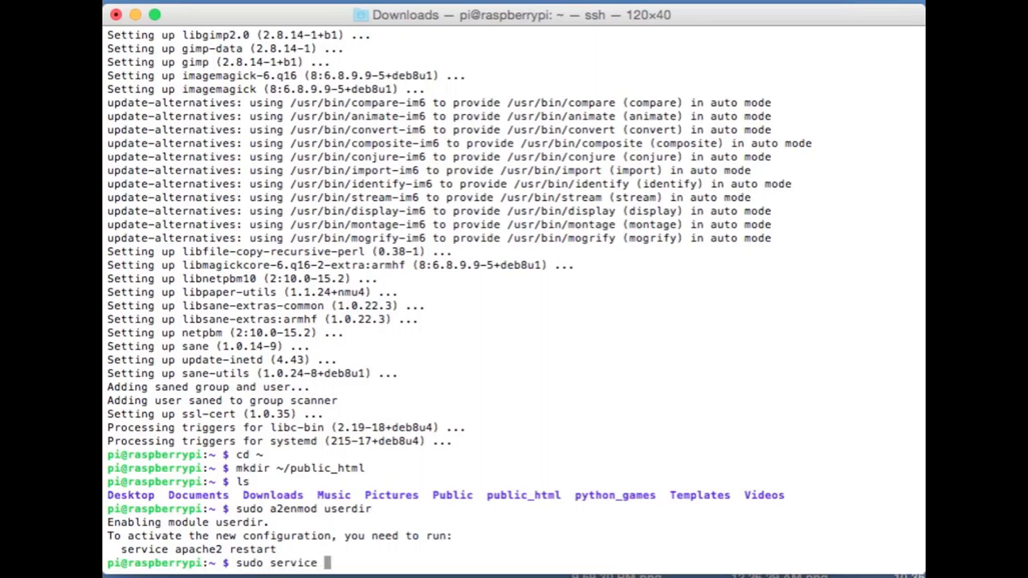
text(apache2 restat)
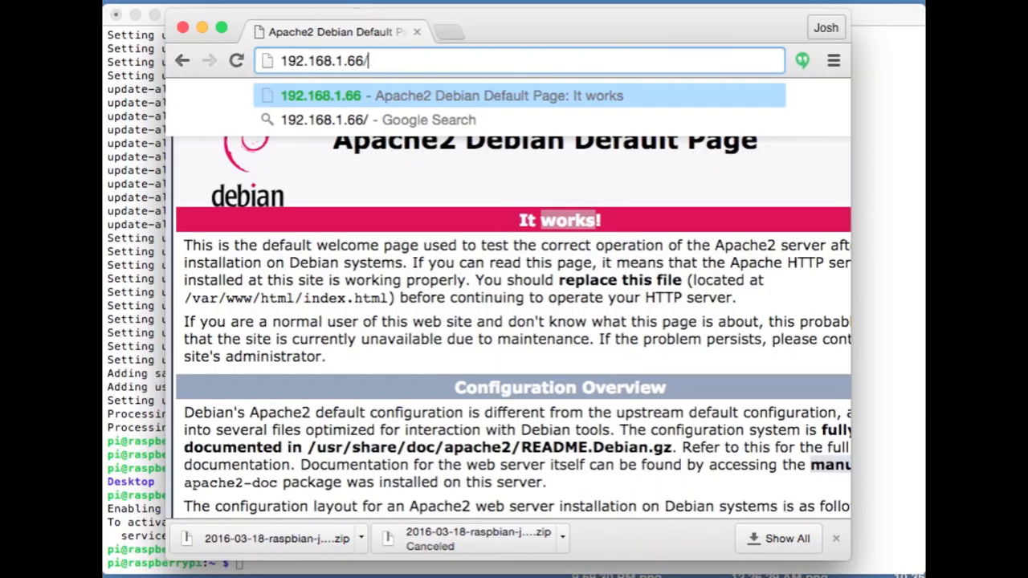
- Load 192.168.1.66/~pi/ in Chrome to view the empty Index of /~pi listing
text(~pi)
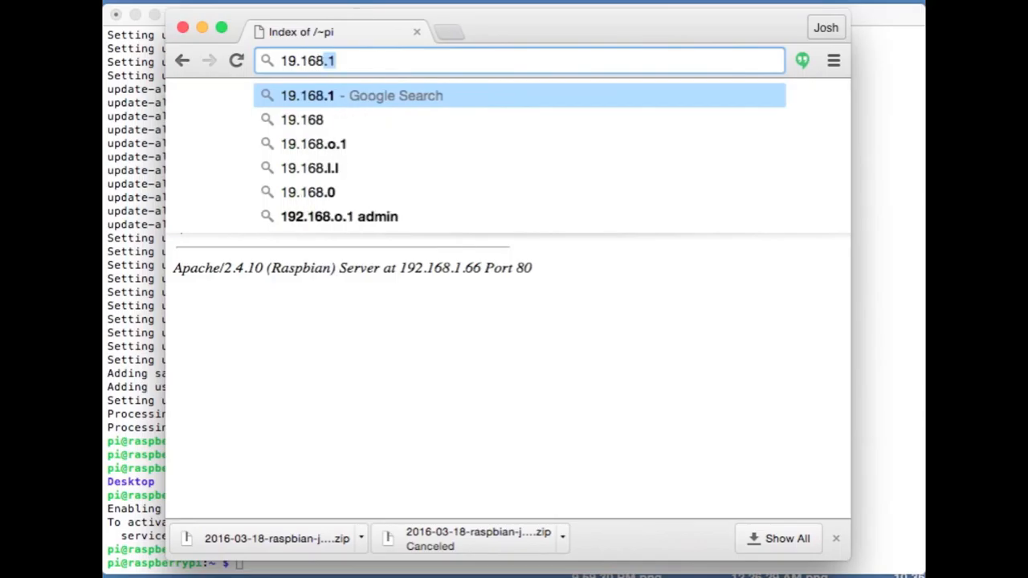
text(92.168.1.81/~pi/)
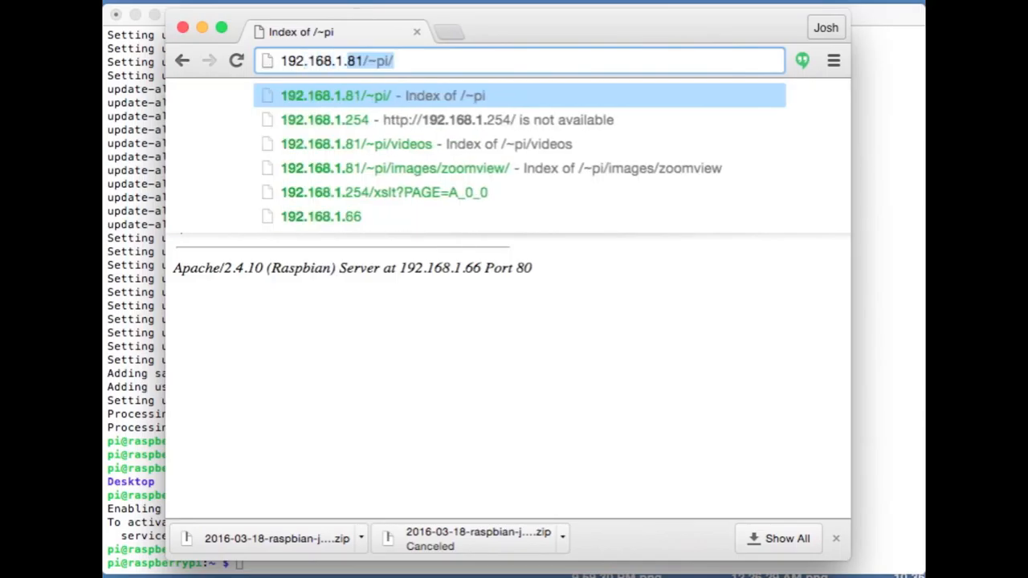
text(192.168.1.66/~)
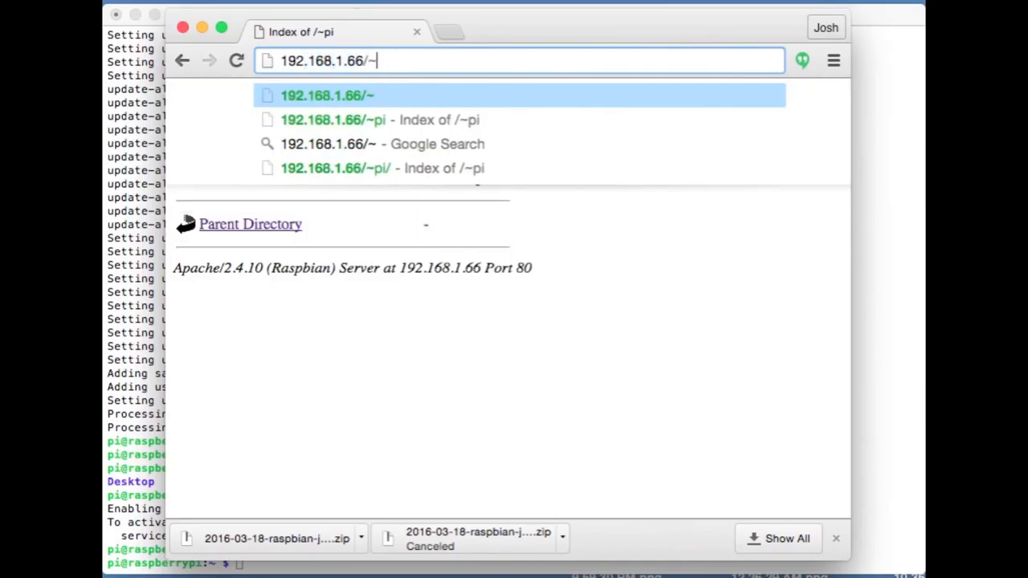
text(pi/)
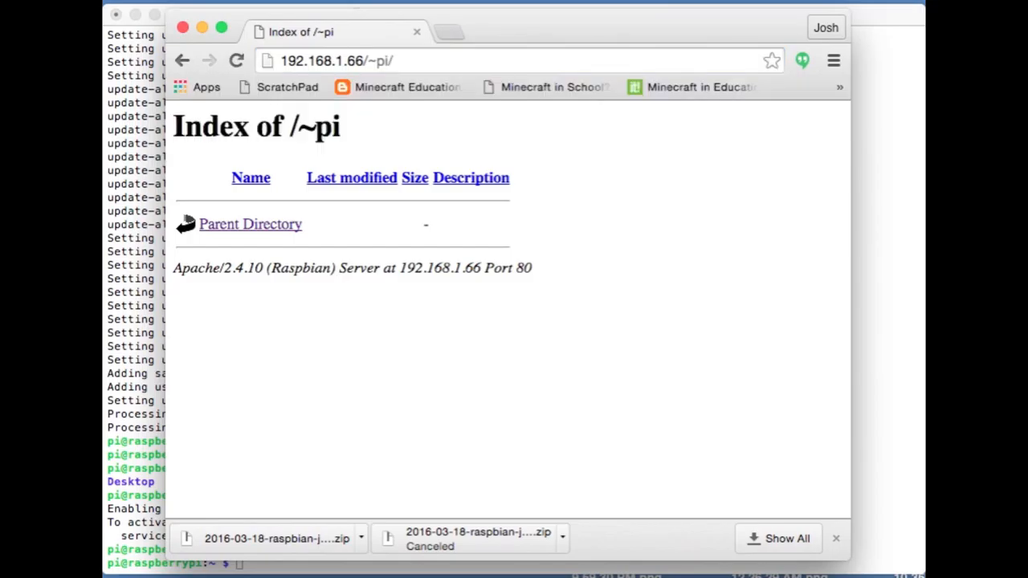
mouse_move(150, 372)
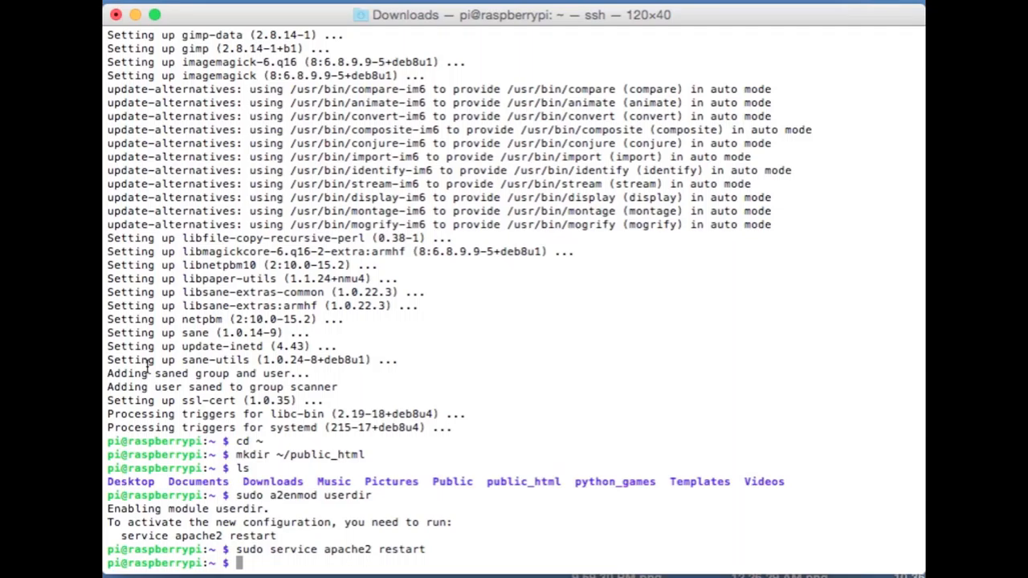
- Run sudo usermod -a -G scanner pi, then clear the screen
text(sudo)
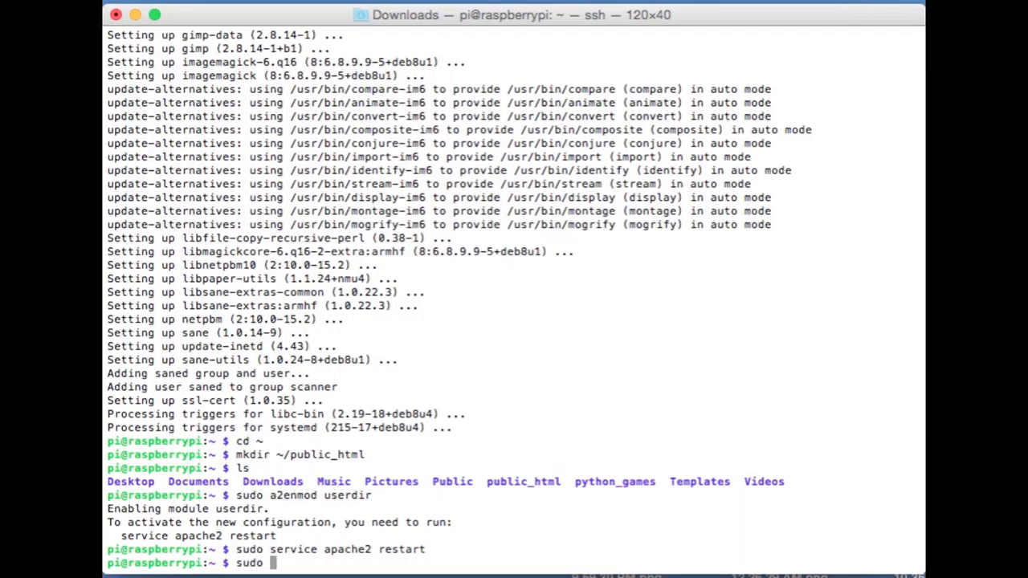
text(usermod -a -G)
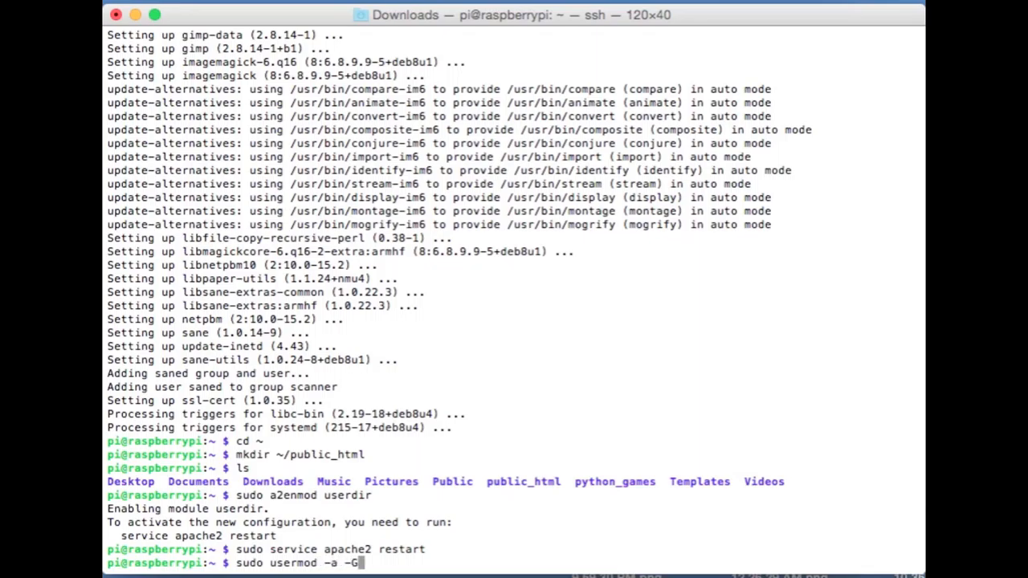
text(scanner pi)
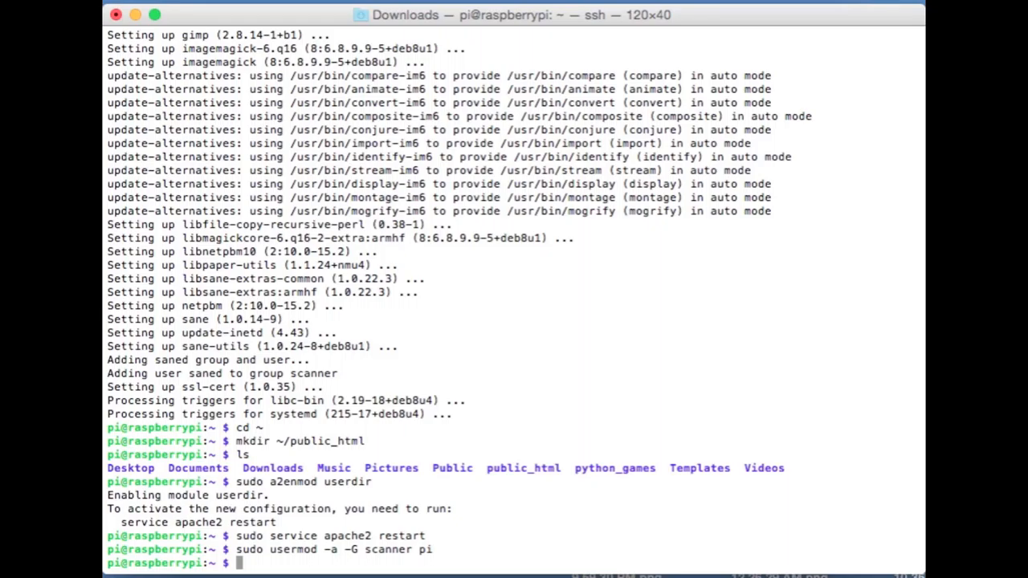
text(s)
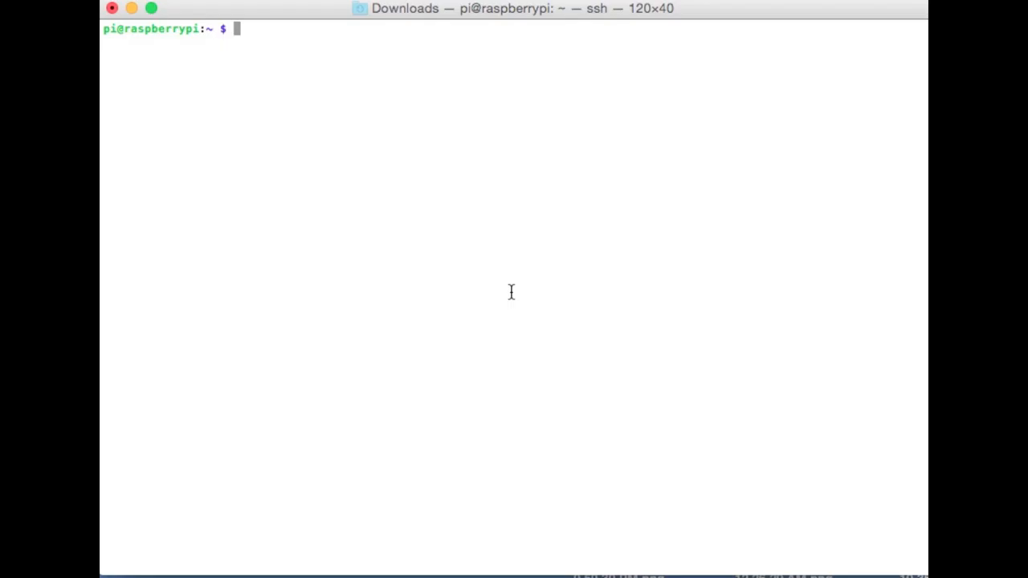
- Type sudo shutdown -h now at the prompt without running it
text(sudo)
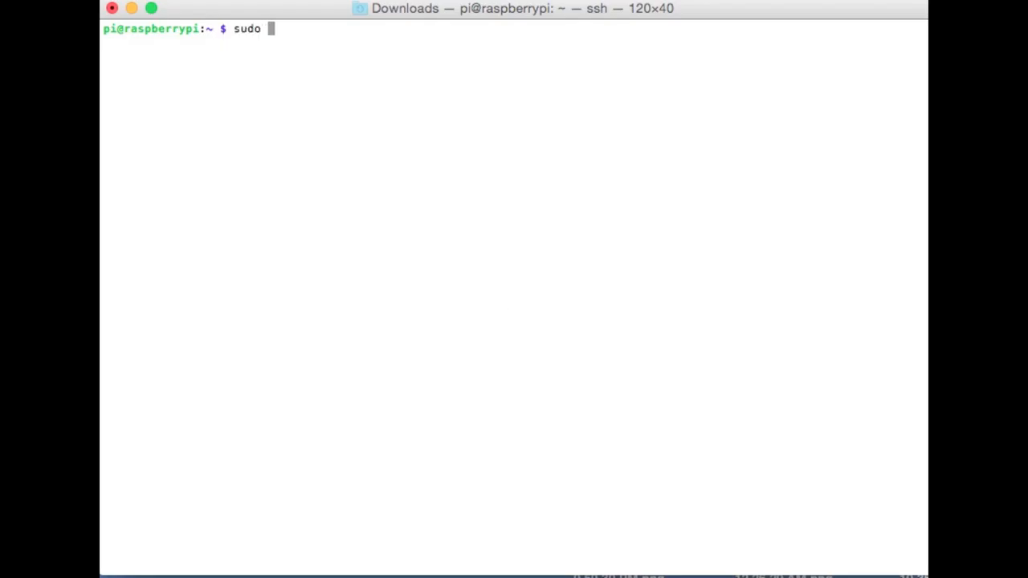
text(shutdown -h)
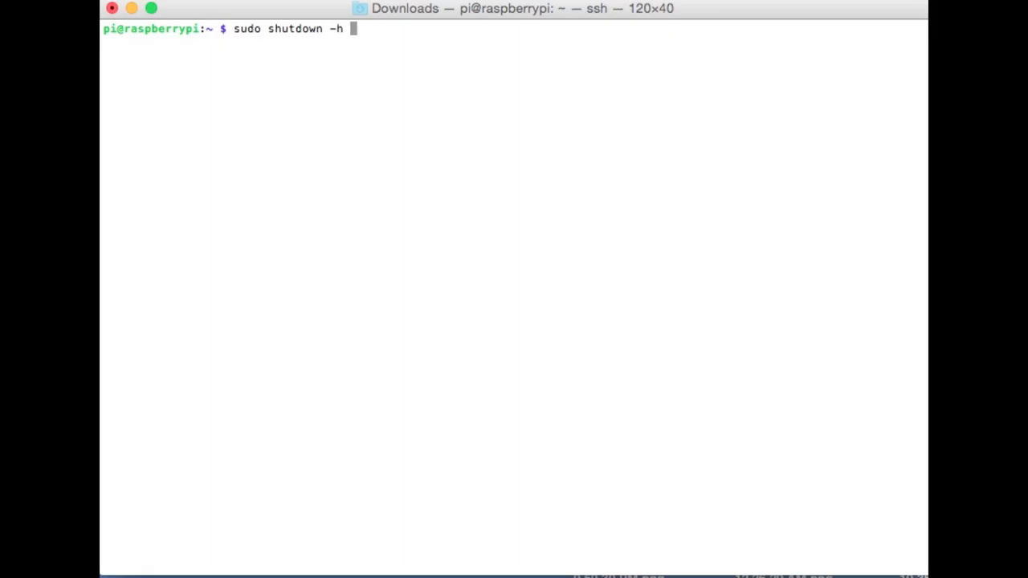
text(now)
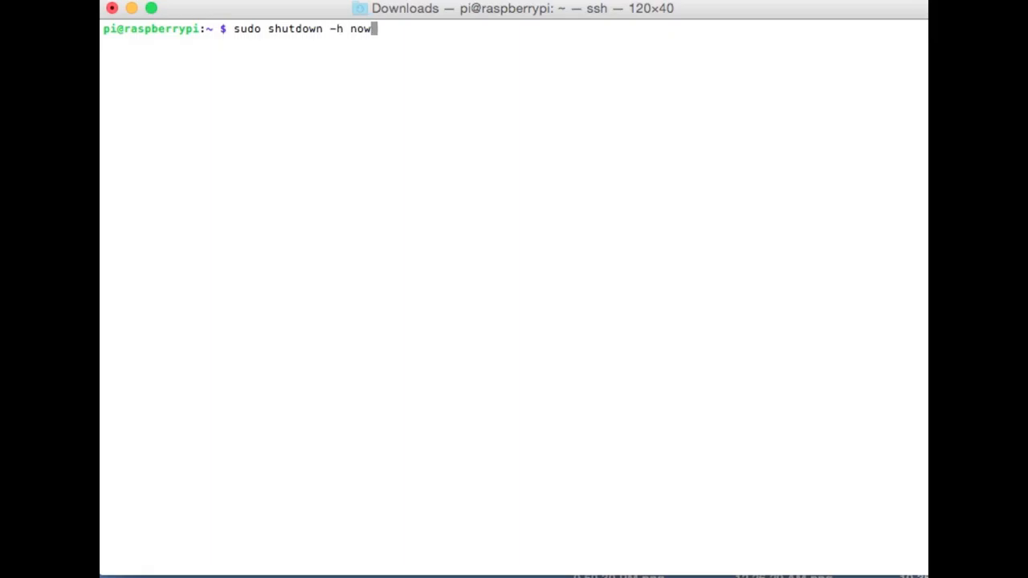